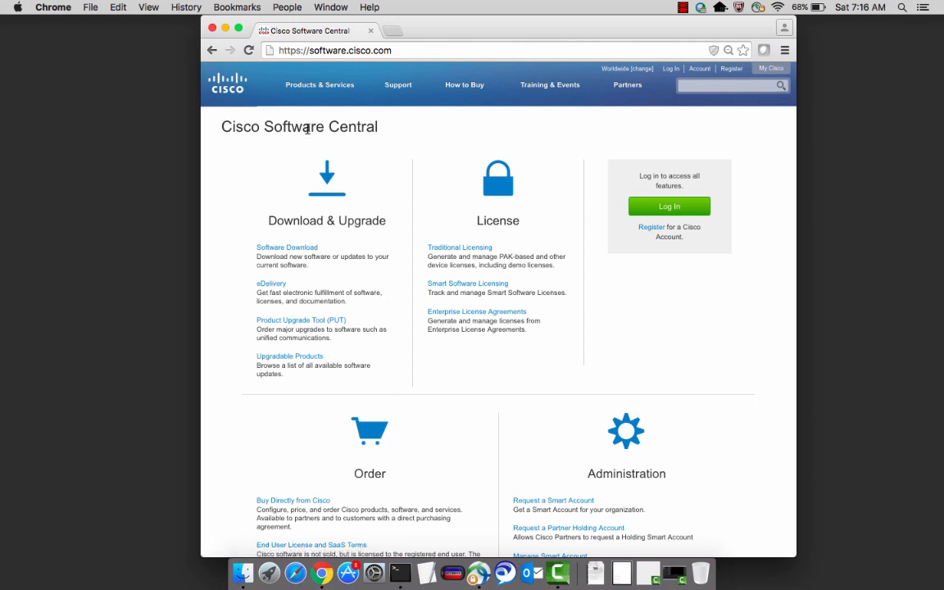
pyautogui.moveTo(669, 206)
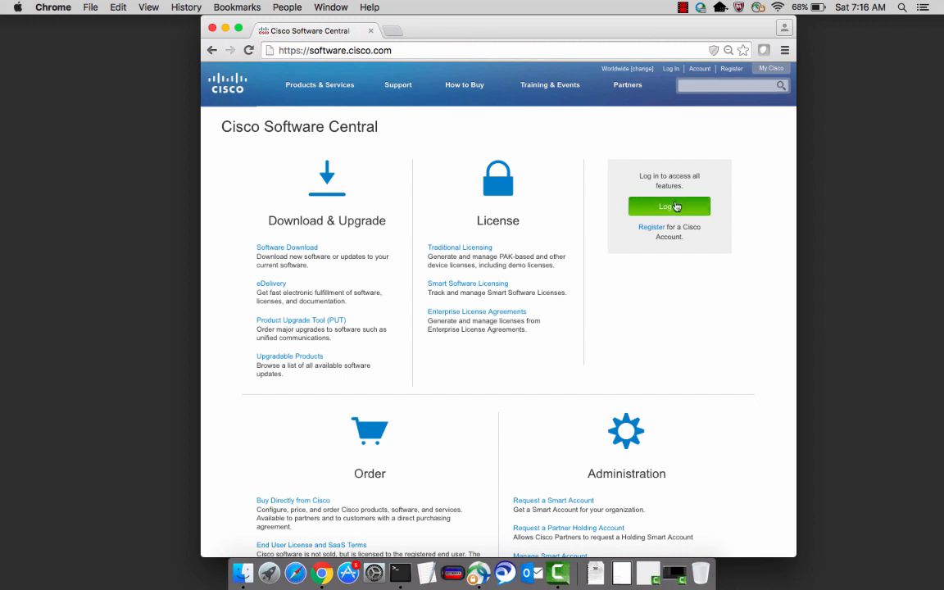
# Step: Sign in to Cisco Software Central with the account's user name and password
pyautogui.click(669, 207)
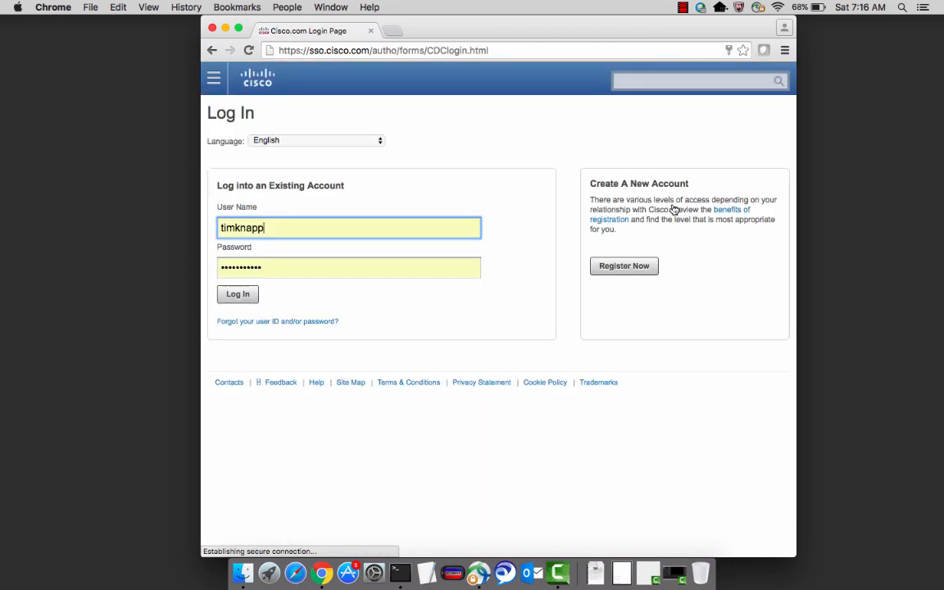
pyautogui.click(238, 295)
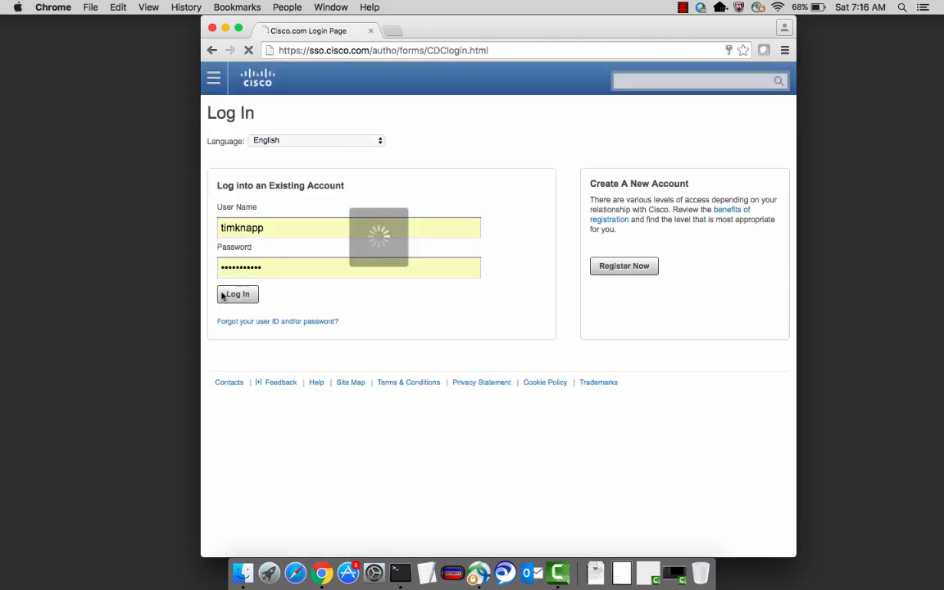
pyautogui.click(236, 295)
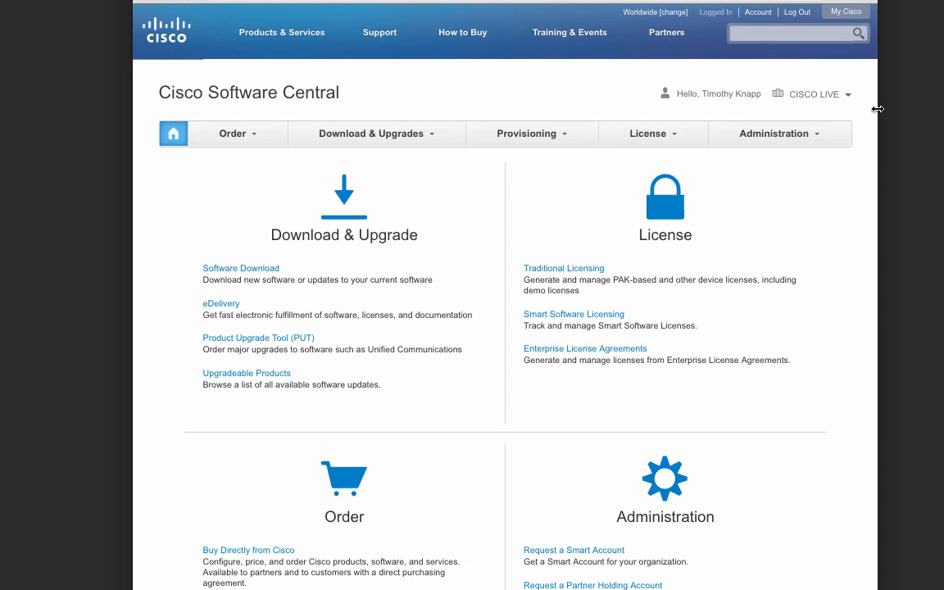
pyautogui.moveTo(757, 364)
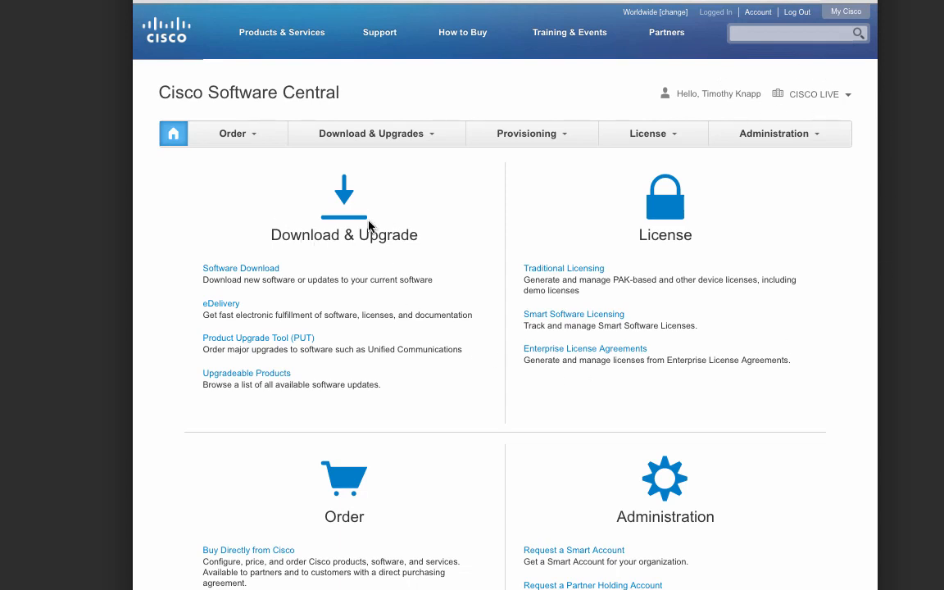
pyautogui.moveTo(374, 515)
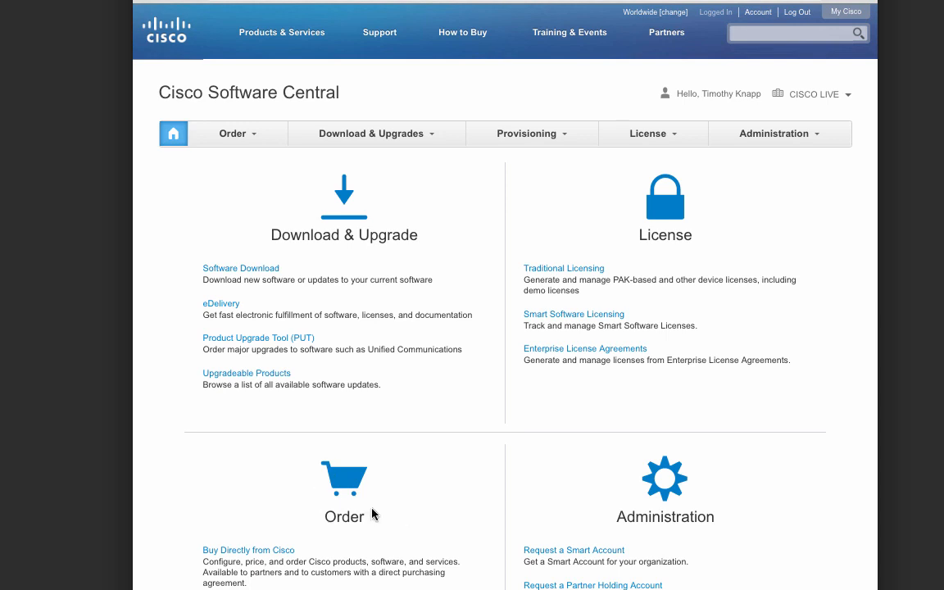
pyautogui.moveTo(692, 226)
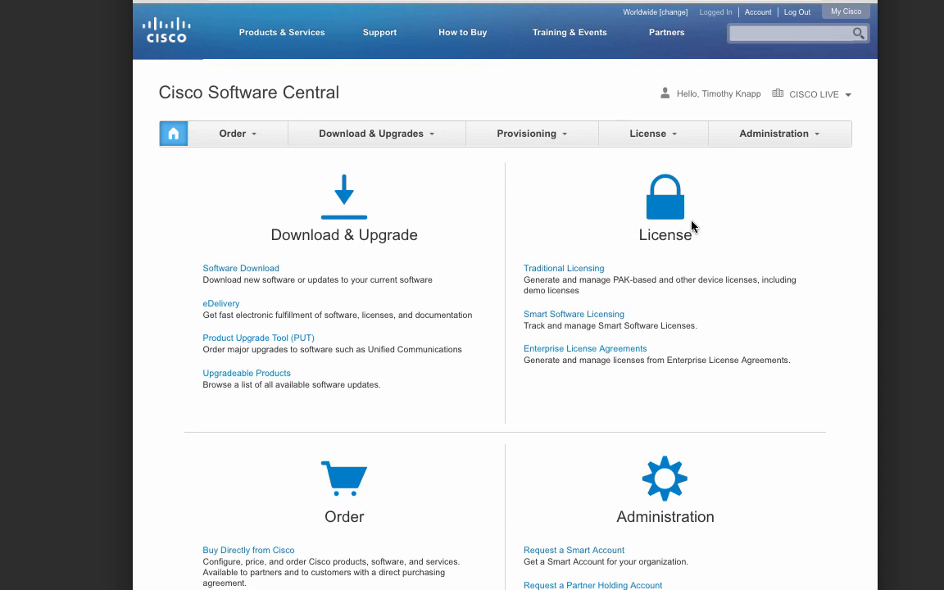
pyautogui.moveTo(716, 512)
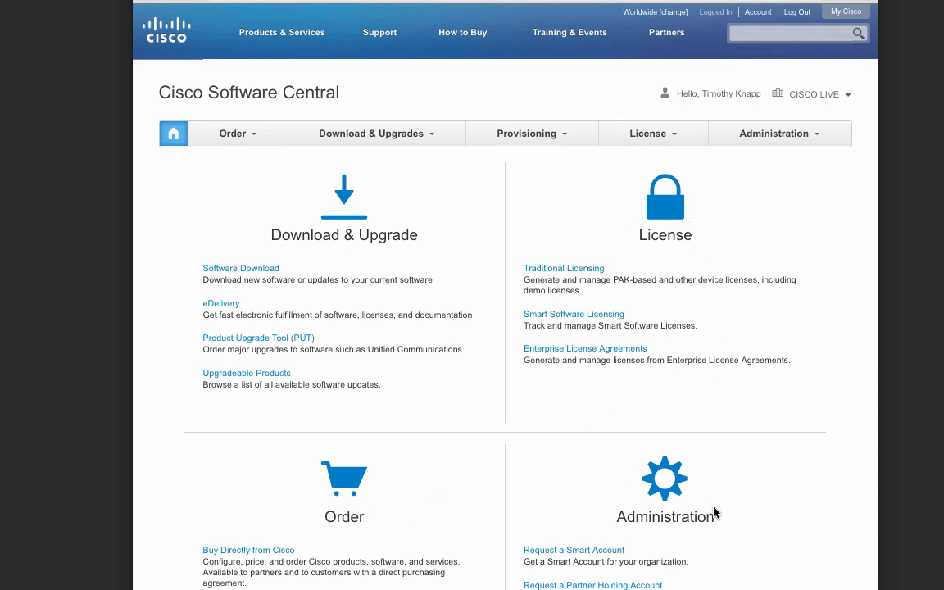
pyautogui.moveTo(648, 282)
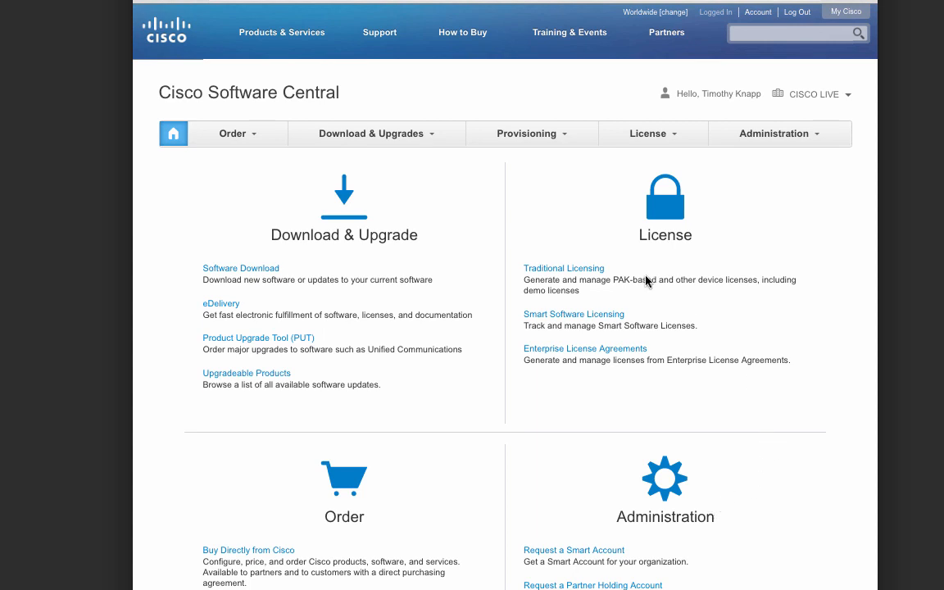
pyautogui.moveTo(725, 154)
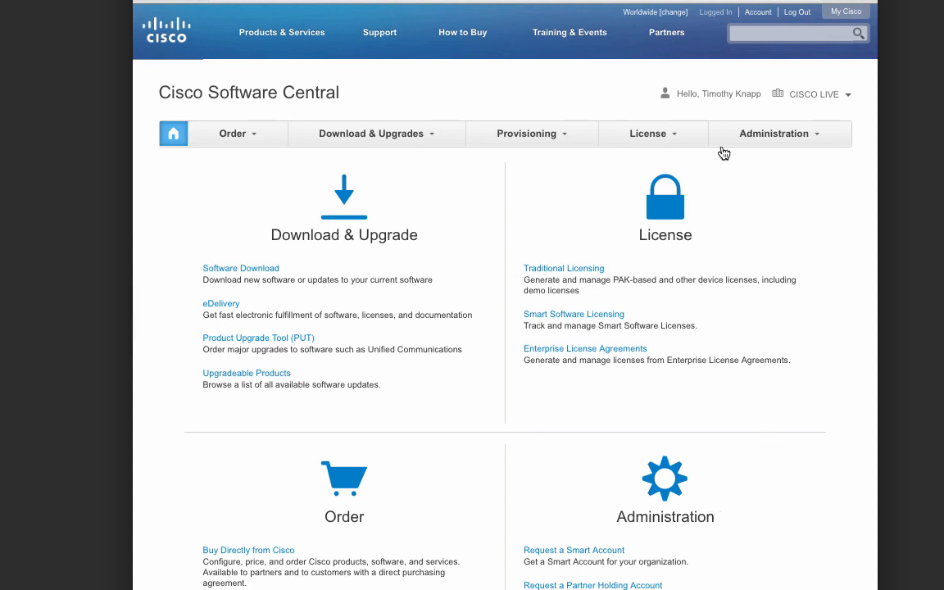
# Step: Review the License menu, then show the Administration menu's smart account options
pyautogui.click(649, 133)
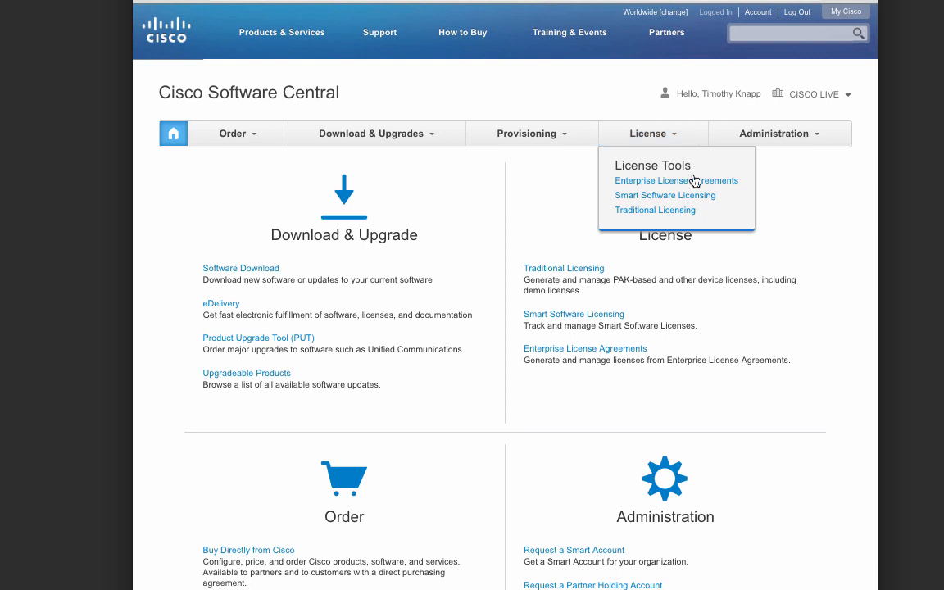
pyautogui.click(774, 135)
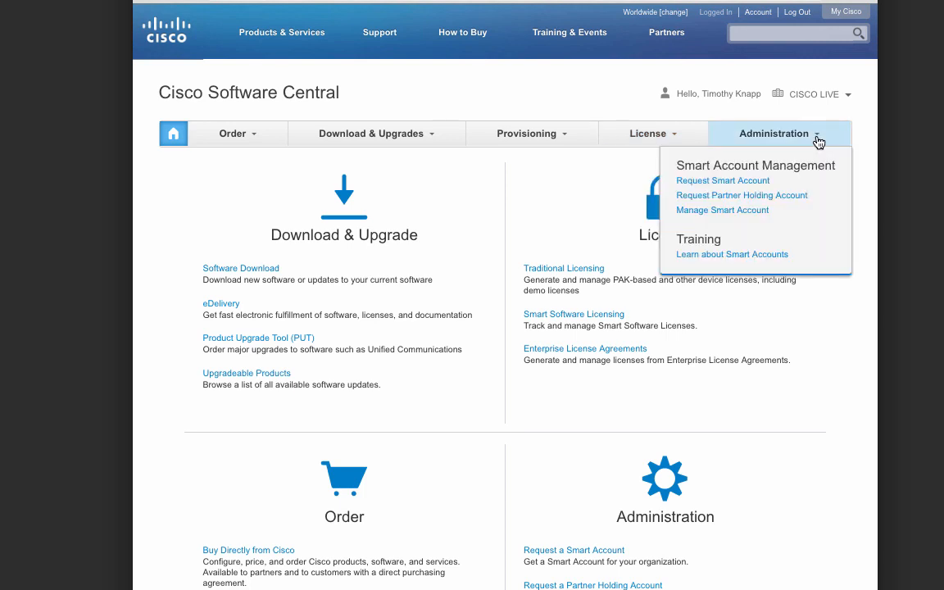
pyautogui.moveTo(817, 147)
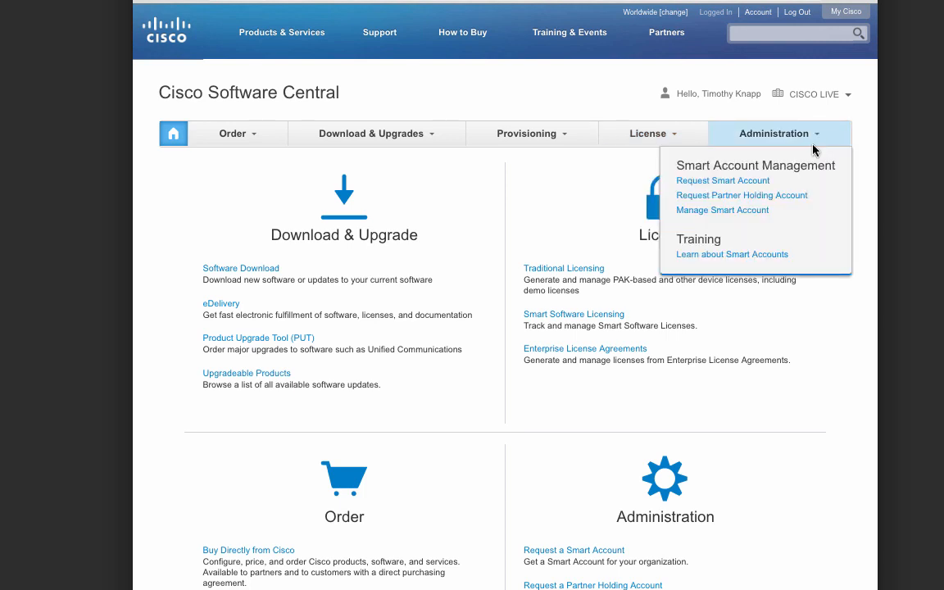
# Step: Go to Manage Smart Account and show the CISCO LIVE account's Virtual Accounts list
pyautogui.click(721, 210)
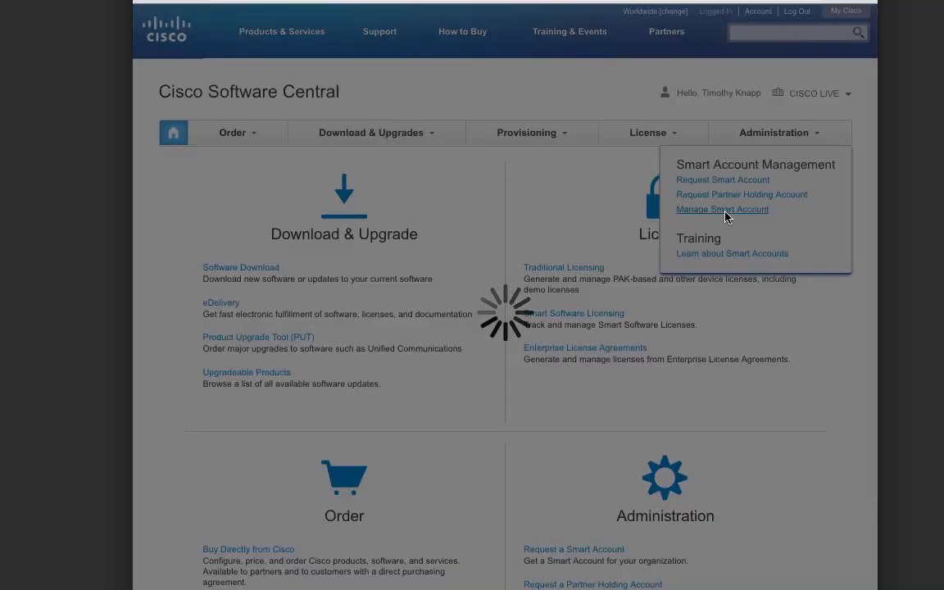
pyautogui.click(722, 210)
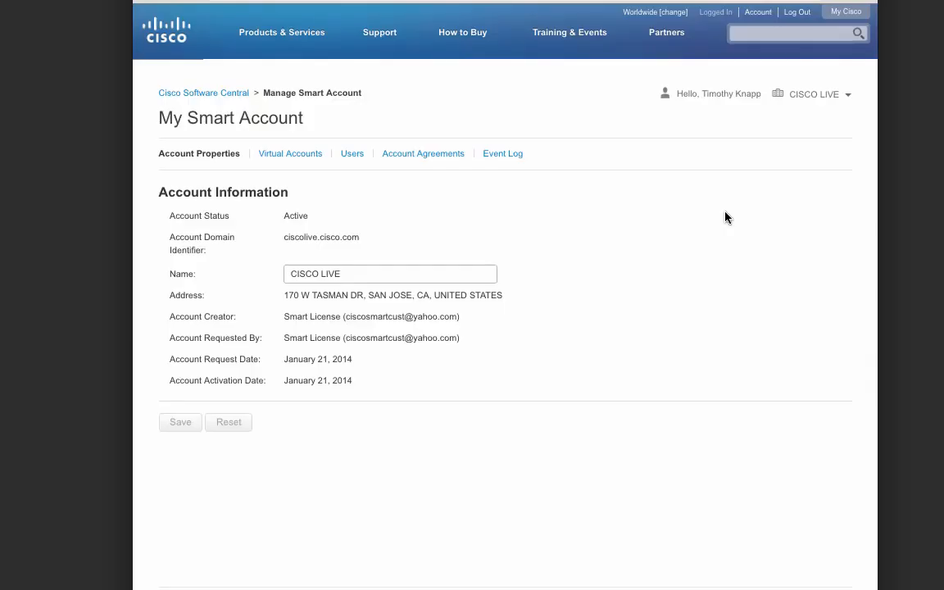
pyautogui.moveTo(164, 194)
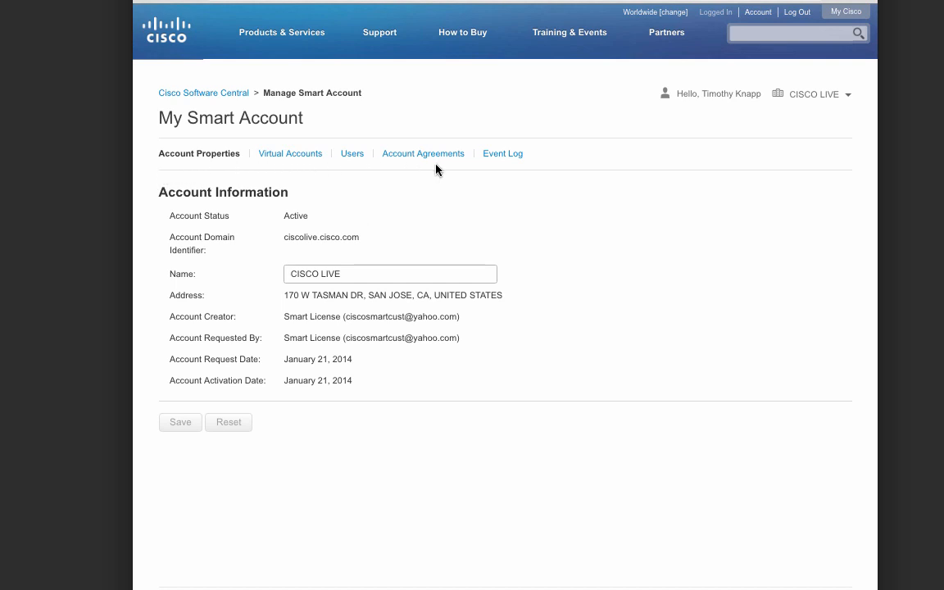
pyautogui.moveTo(528, 174)
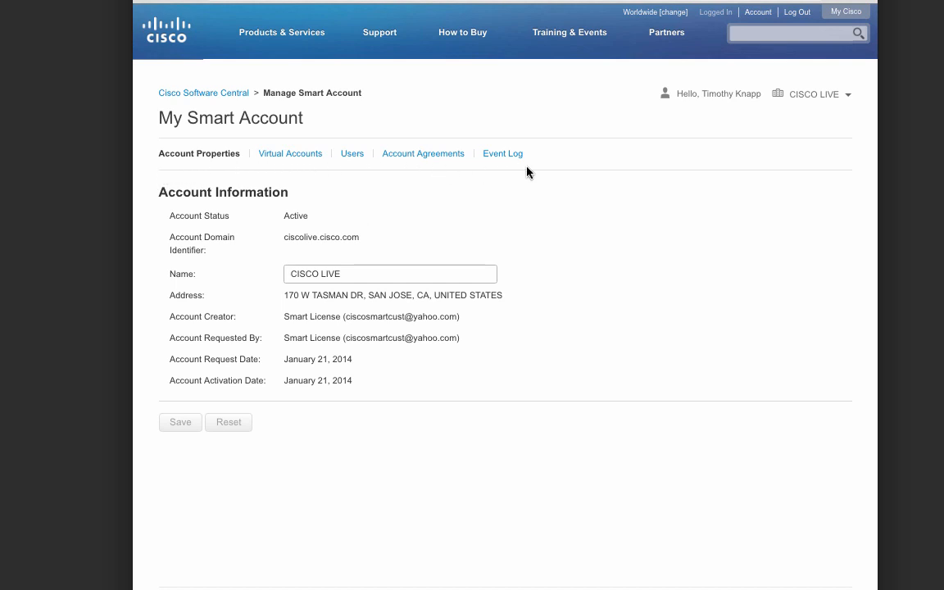
pyautogui.moveTo(235, 167)
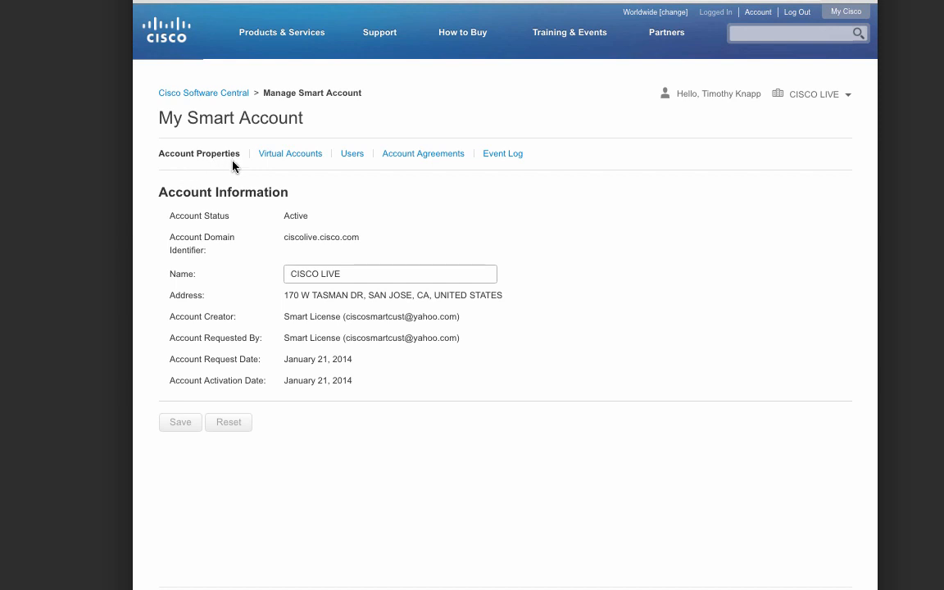
pyautogui.moveTo(288, 164)
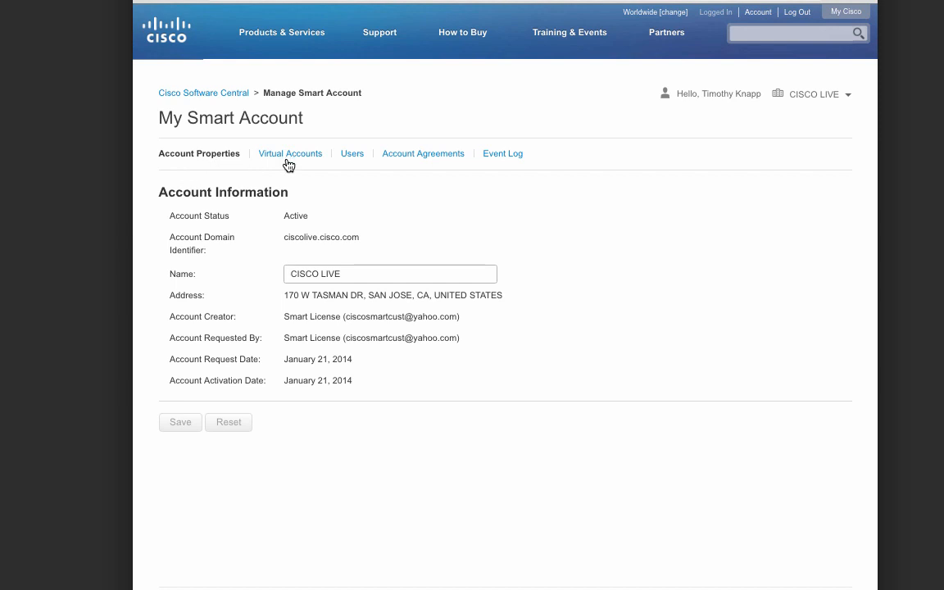
pyautogui.click(290, 154)
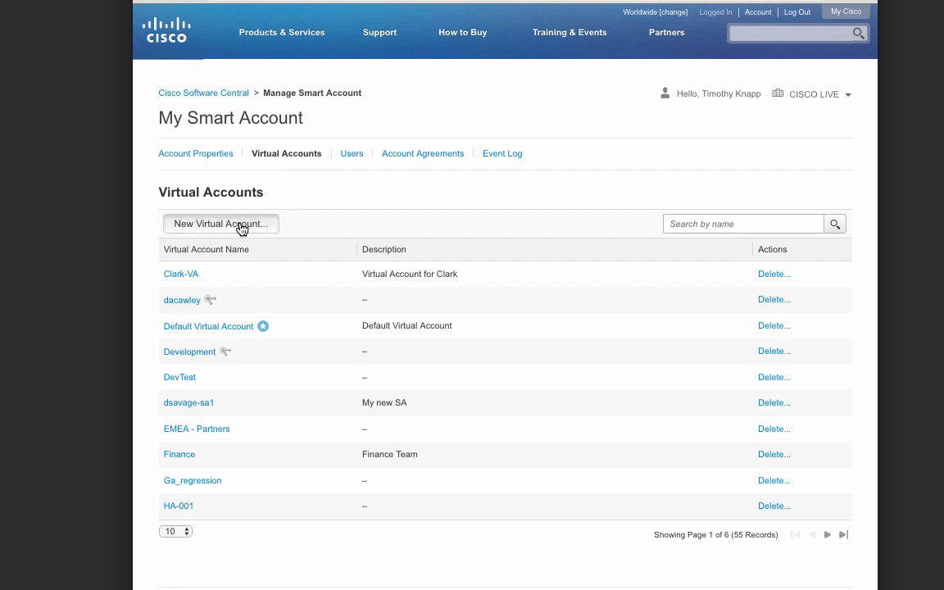
# Step: Create virtual account '1-Smart Licensing' described as 'This is a new Virtual Account' and save it
pyautogui.click(219, 223)
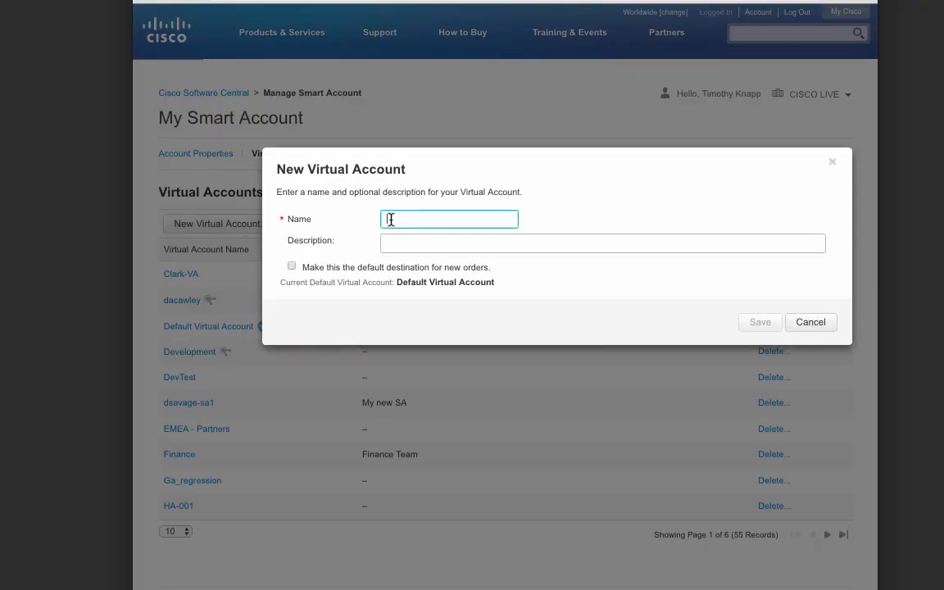
pyautogui.write('1-Smart Licensing')
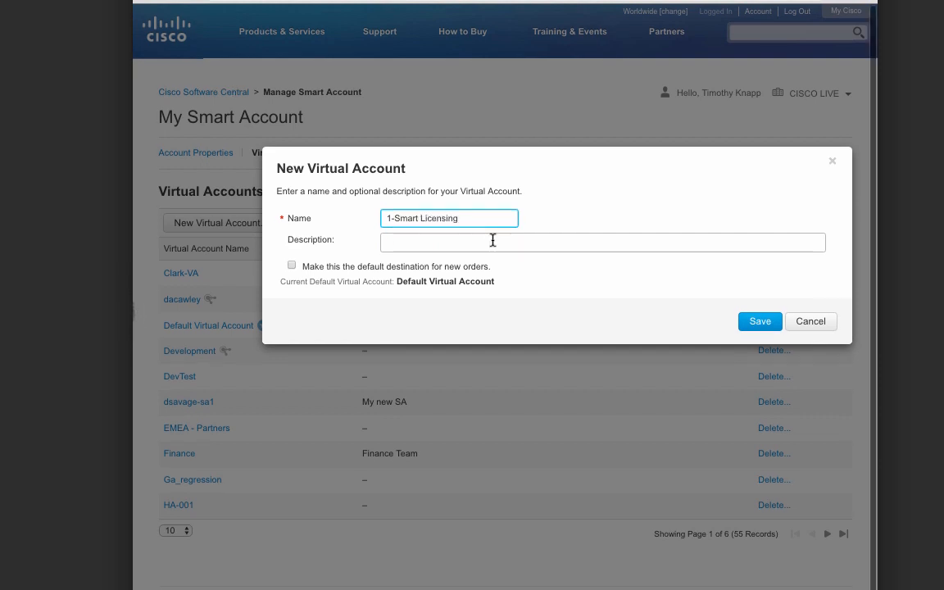
pyautogui.write('This is a new Virtual Account')
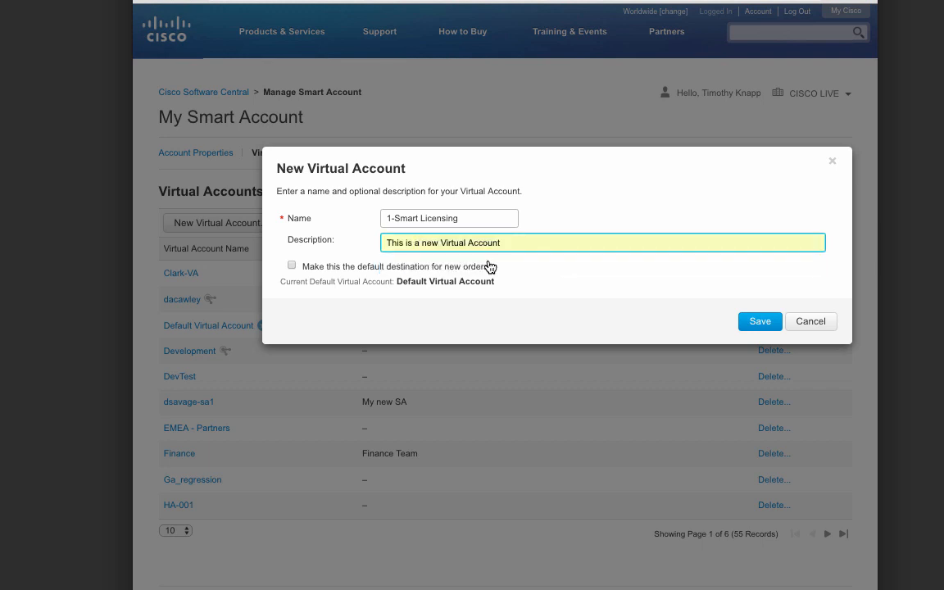
pyautogui.moveTo(433, 272)
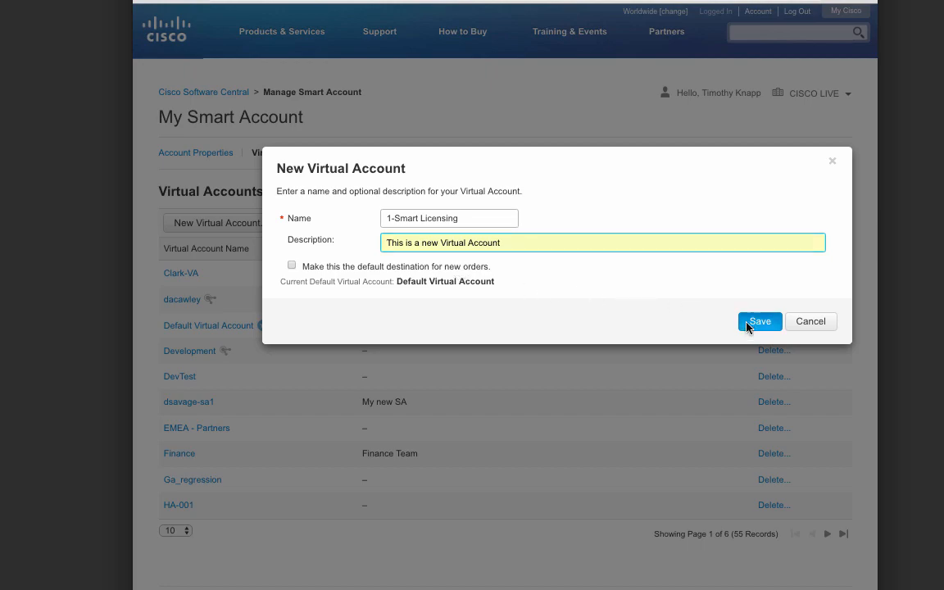
pyautogui.click(759, 319)
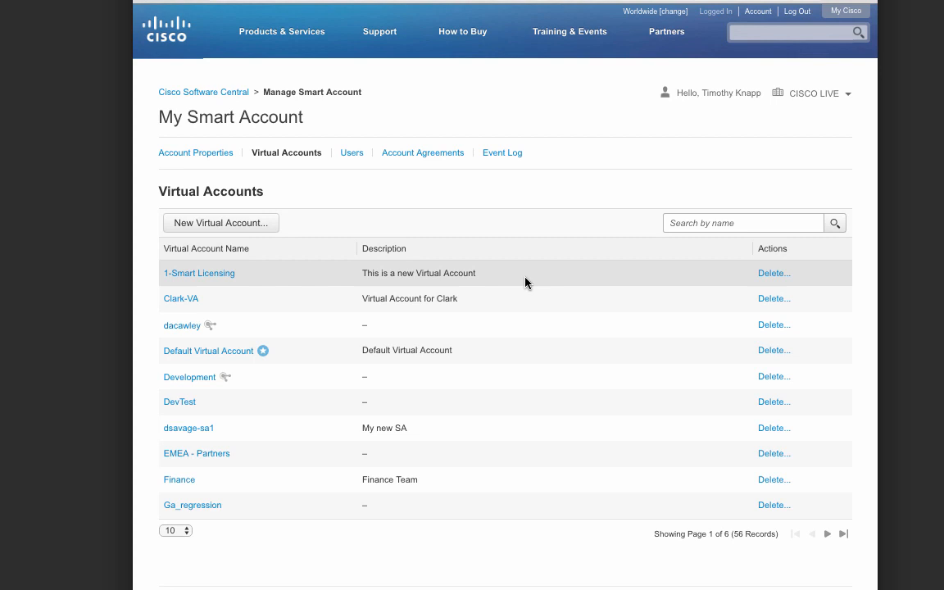
pyautogui.moveTo(770, 272)
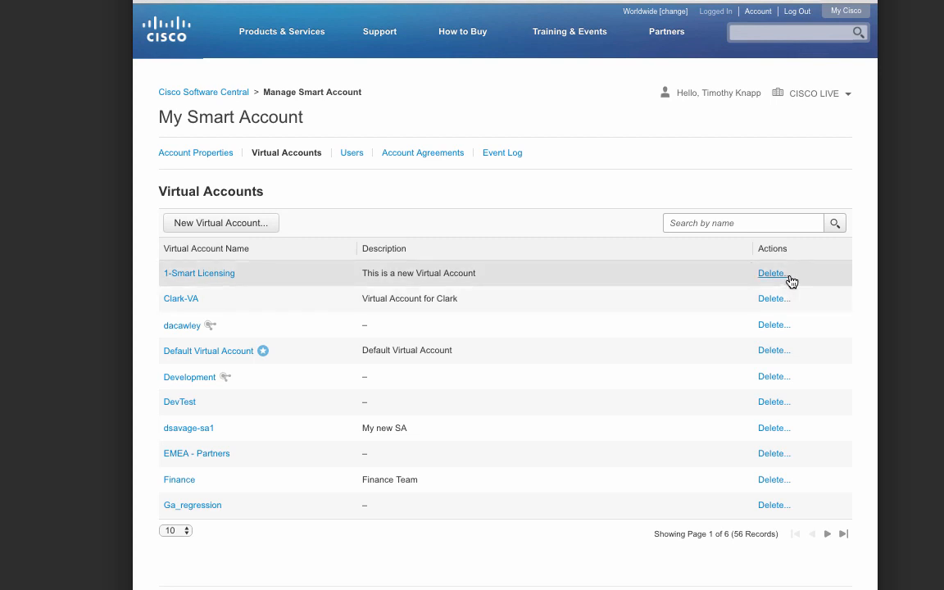
pyautogui.moveTo(394, 184)
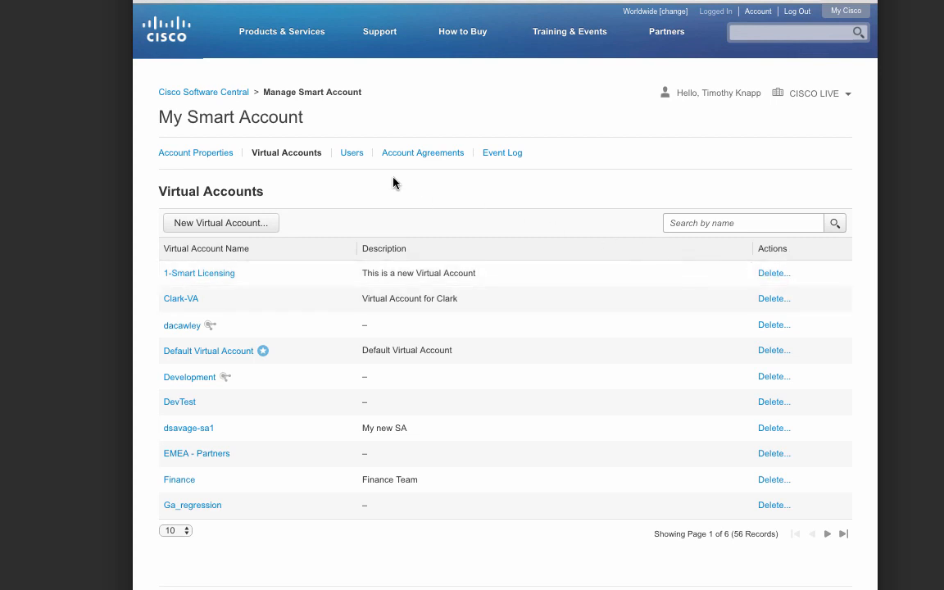
pyautogui.click(351, 152)
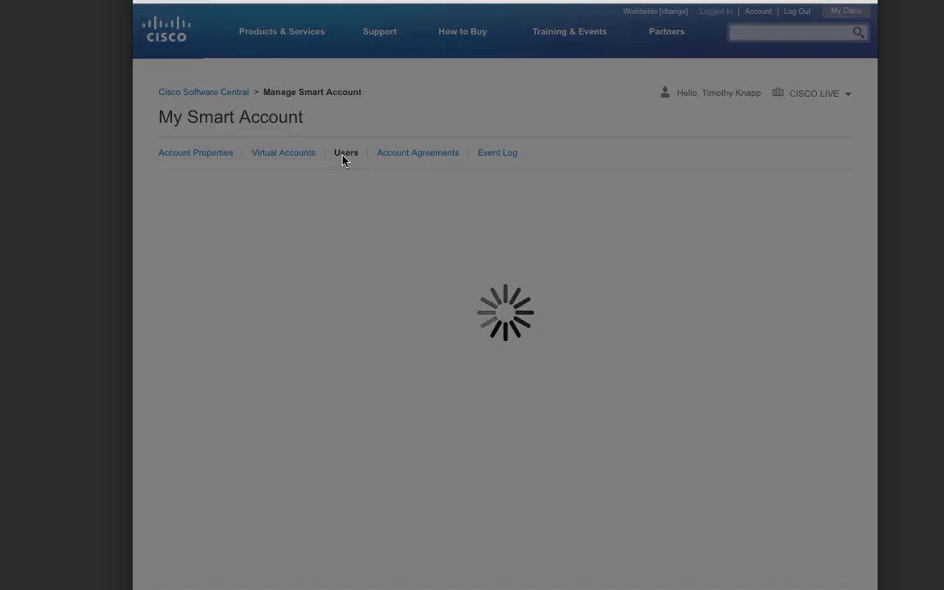
pyautogui.click(346, 152)
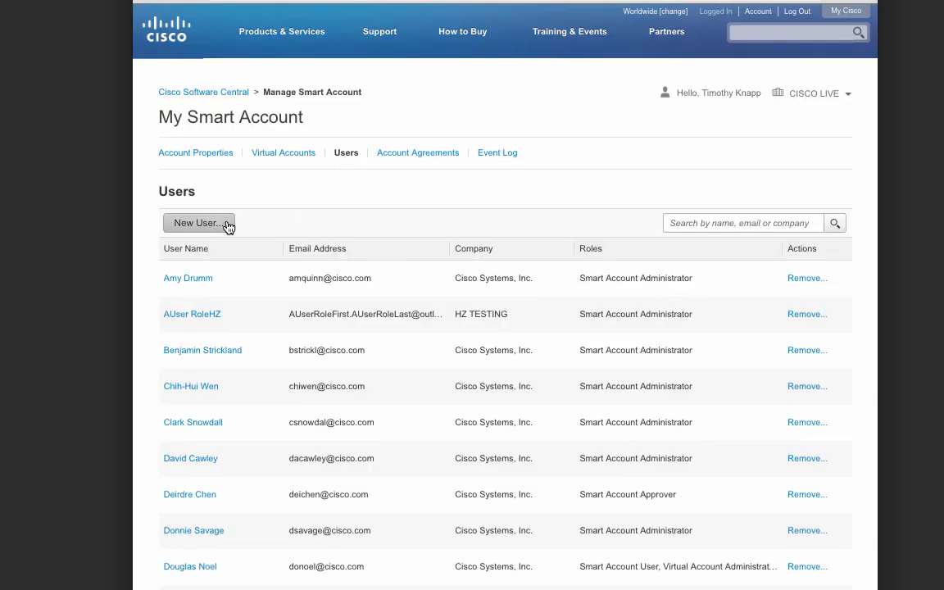
pyautogui.click(197, 223)
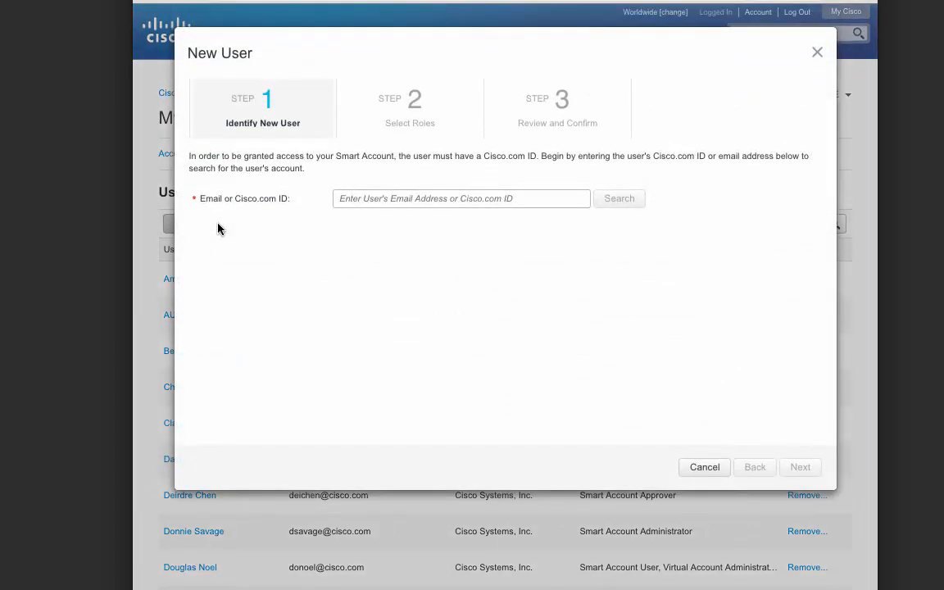
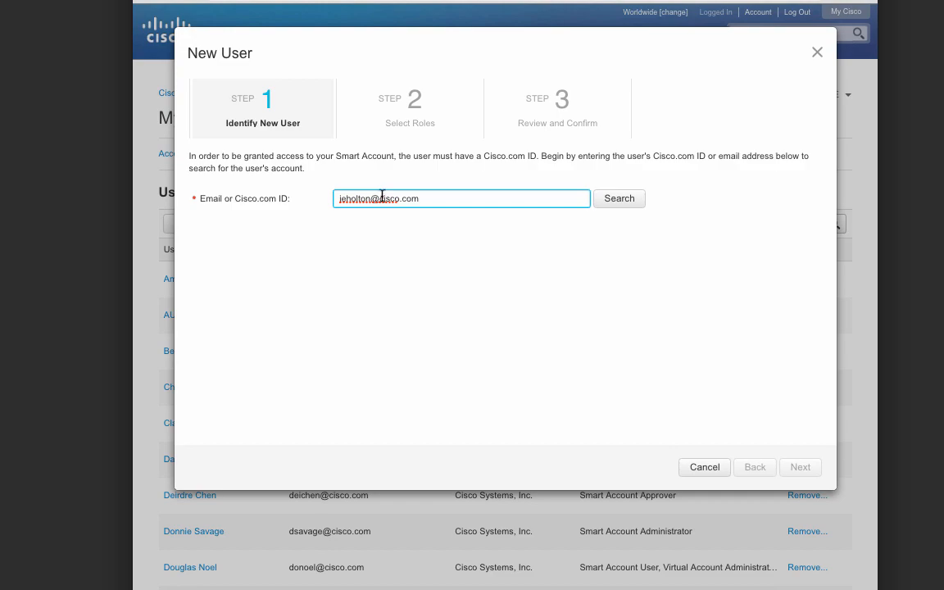
pyautogui.click(620, 198)
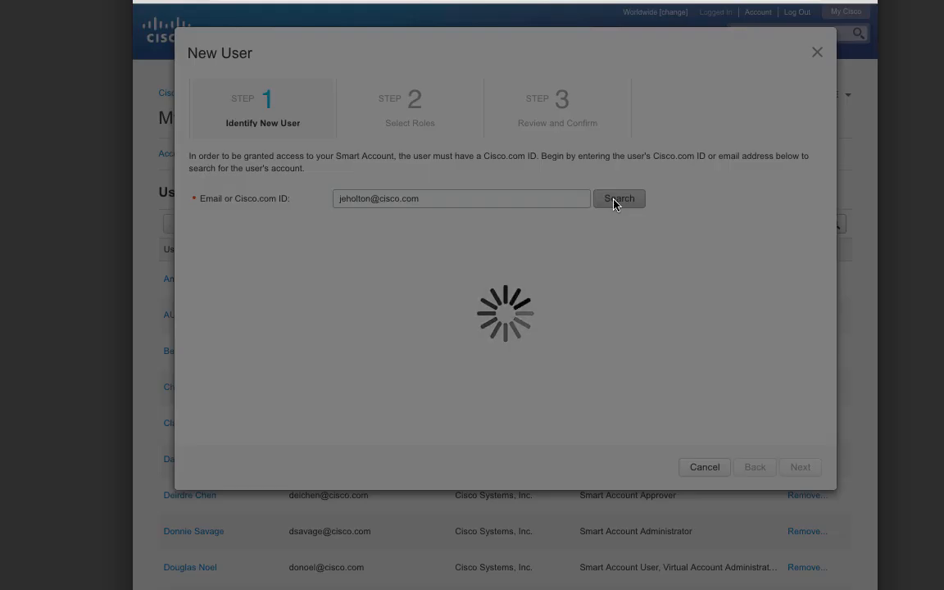
pyautogui.click(620, 198)
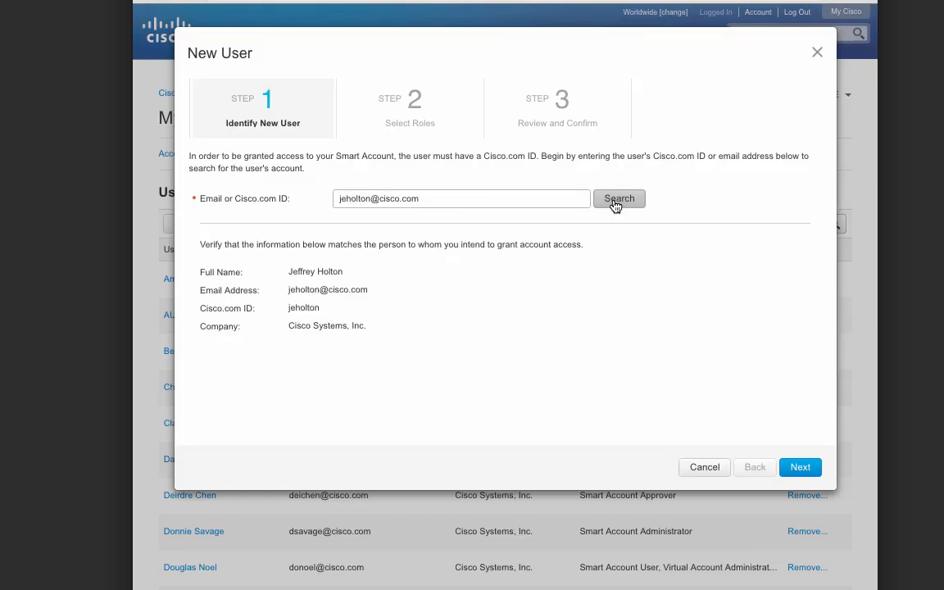
pyautogui.moveTo(746, 435)
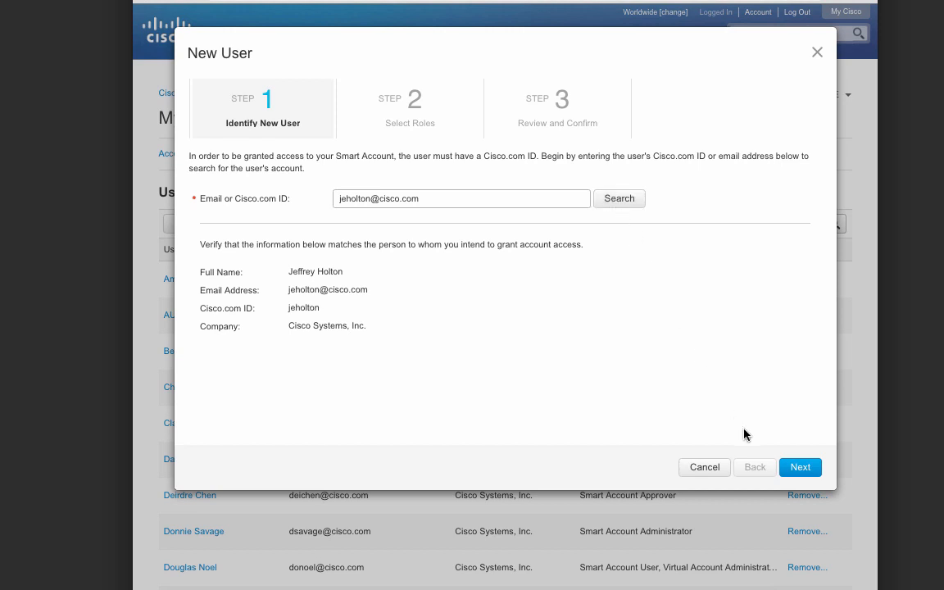
# Step: Assign roles to specific virtual accounts only, giving Administrator on 1-Smart Licensing
pyautogui.click(800, 468)
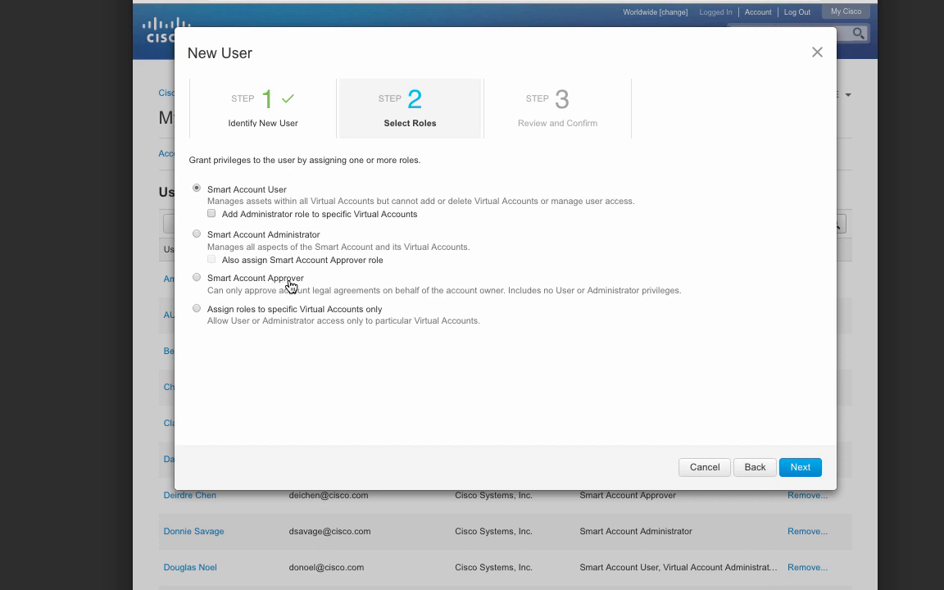
pyautogui.moveTo(266, 315)
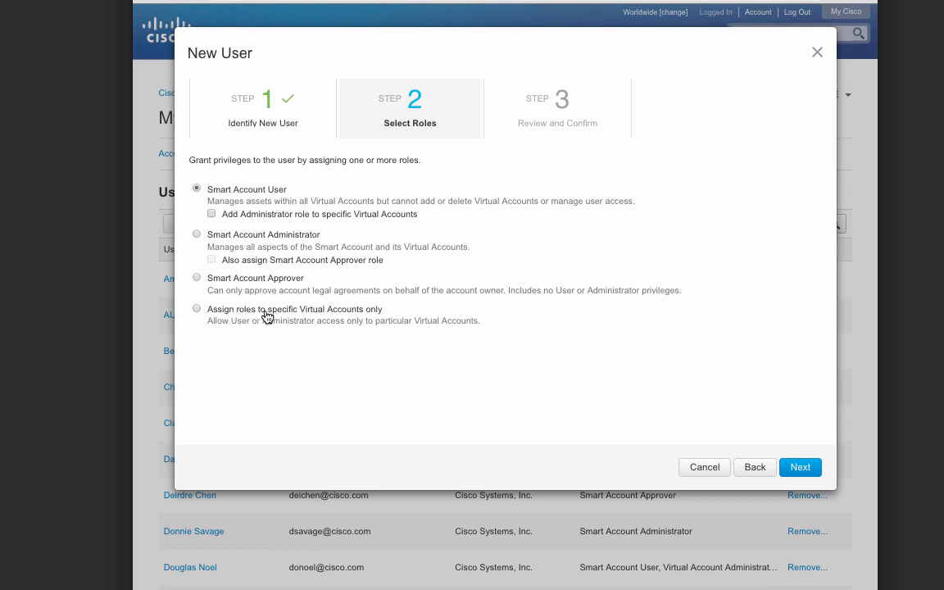
pyautogui.click(197, 308)
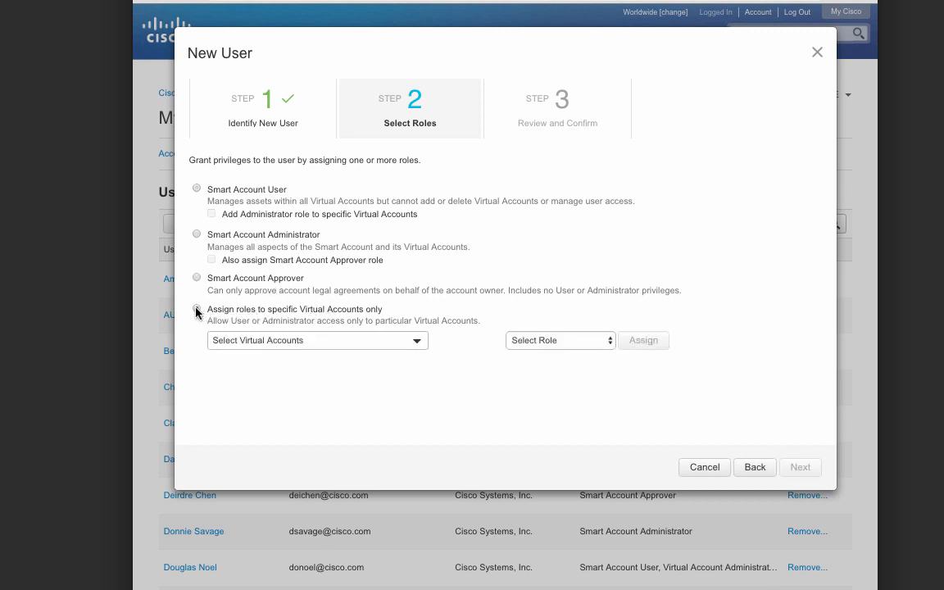
pyautogui.click(317, 339)
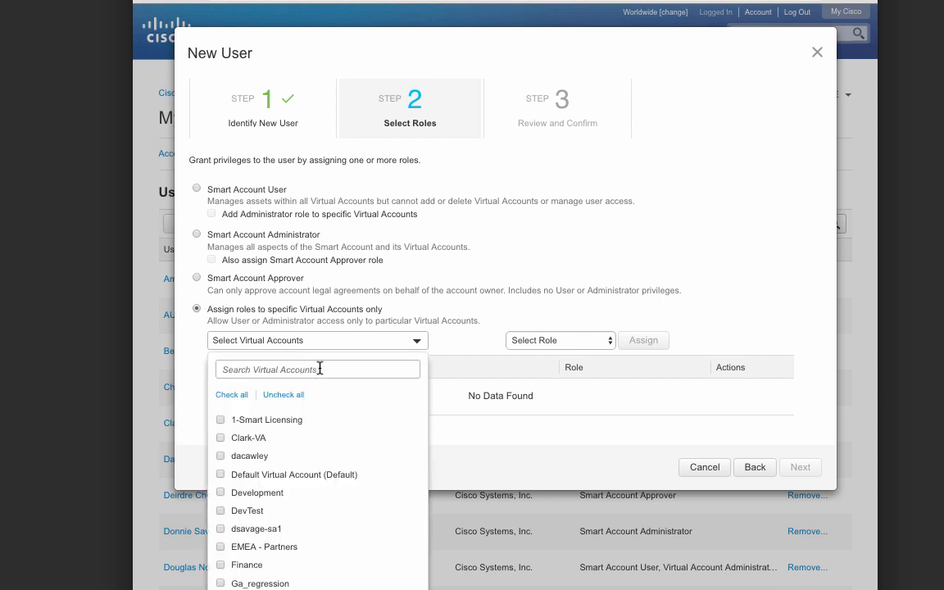
pyautogui.click(219, 420)
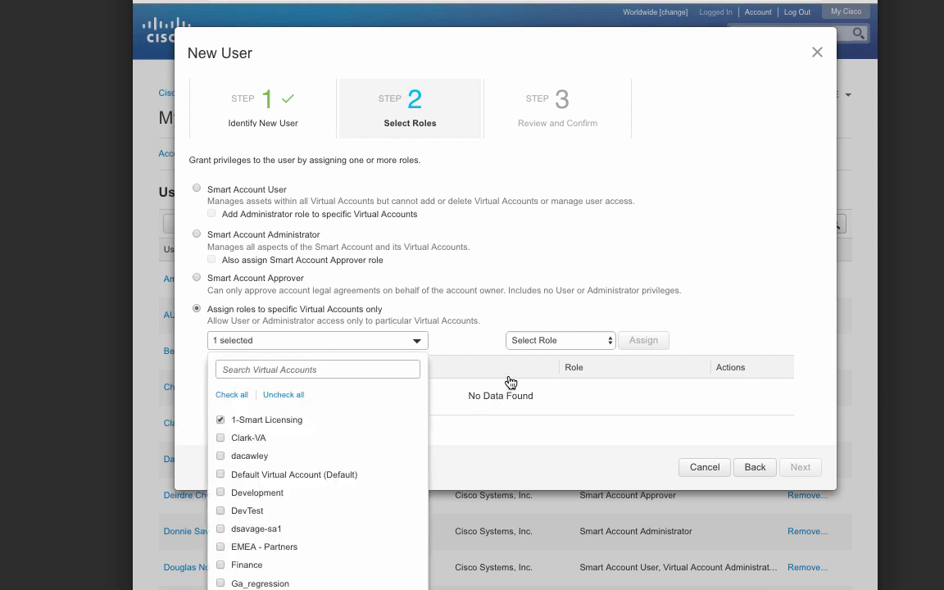
pyautogui.click(561, 340)
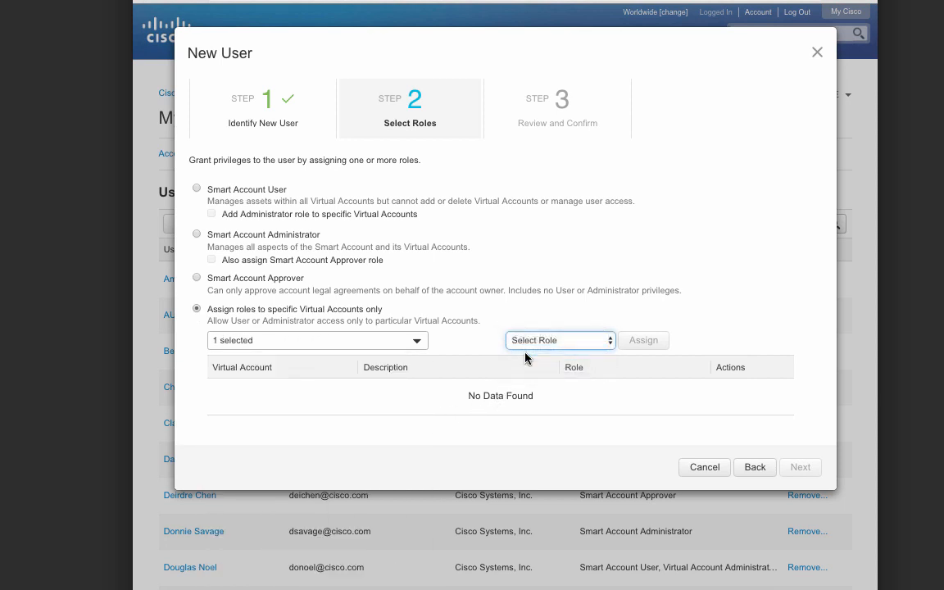
pyautogui.click(643, 339)
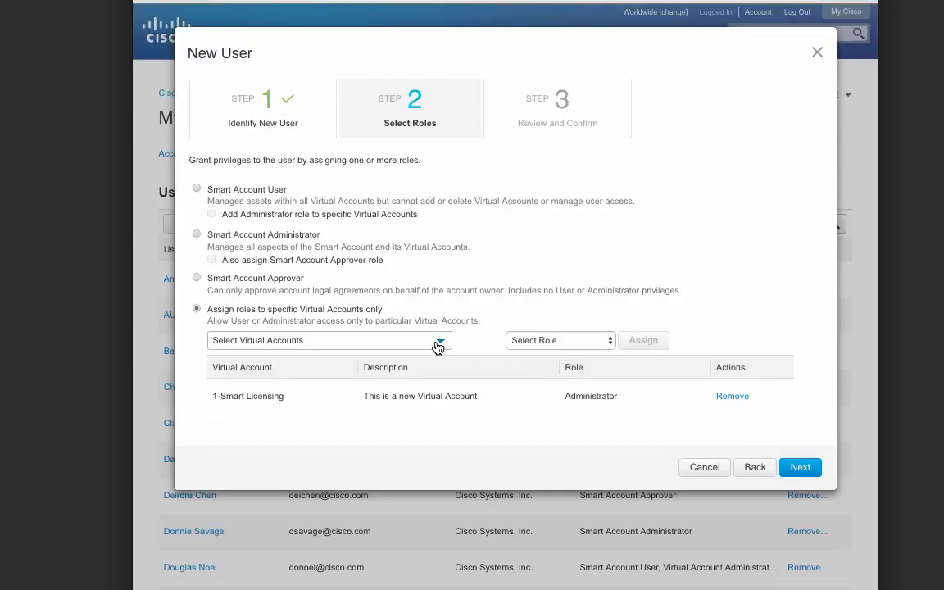
# Step: Assign the User role on the Development virtual account
pyautogui.click(440, 340)
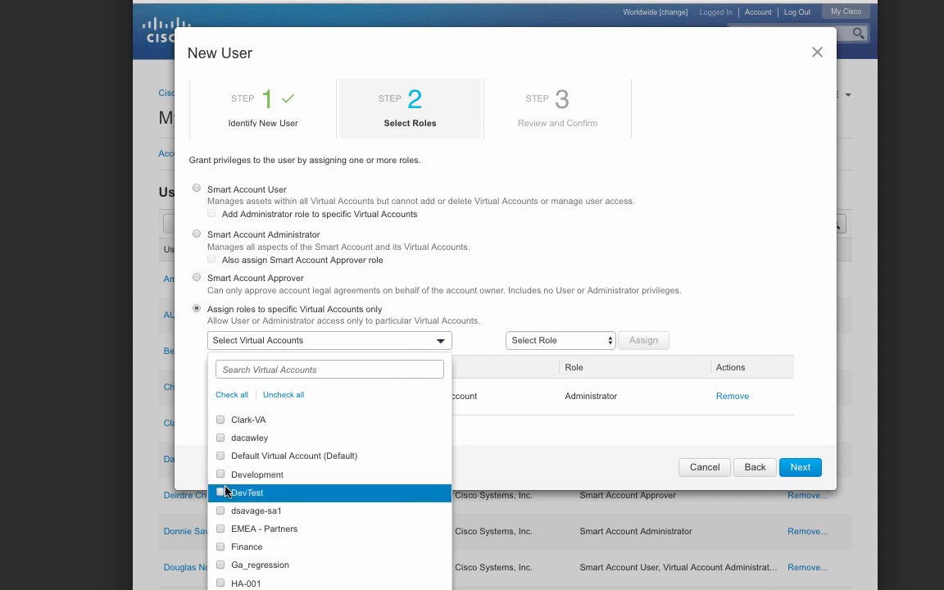
pyautogui.click(220, 475)
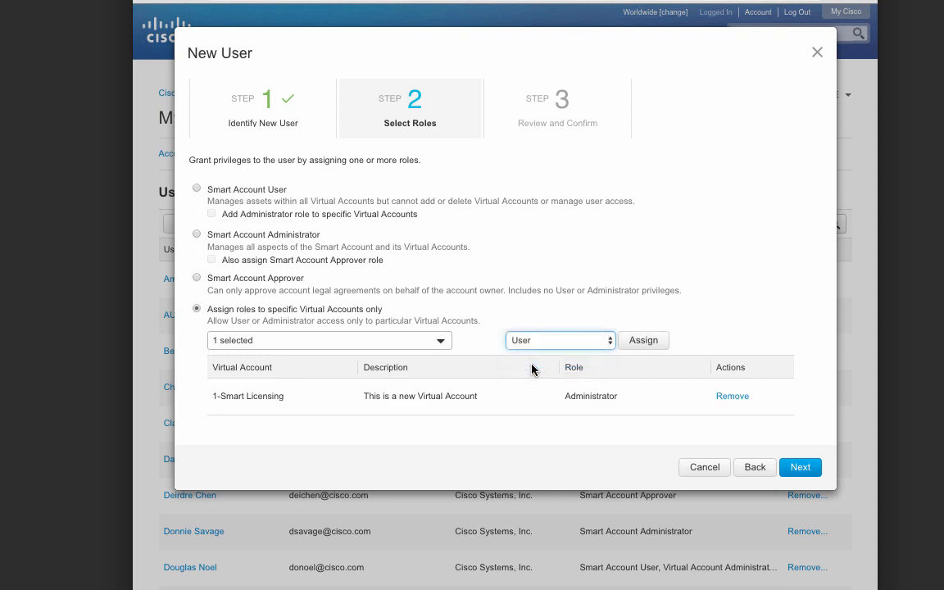
pyautogui.click(731, 395)
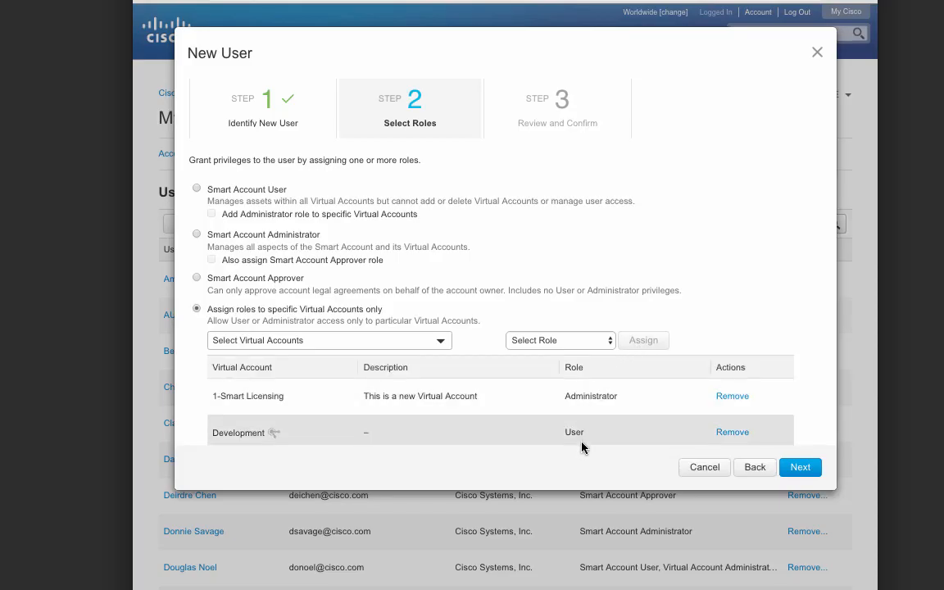
pyautogui.moveTo(654, 476)
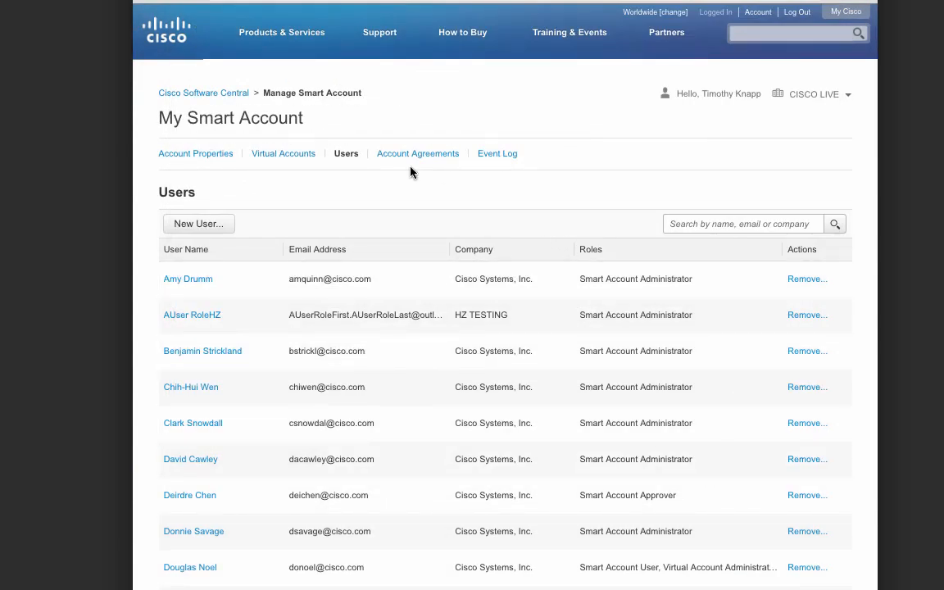
# Step: View the smart account's Account Agreements, then its Event Log of recent management events
pyautogui.click(419, 154)
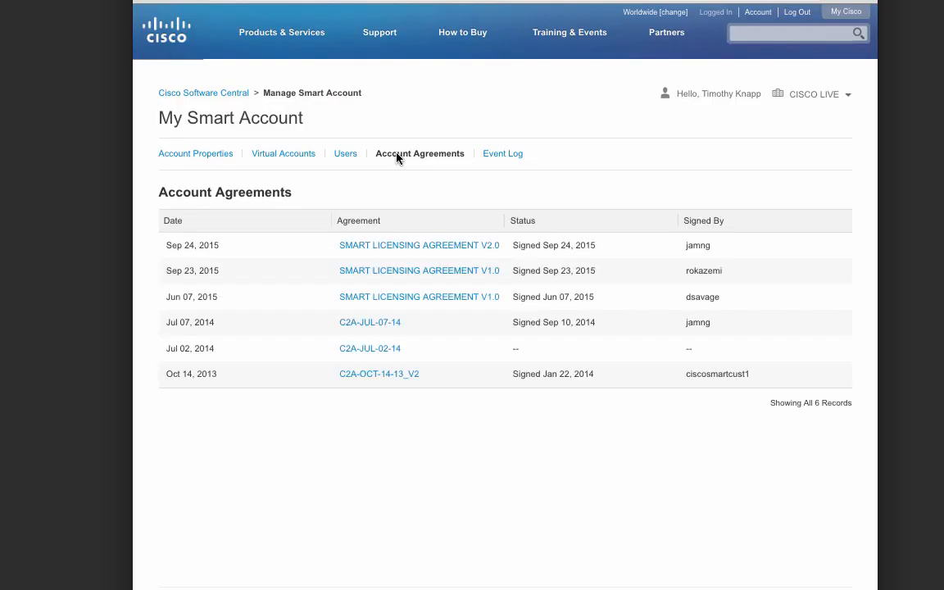
pyautogui.moveTo(405, 157)
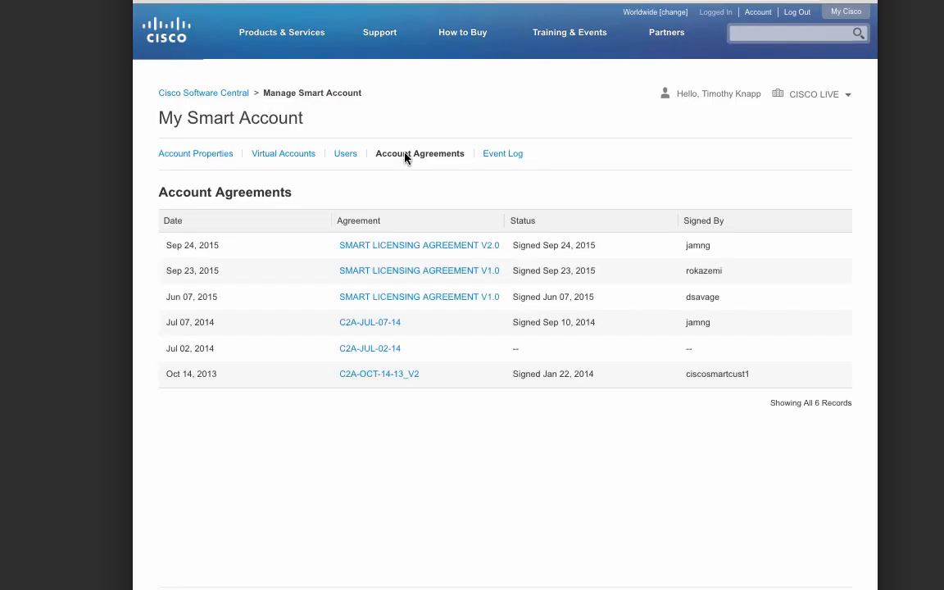
pyautogui.click(499, 154)
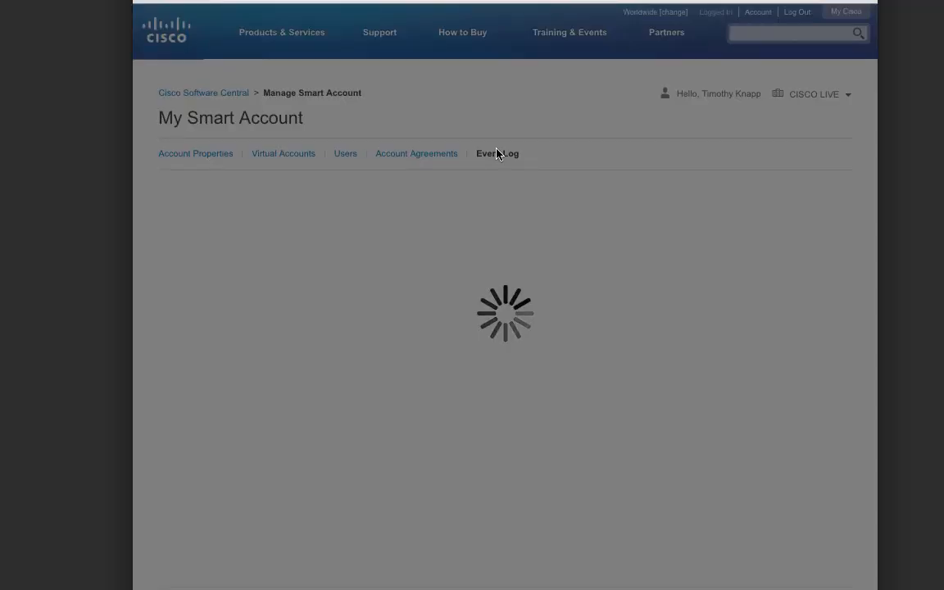
pyautogui.click(498, 154)
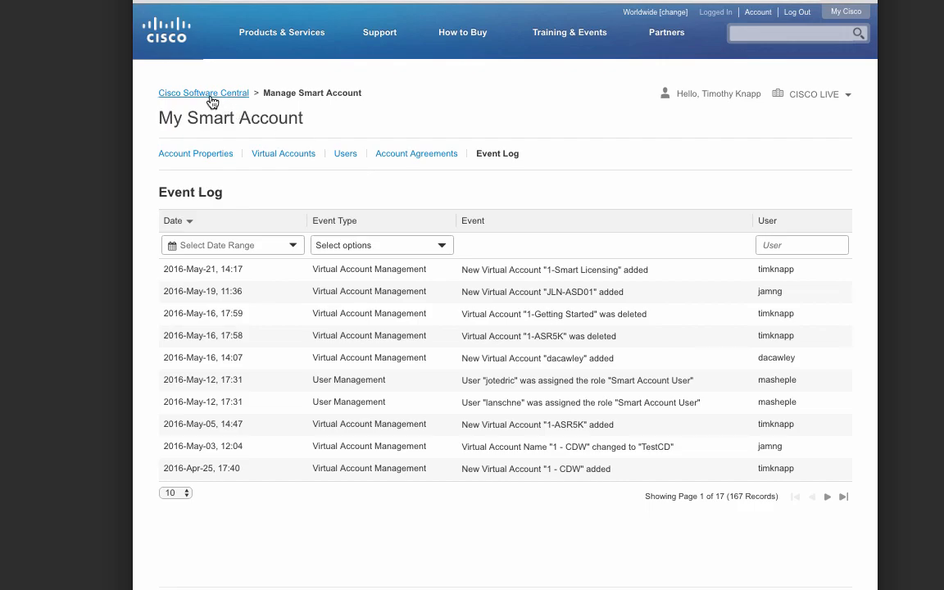
# Step: Return to the Cisco Software Central home page via the breadcrumb link
pyautogui.click(203, 92)
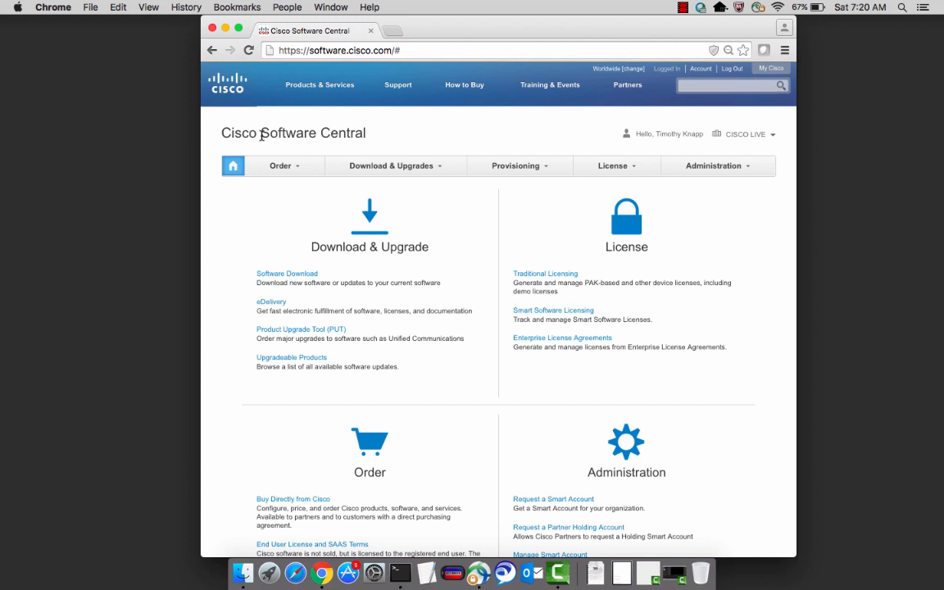
pyautogui.moveTo(541, 302)
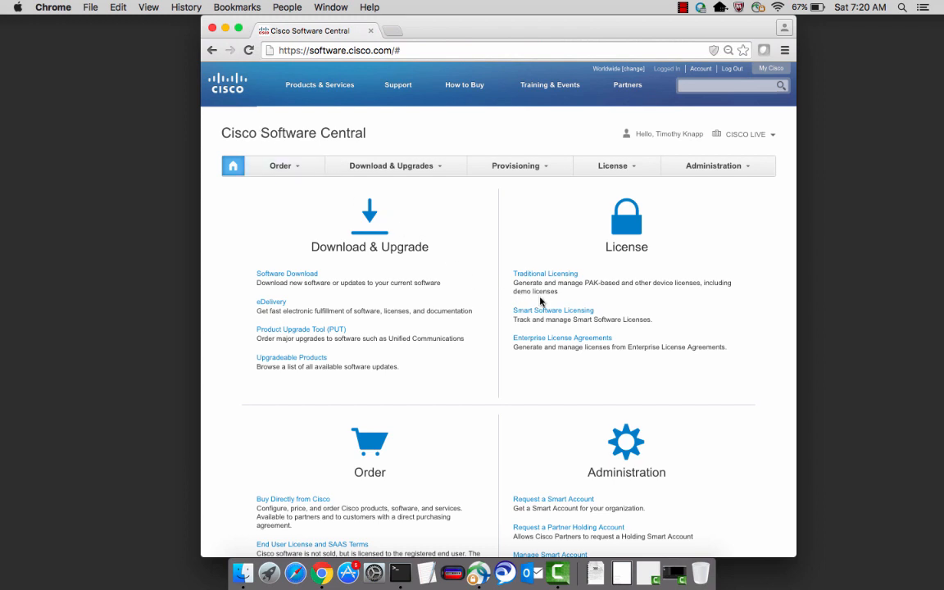
pyautogui.moveTo(554, 310)
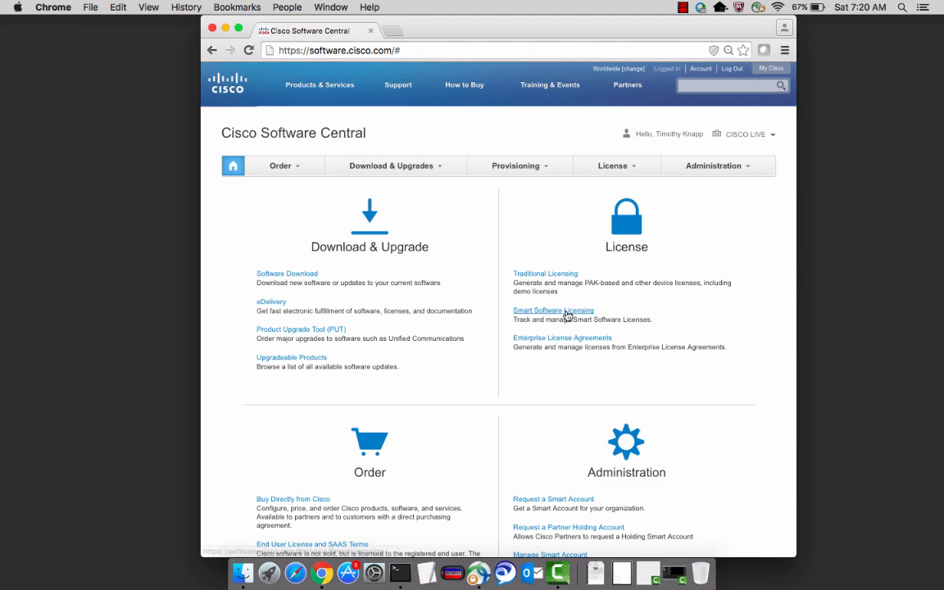
# Step: Enter Smart Software Licensing and show page 2 of the expired demo license alerts
pyautogui.click(554, 310)
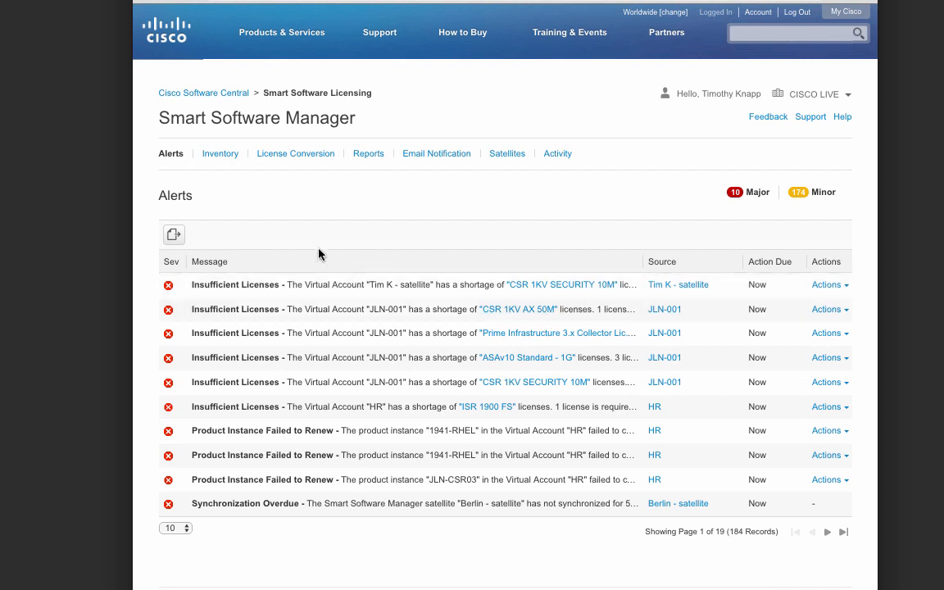
pyautogui.moveTo(191, 168)
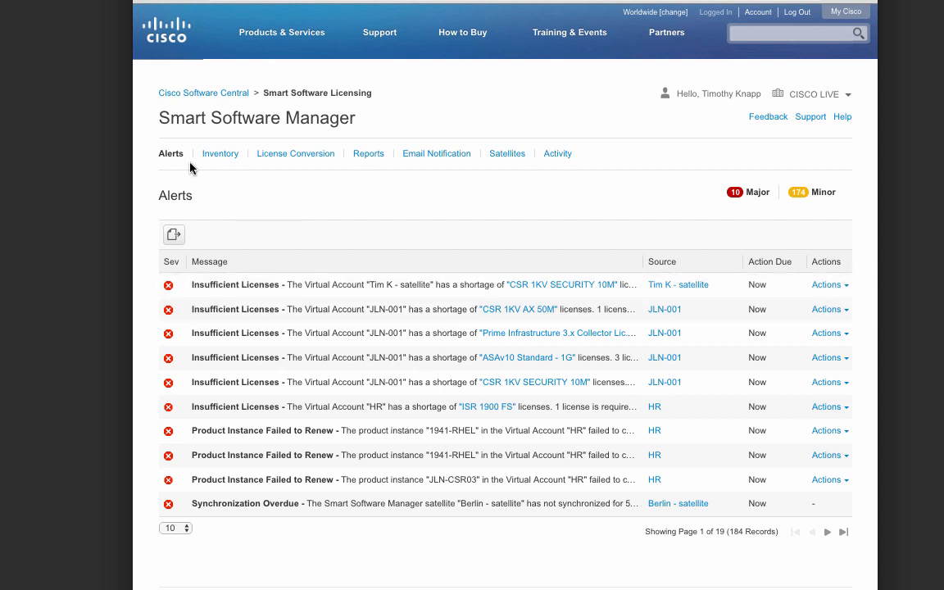
pyautogui.moveTo(721, 193)
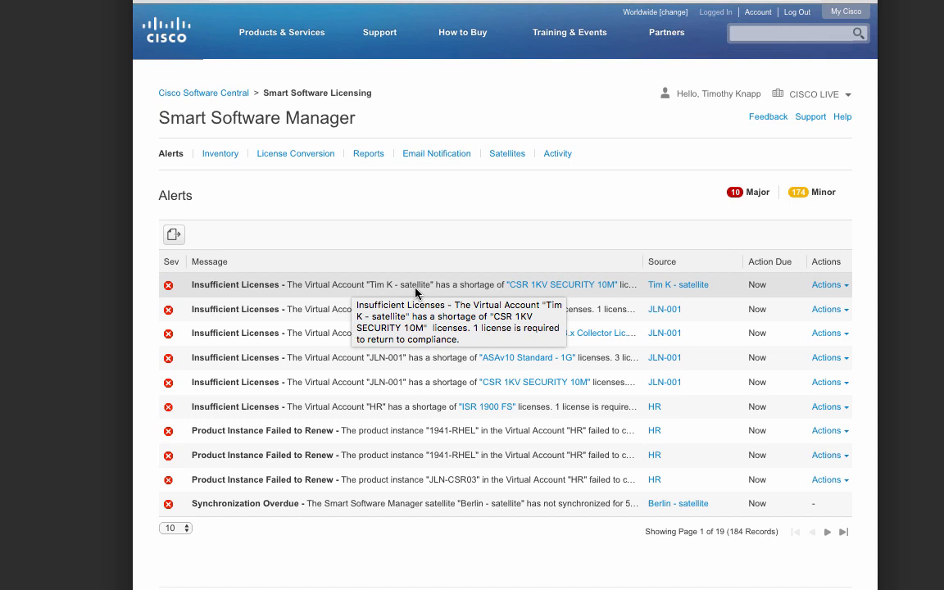
pyautogui.moveTo(777, 528)
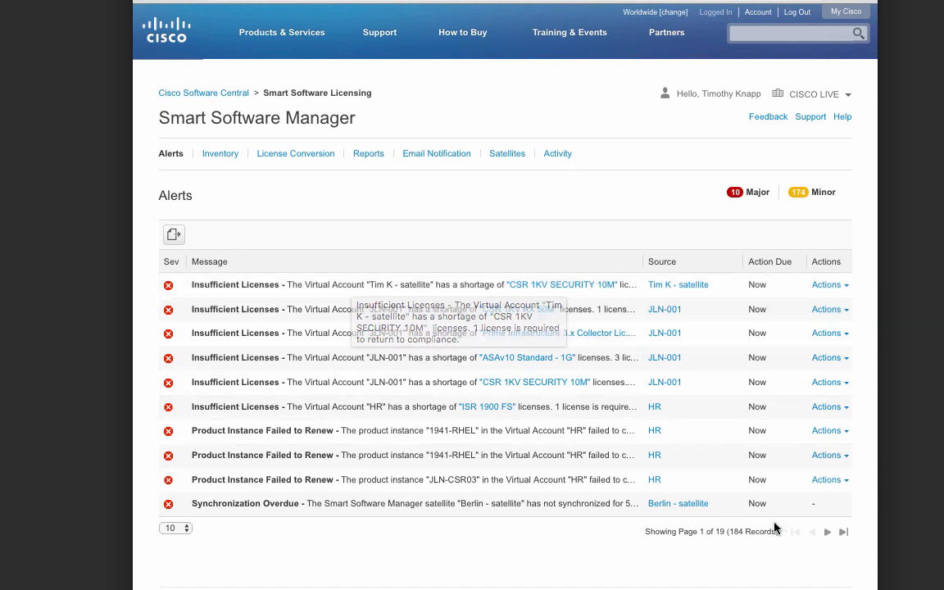
pyautogui.click(827, 532)
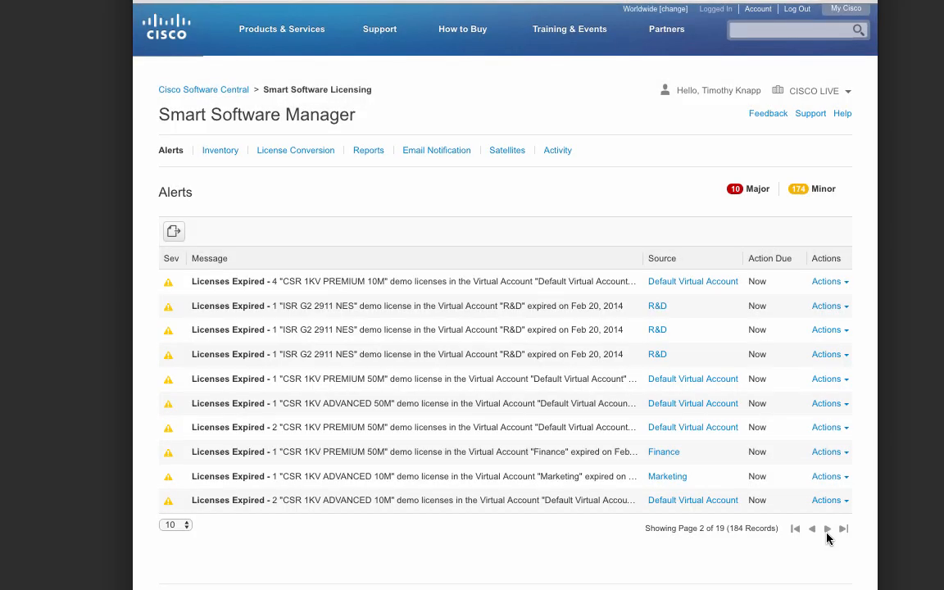
pyautogui.moveTo(243, 282)
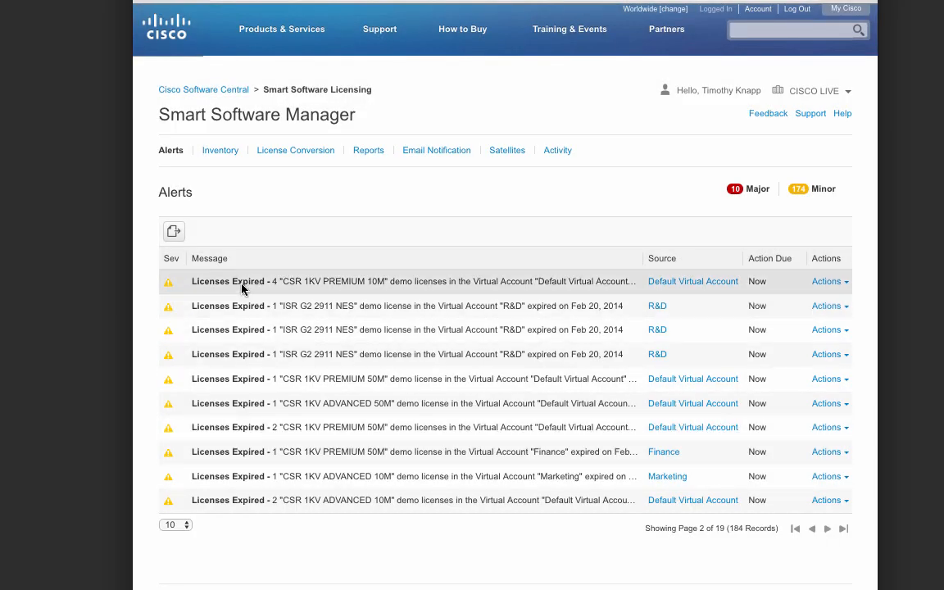
pyautogui.moveTo(233, 490)
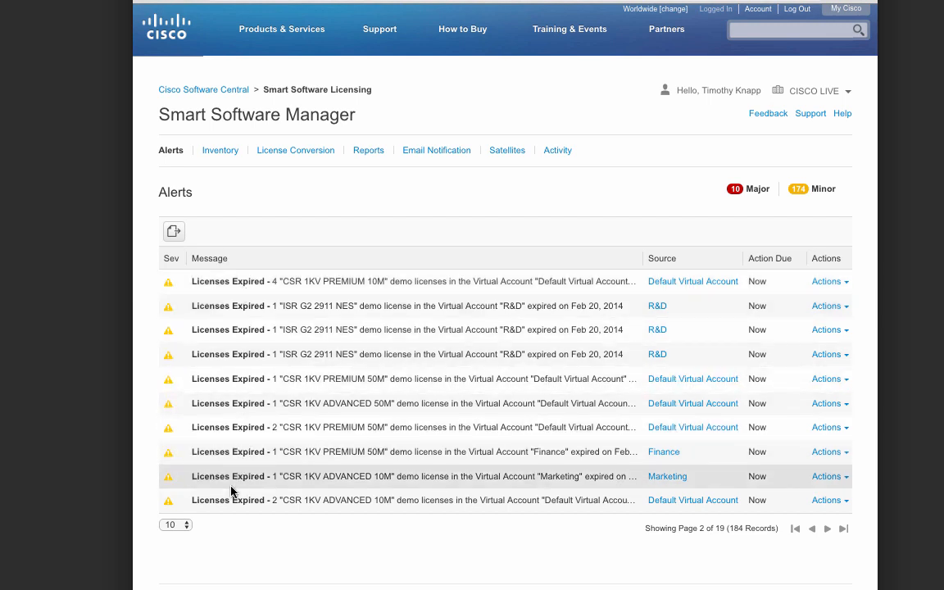
pyautogui.moveTo(210, 163)
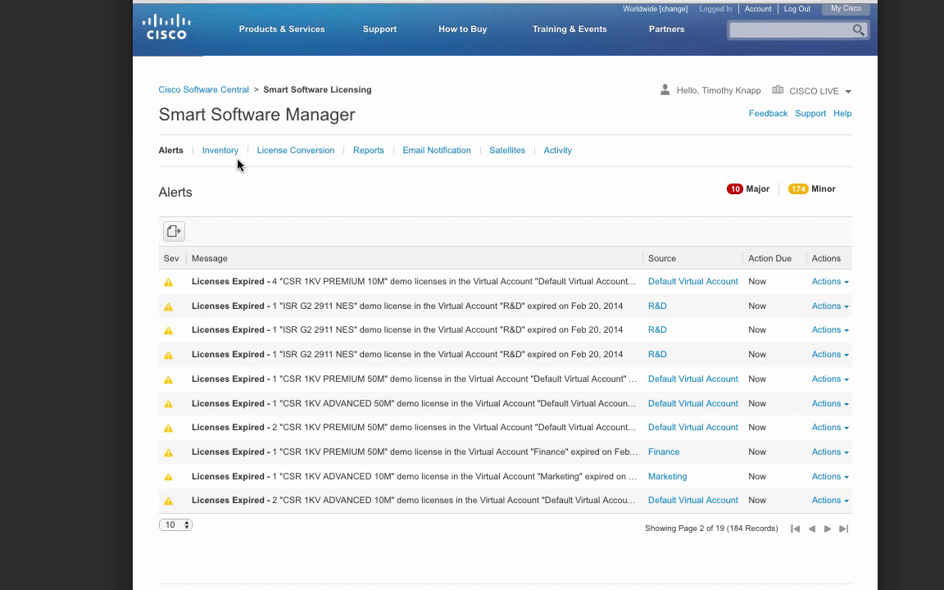
pyautogui.moveTo(334, 164)
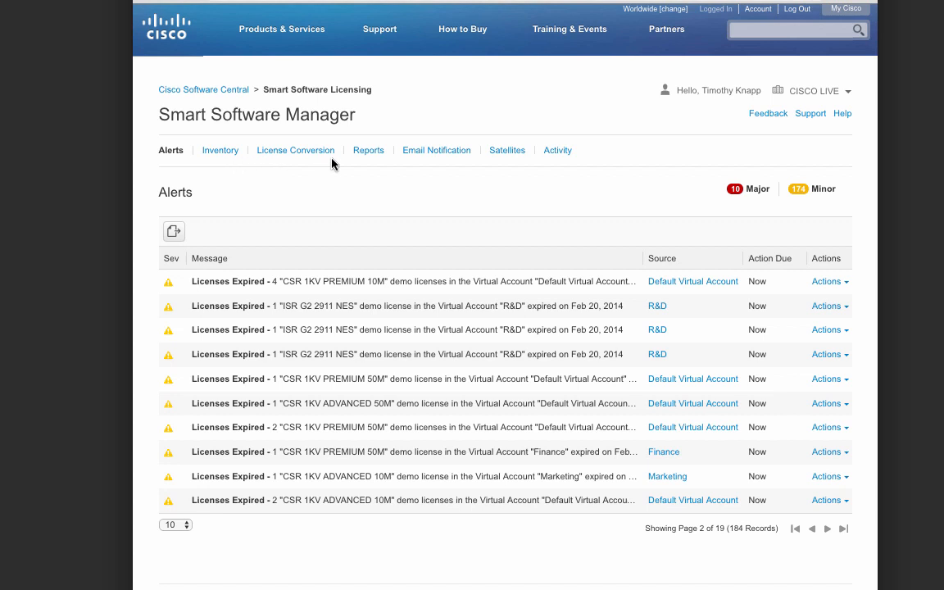
pyautogui.moveTo(390, 163)
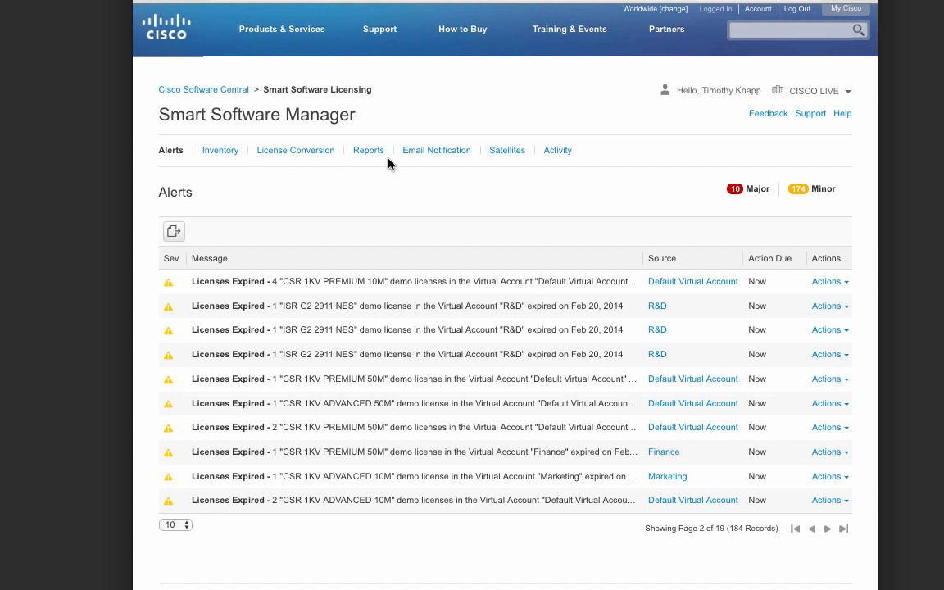
pyautogui.moveTo(490, 167)
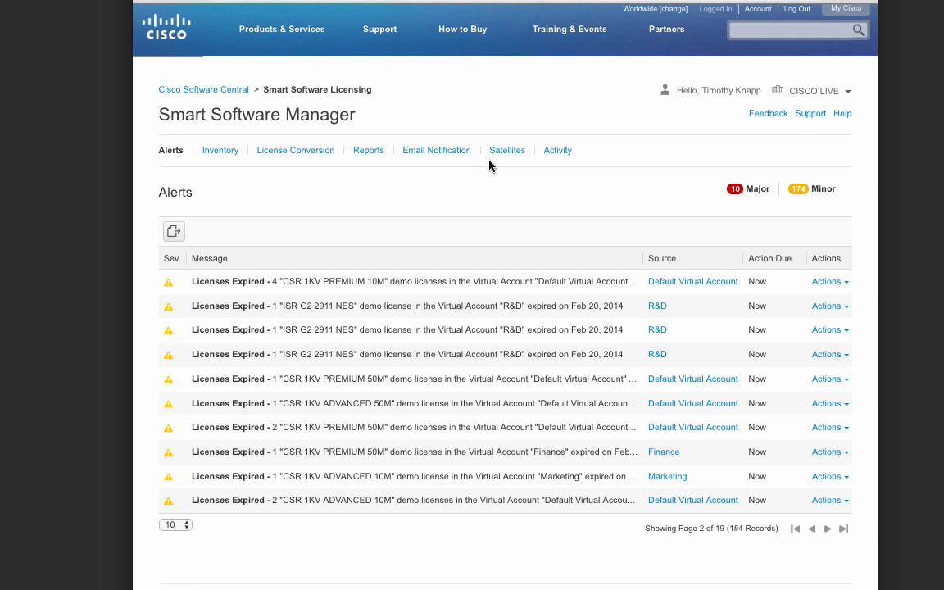
pyautogui.moveTo(546, 167)
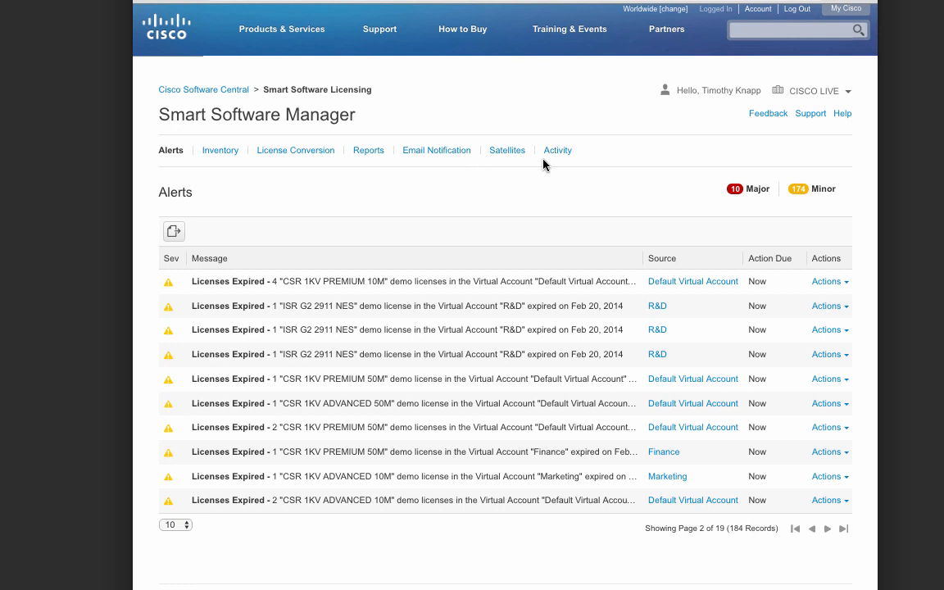
pyautogui.moveTo(212, 160)
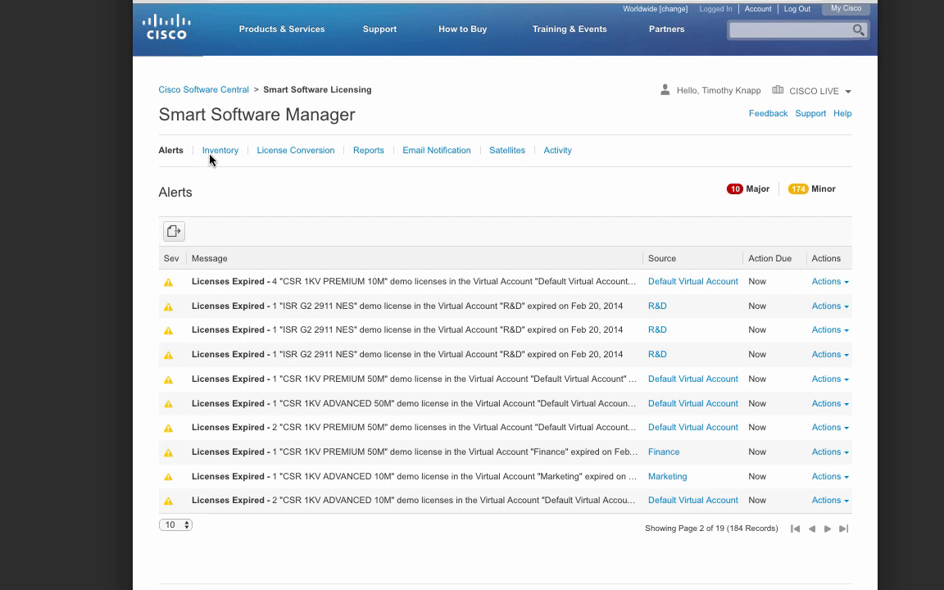
# Step: Show the Inventory and keep 1-Smart Licensing as the selected virtual account
pyautogui.click(220, 151)
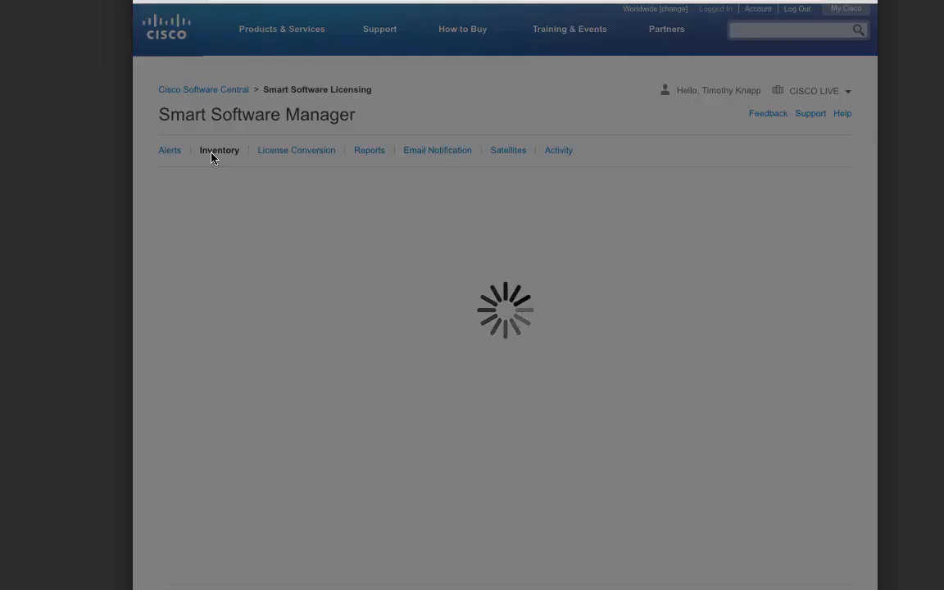
pyautogui.click(220, 151)
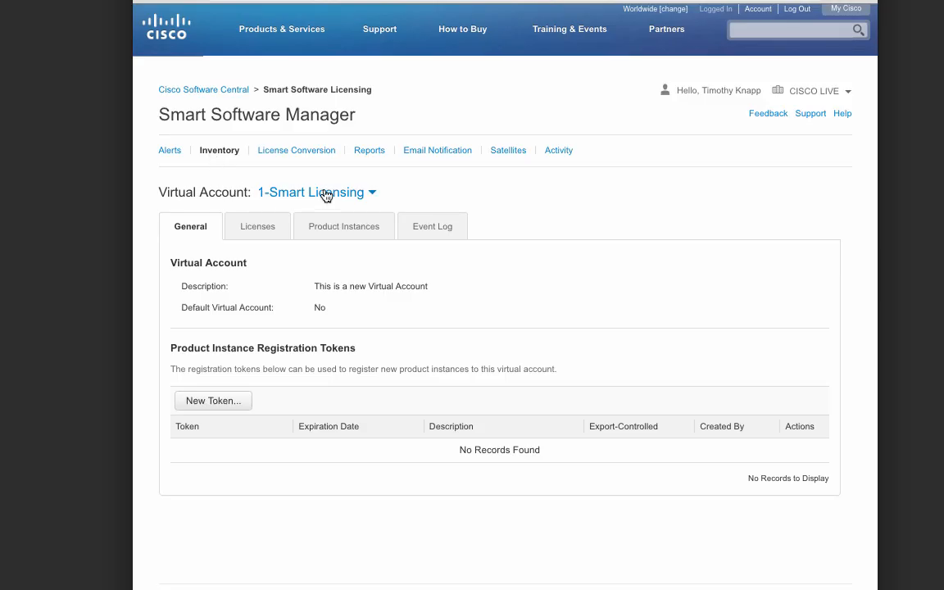
pyautogui.click(315, 191)
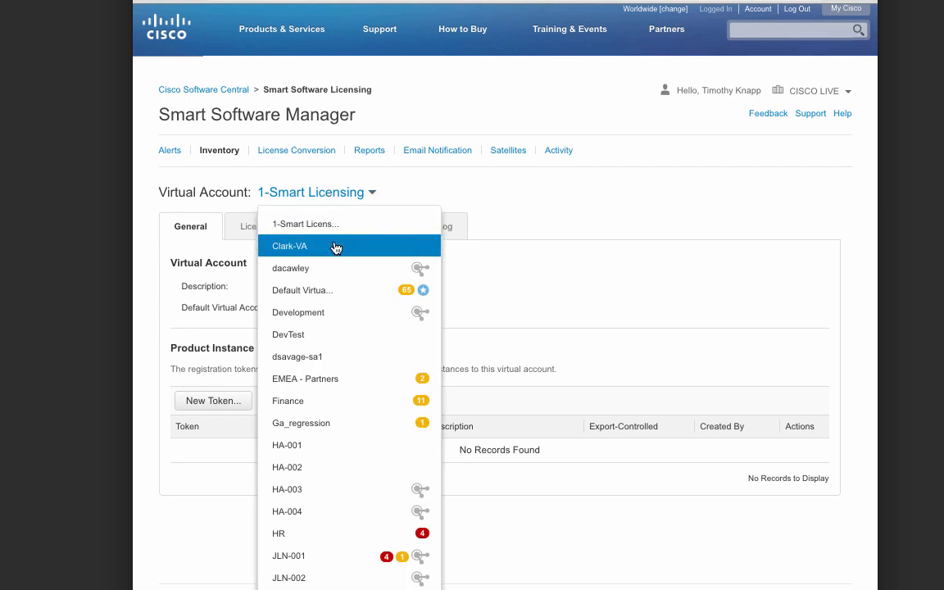
pyautogui.moveTo(320, 223)
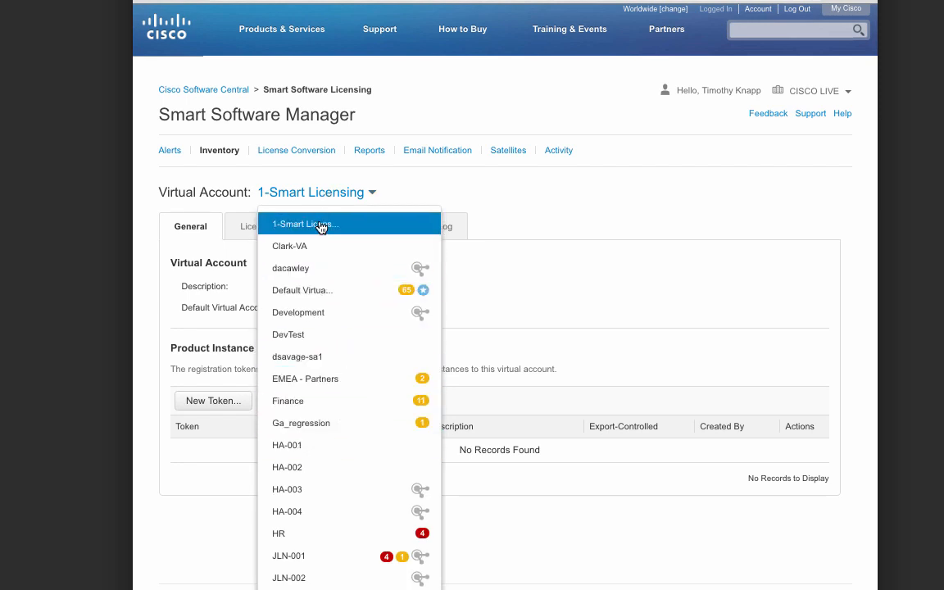
pyautogui.click(305, 223)
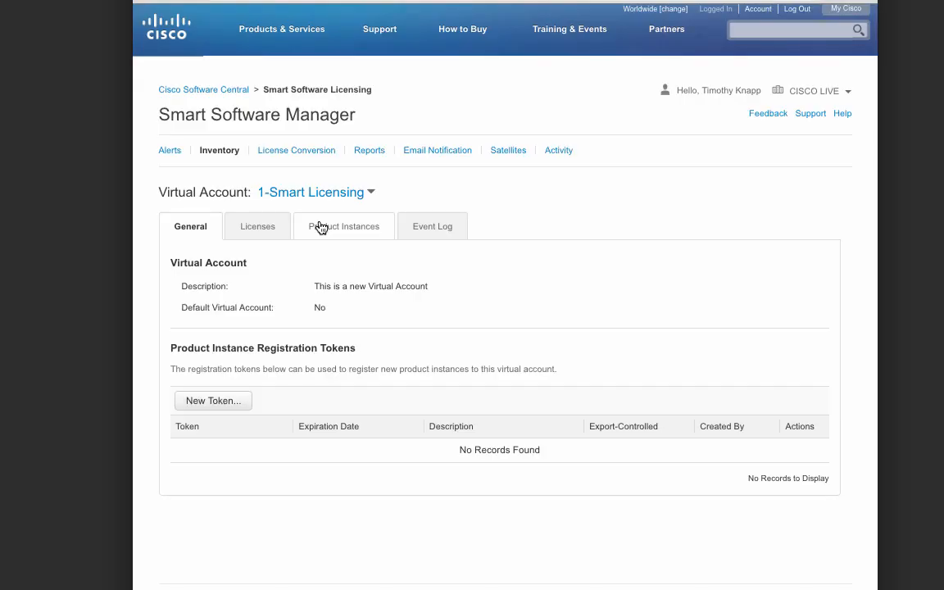
pyautogui.moveTo(213, 269)
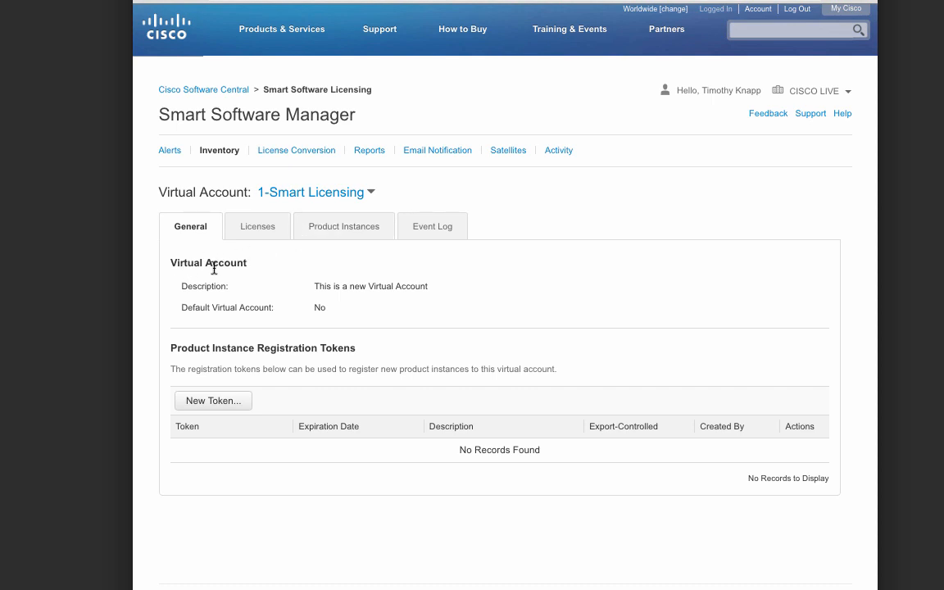
pyautogui.moveTo(174, 358)
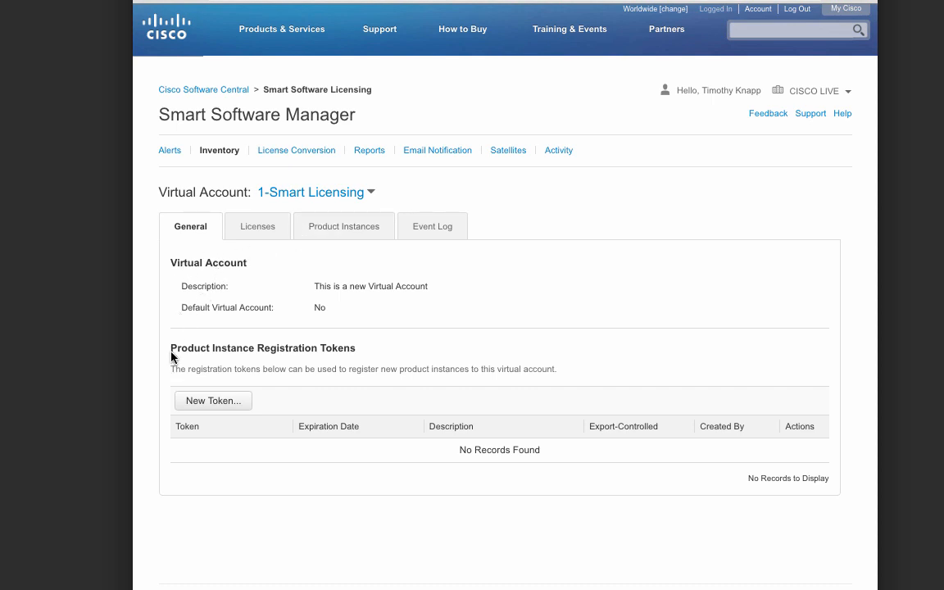
pyautogui.moveTo(353, 357)
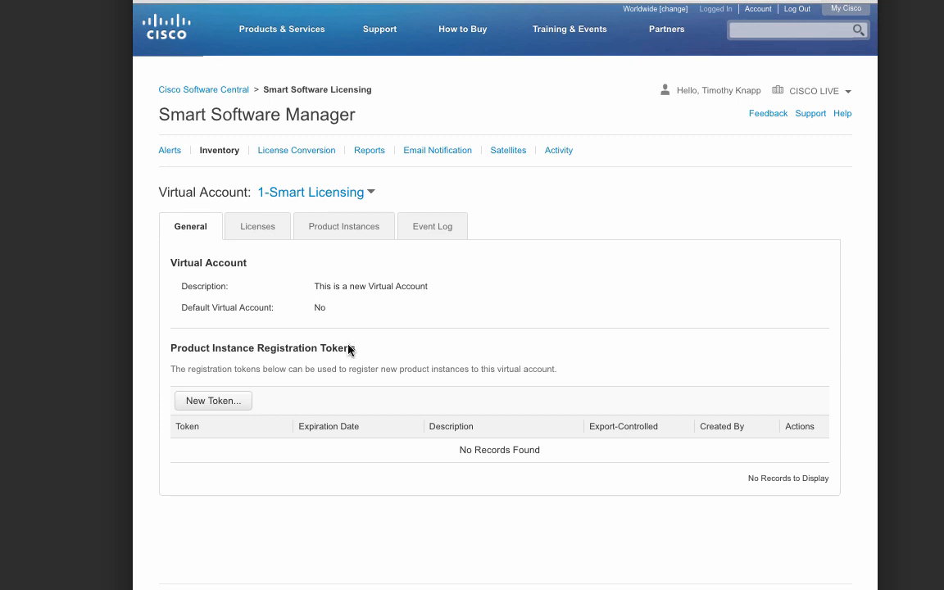
# Step: Browse the Licenses, Product Instances and Event Log tabs, then return to General
pyautogui.click(258, 227)
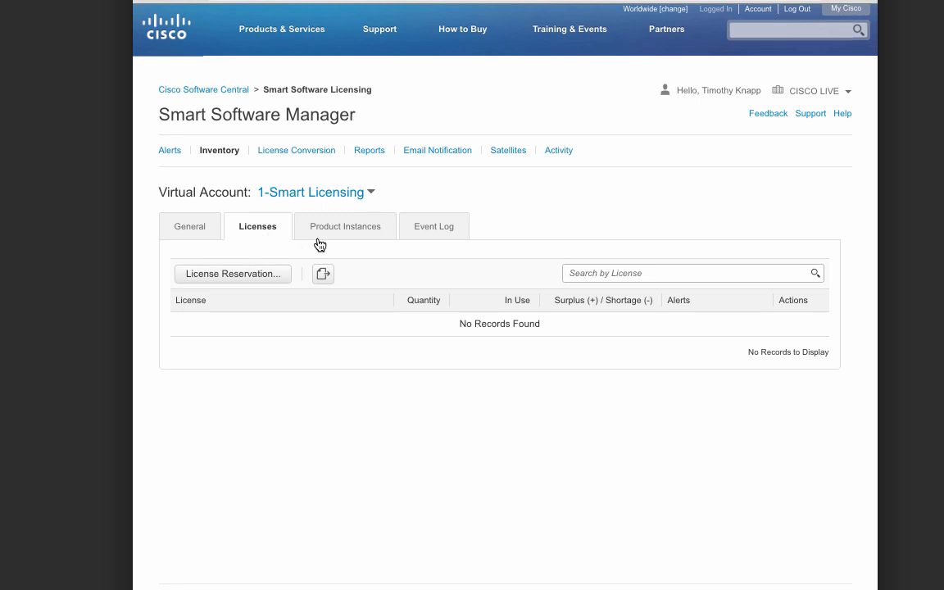
pyautogui.click(345, 227)
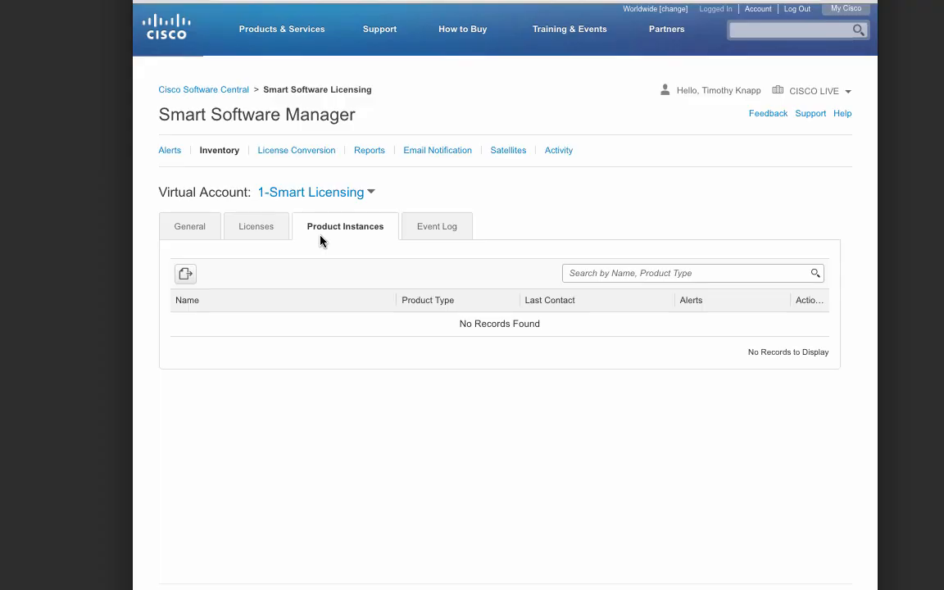
pyautogui.click(433, 227)
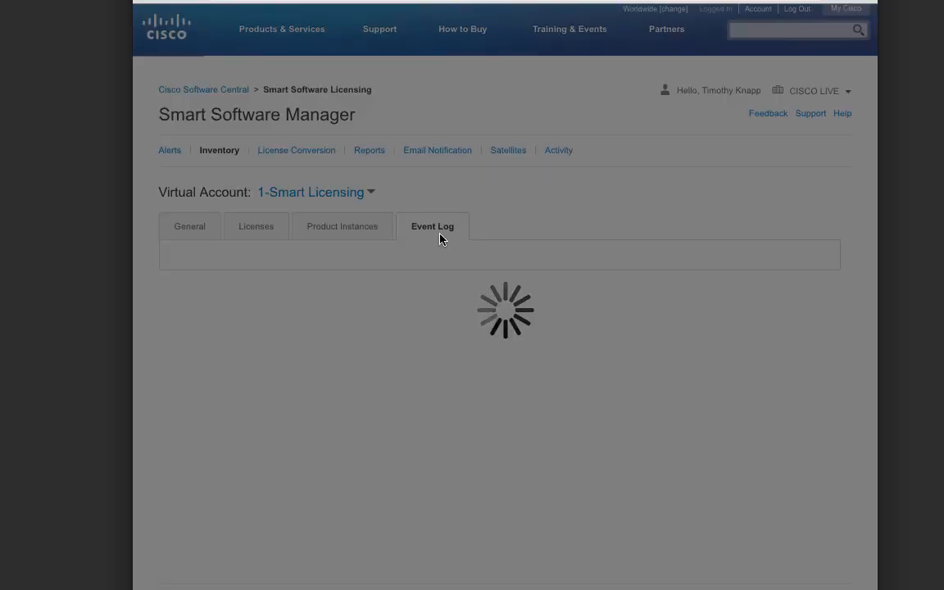
pyautogui.click(433, 226)
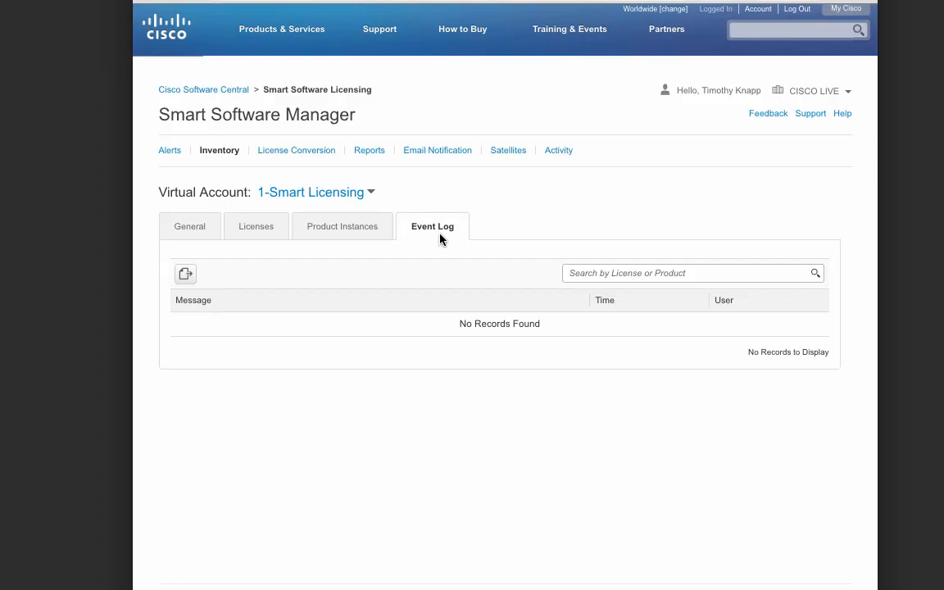
pyautogui.click(190, 227)
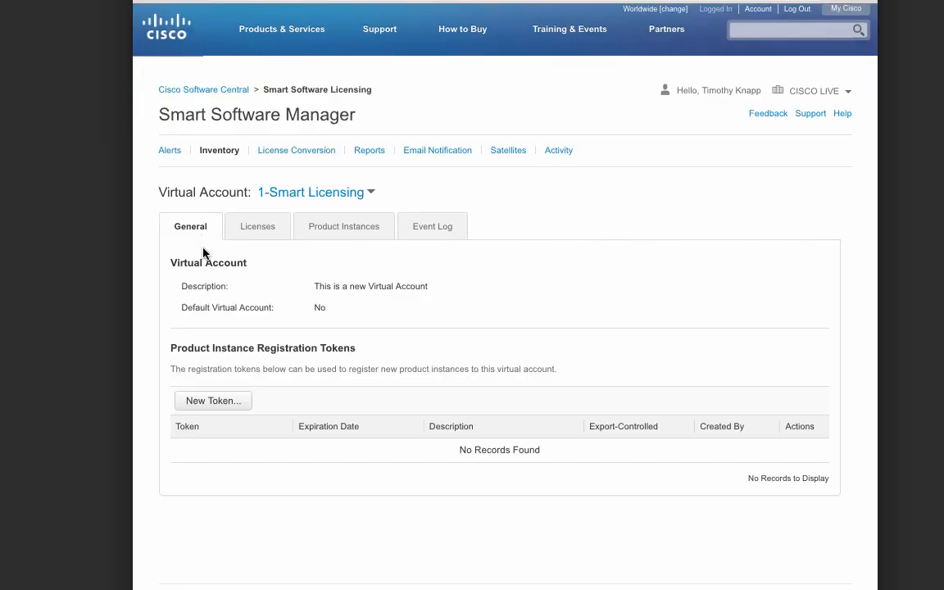
# Step: Create a registration token described 'Test Token', 30-day expiry, export-controlled allowed, terms accepted
pyautogui.click(213, 400)
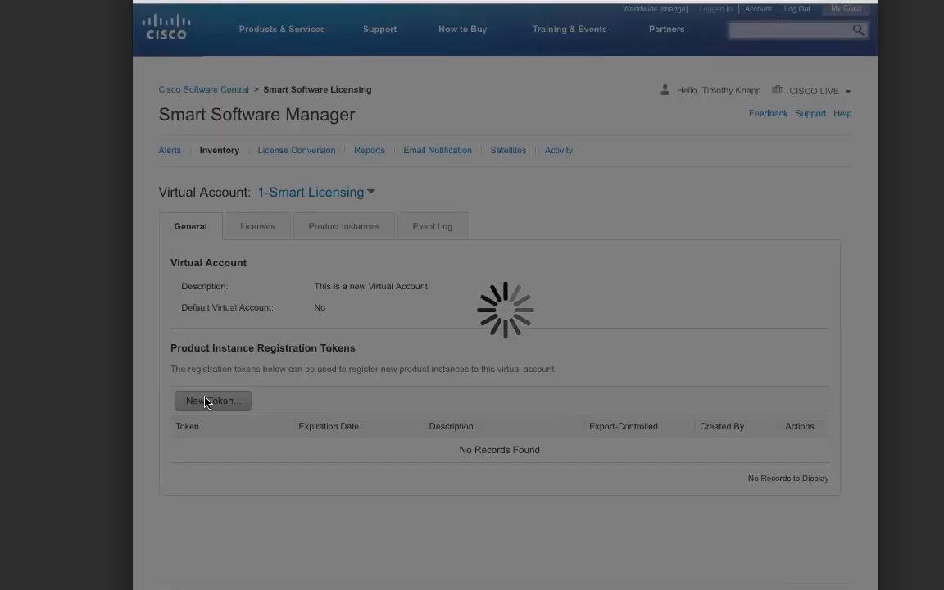
pyautogui.click(214, 400)
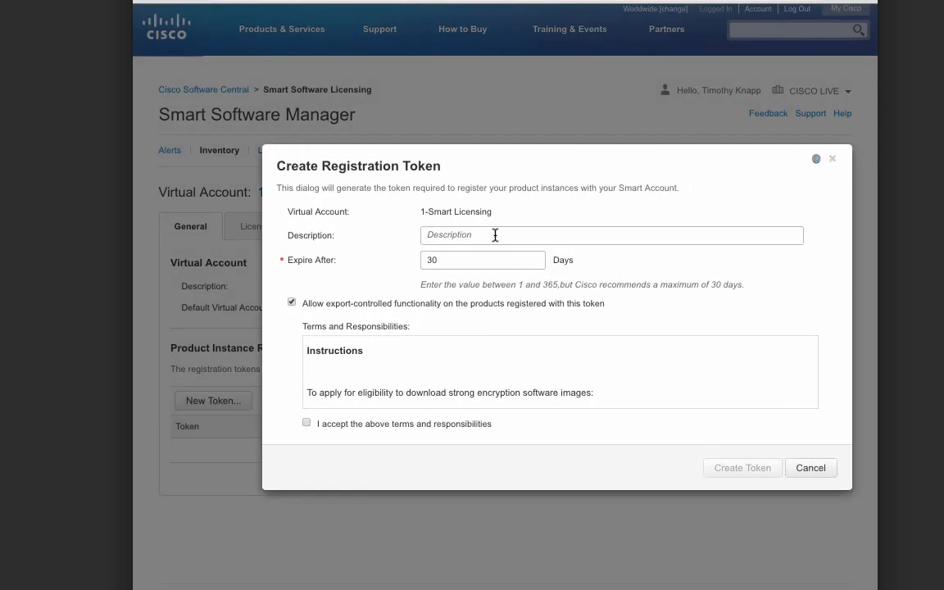
pyautogui.click(612, 236)
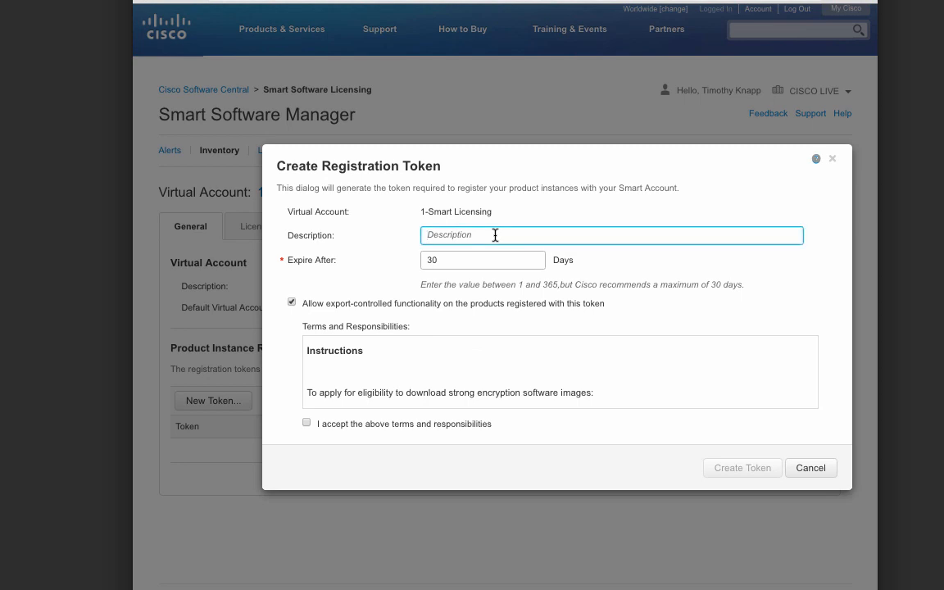
pyautogui.write('T')
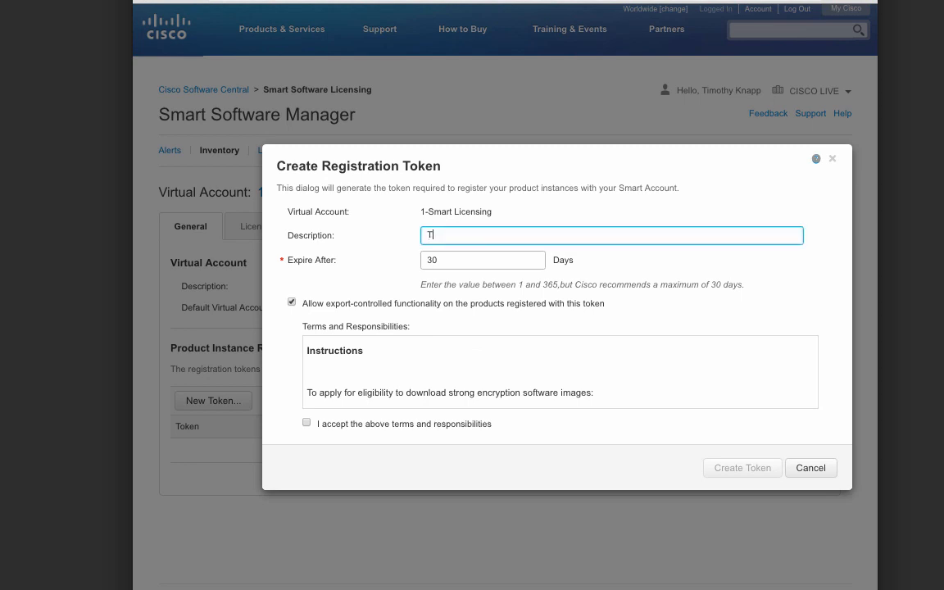
pyautogui.write('est Token')
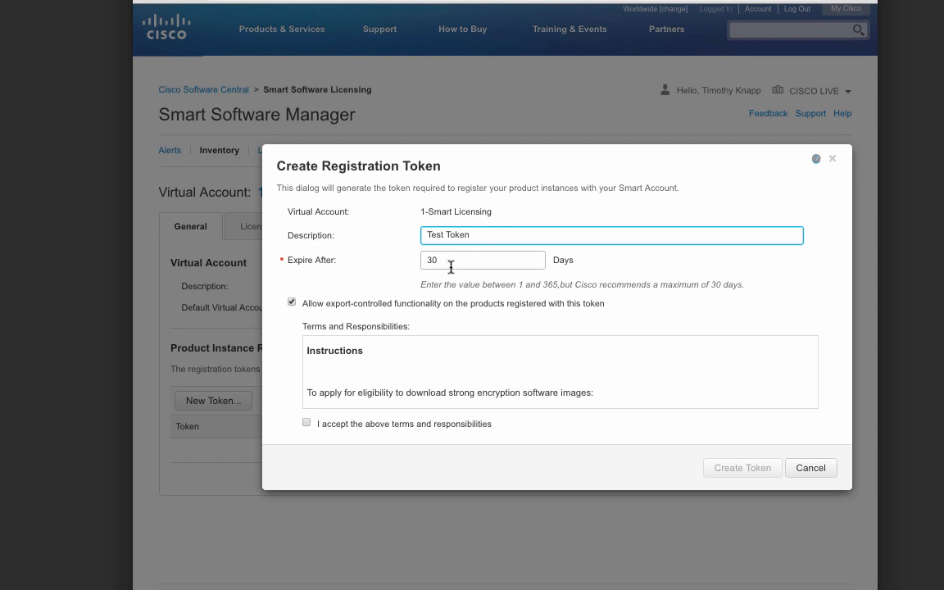
pyautogui.scroll(-3)
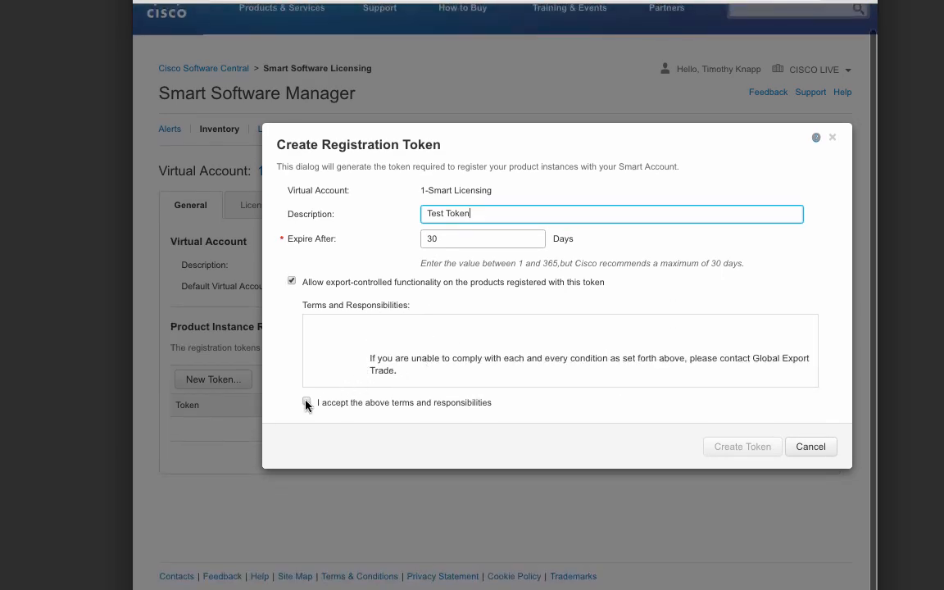
pyautogui.click(307, 402)
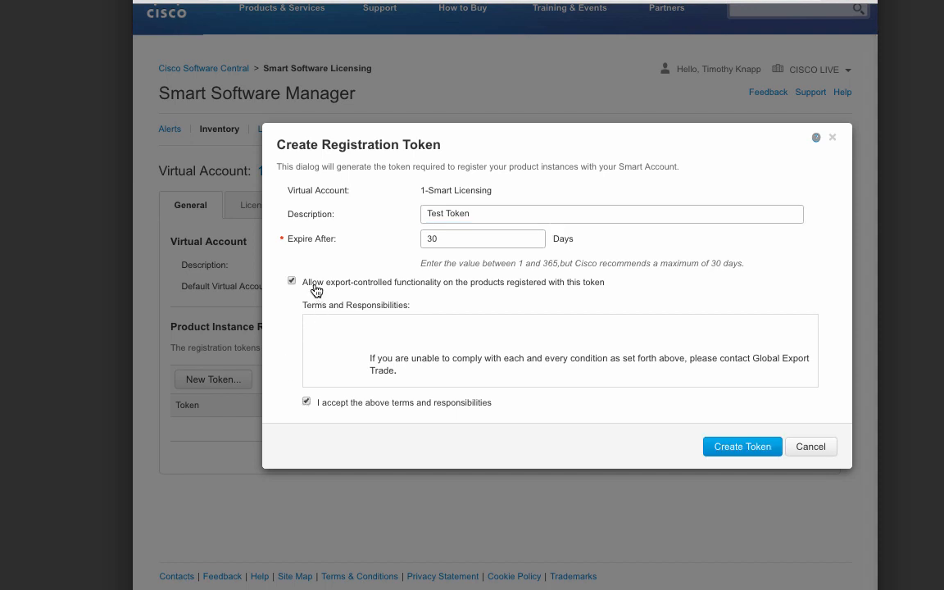
pyautogui.moveTo(584, 292)
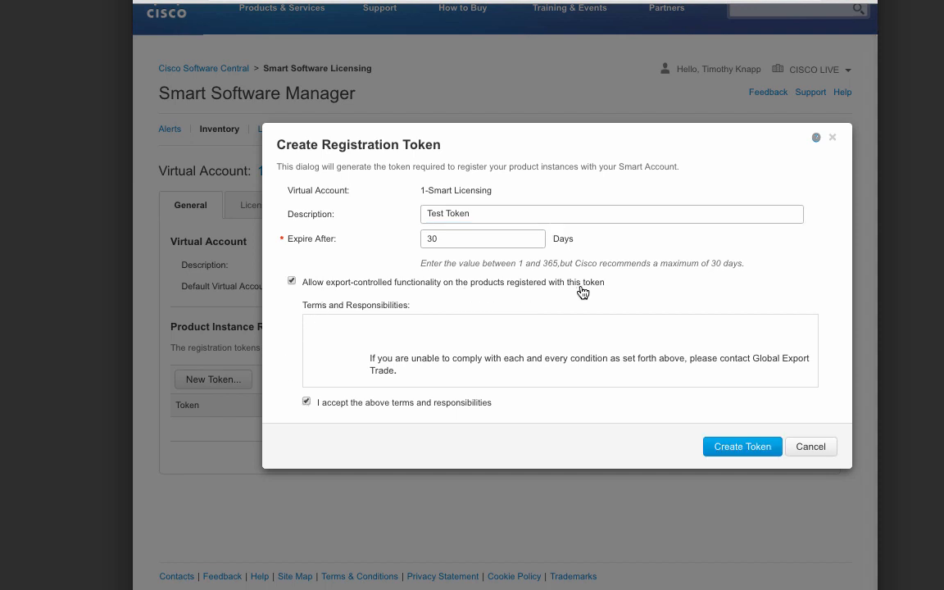
pyautogui.click(741, 446)
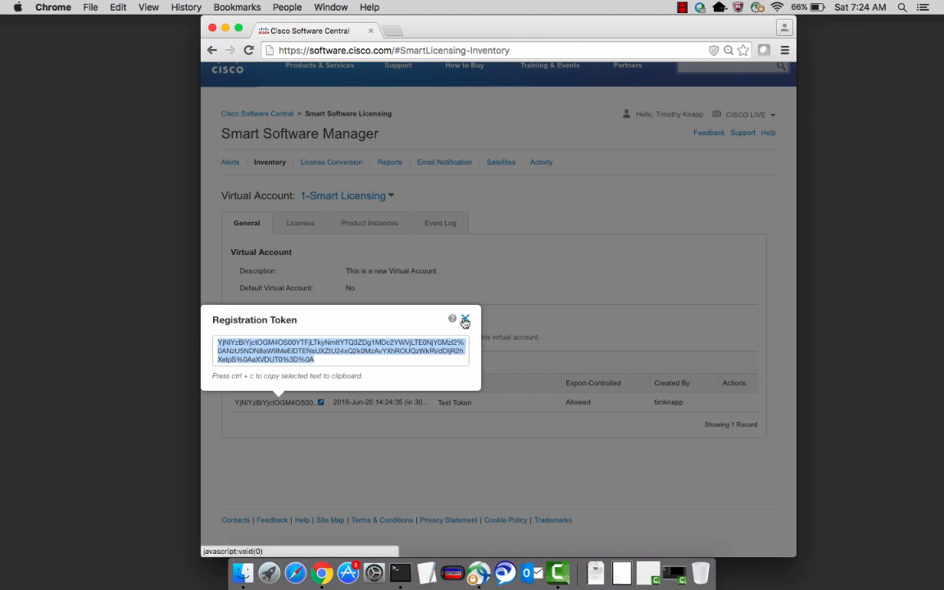
# Step: Dismiss the Registration Token popup after copying the generated token string
pyautogui.click(465, 318)
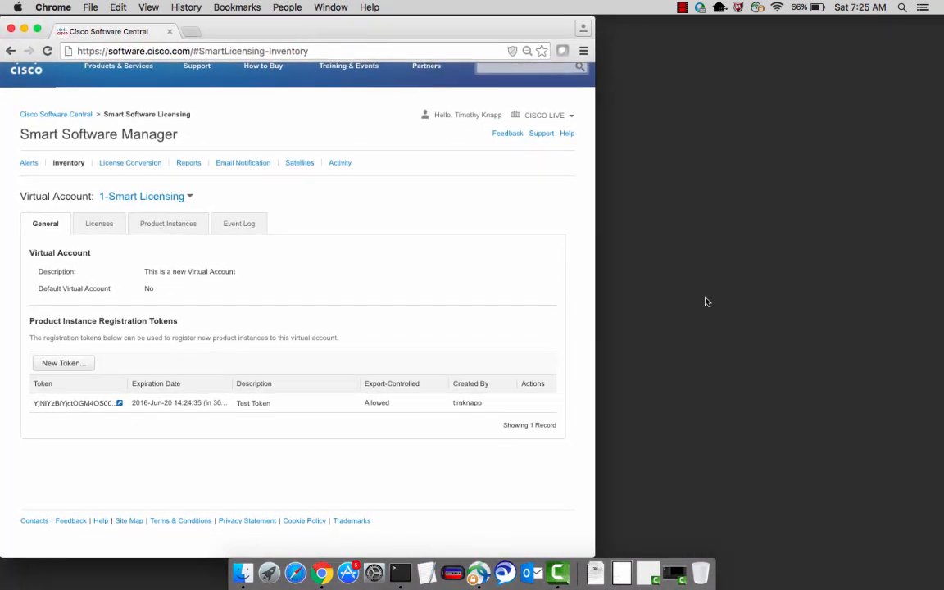
pyautogui.moveTo(401, 571)
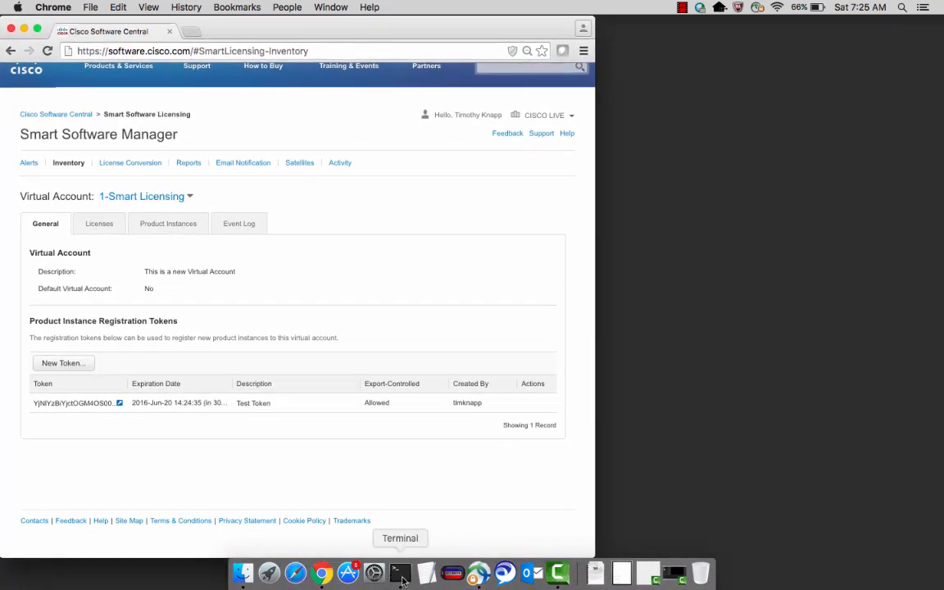
# Step: SSH to the router as cisco at 172.19.76.253 and check its licence status with show lic all
pyautogui.click(400, 573)
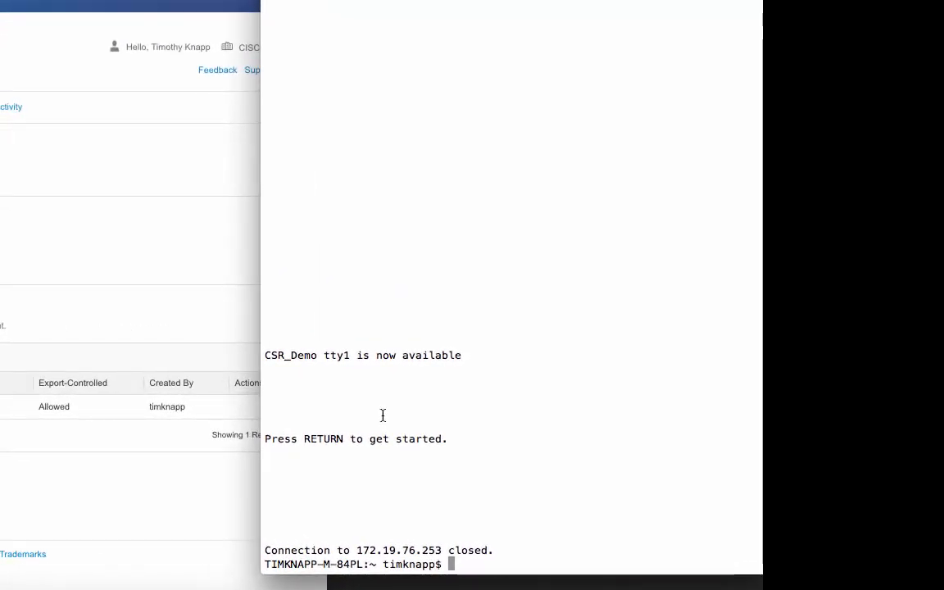
pyautogui.write('ssh -l cisco 172.19.76.253')
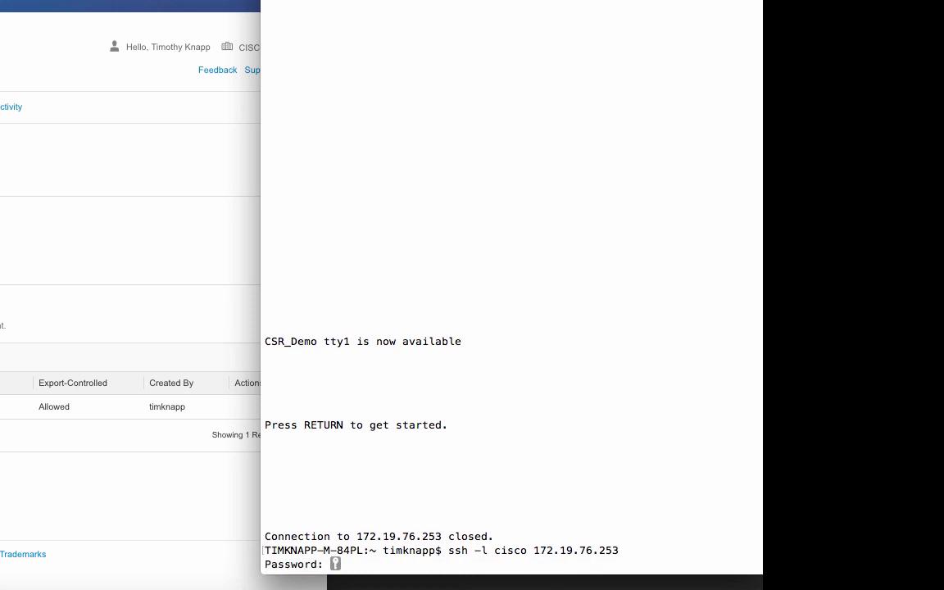
pyautogui.write('show lic all')
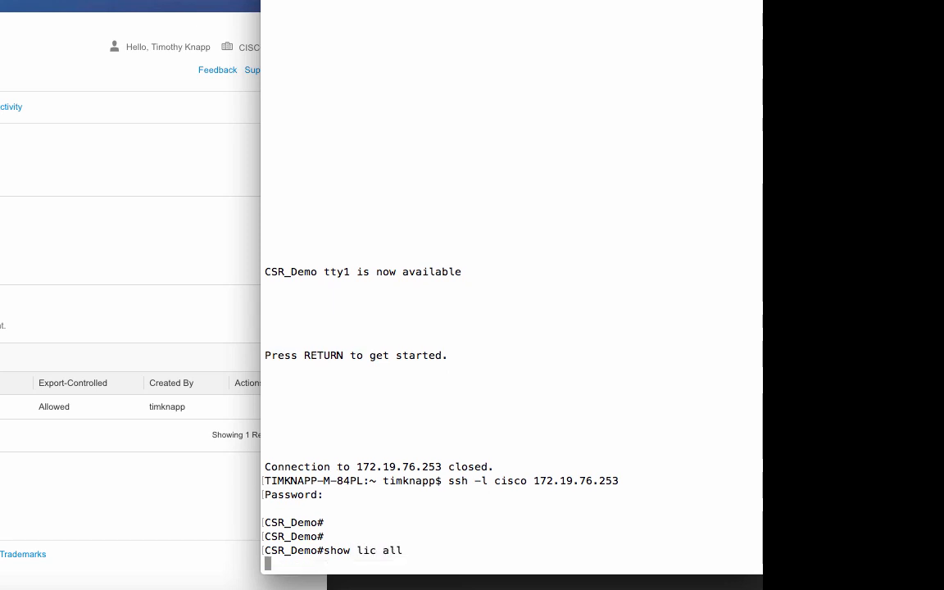
pyautogui.press('Return')
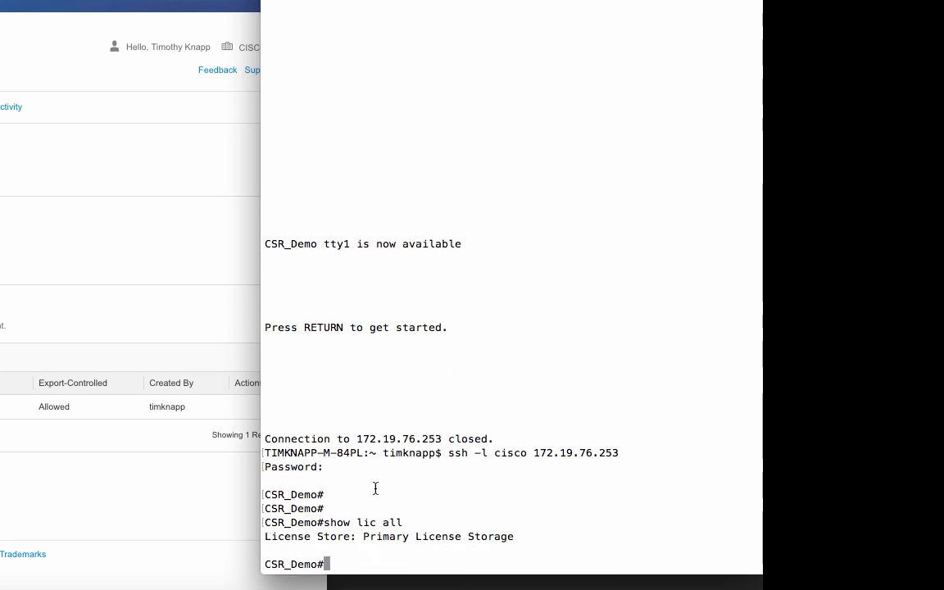
pyautogui.moveTo(265, 536); pyautogui.dragTo(515, 536)
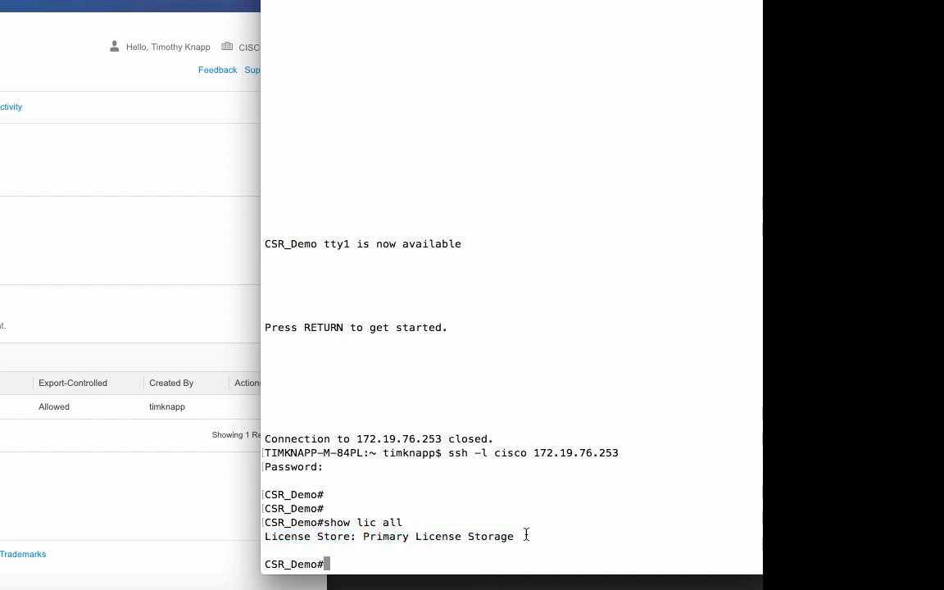
# Step: Enable smart licensing in config mode, exit, and turn on terminal monitoring
pyautogui.write('config t')
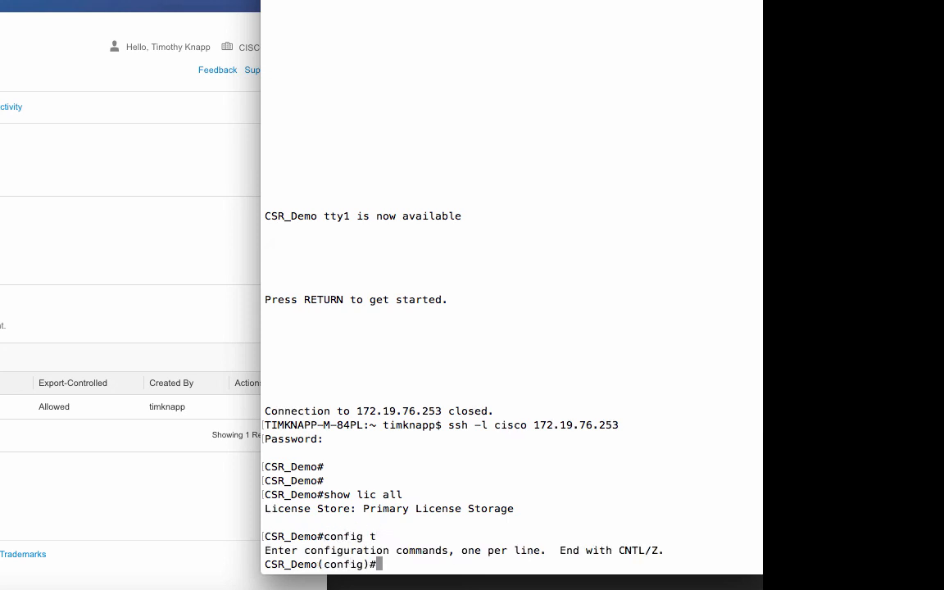
pyautogui.write('license smart enabl')
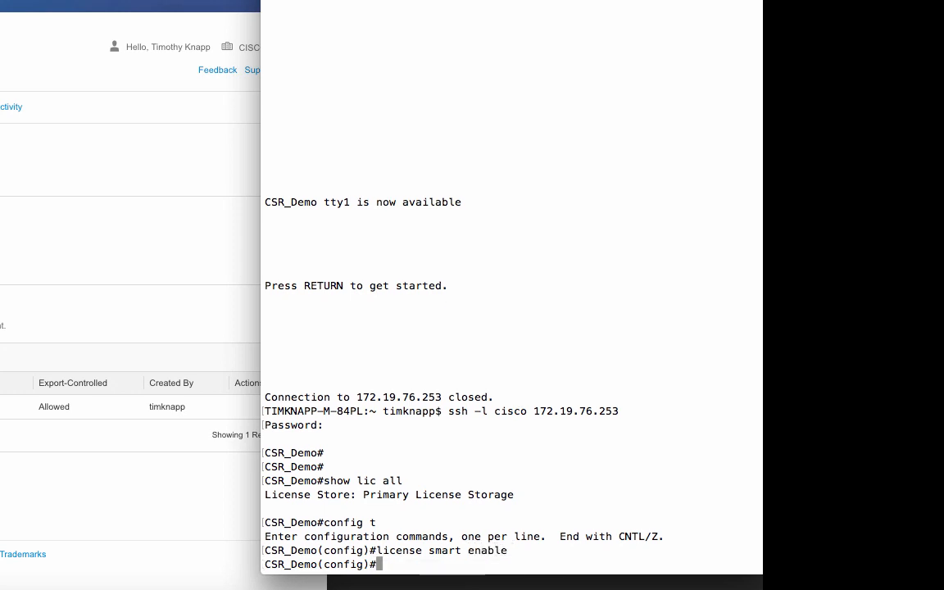
pyautogui.write('ei')
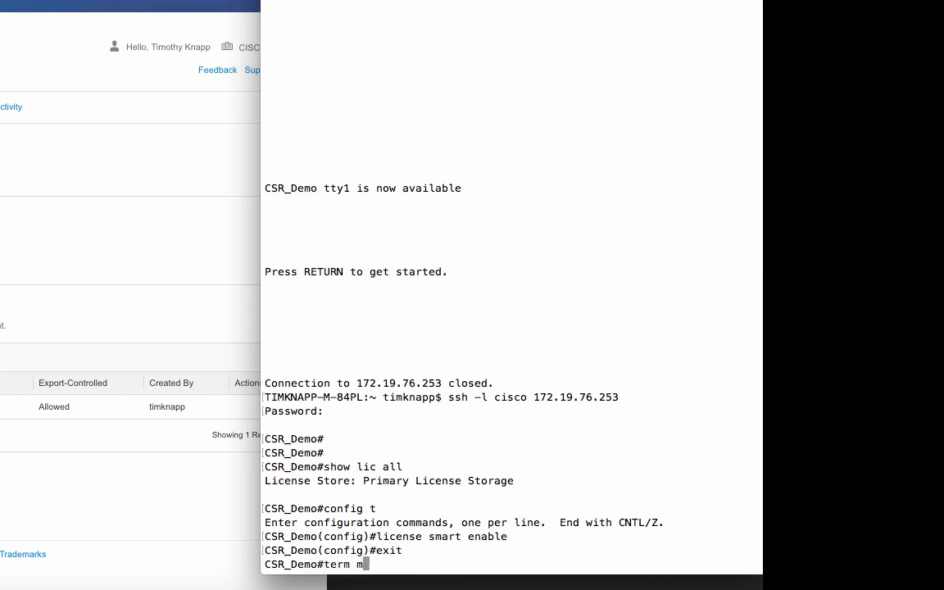
pyautogui.press('Return')
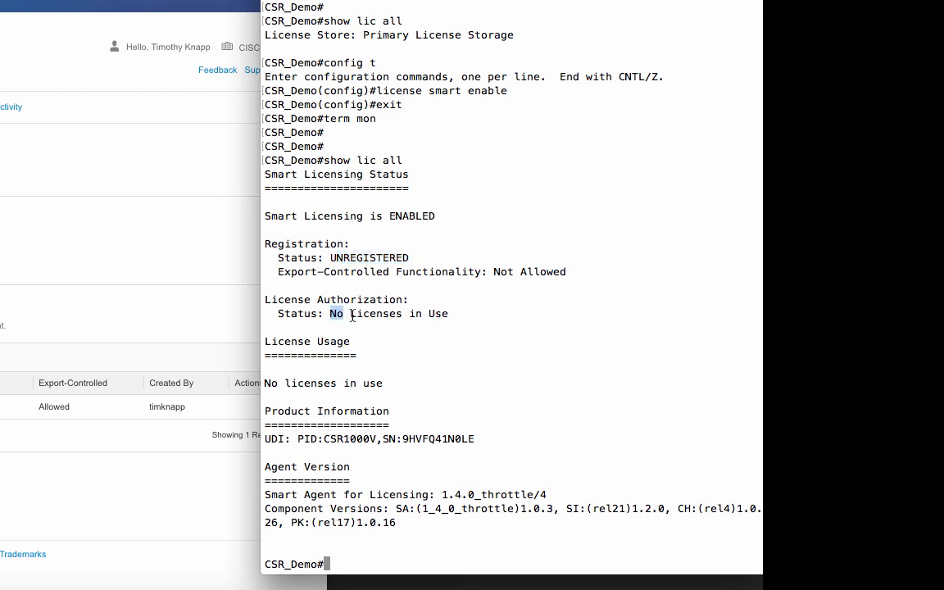
# Step: Highlight the No Licenses in Use status in the show lic all output
pyautogui.moveTo(336, 315); pyautogui.dragTo(456, 315)
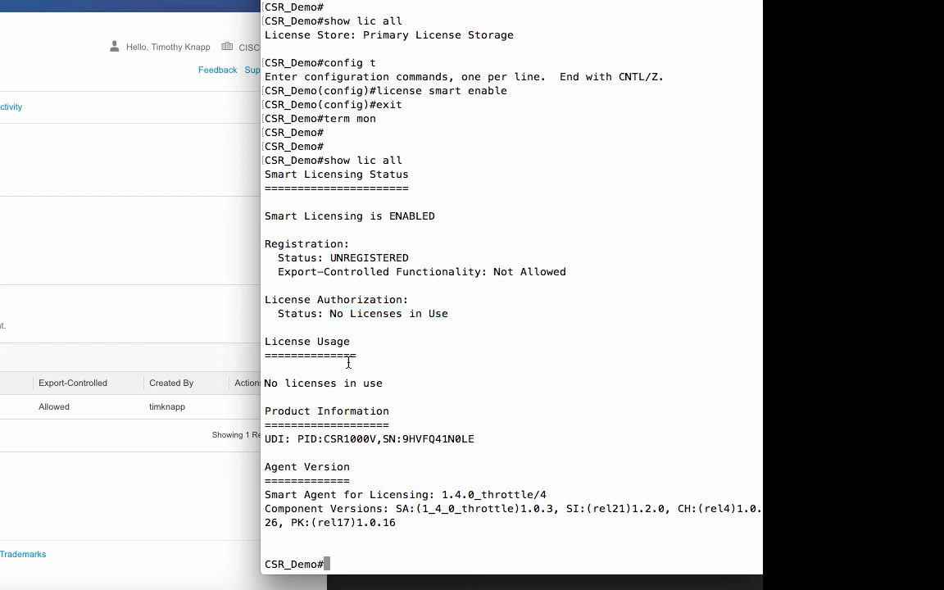
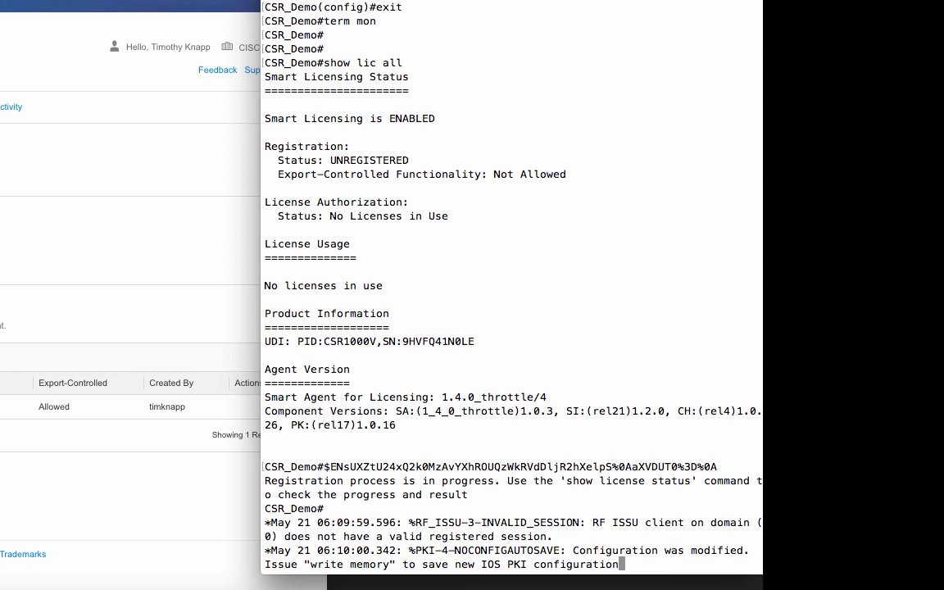
# Step: Register the router with license smart register idtoken using the pasted Test Token string
pyautogui.scroll(-3)
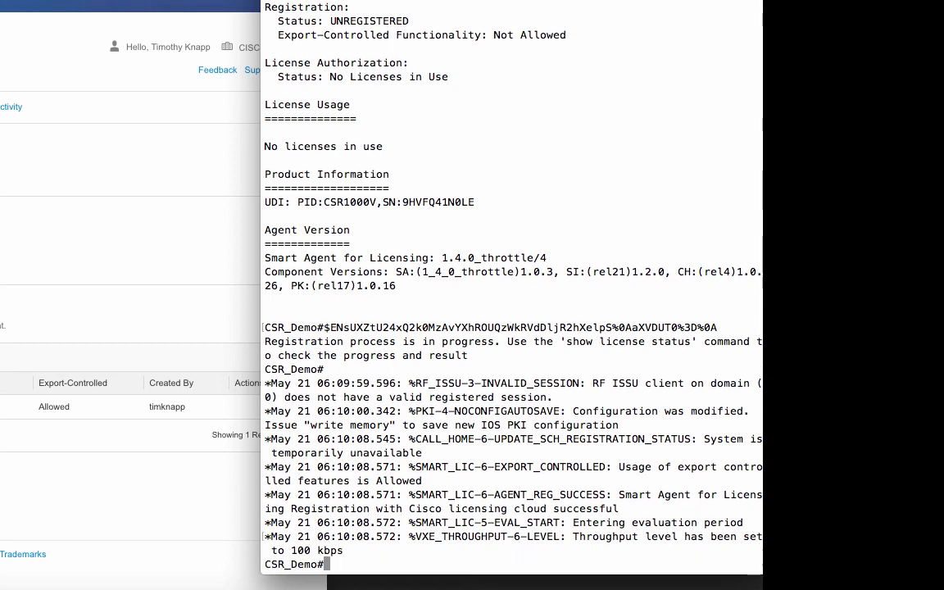
pyautogui.scroll(-3)
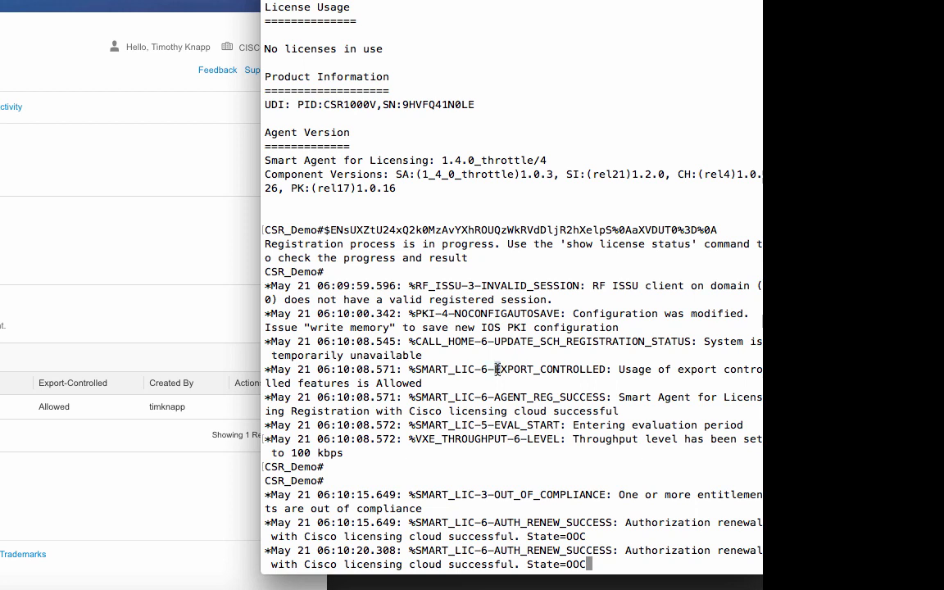
# Step: Highlight the export-controlled and out-of-compliance SMART_LIC log messages, then enter show lic all
pyautogui.doubleClick(549, 368)
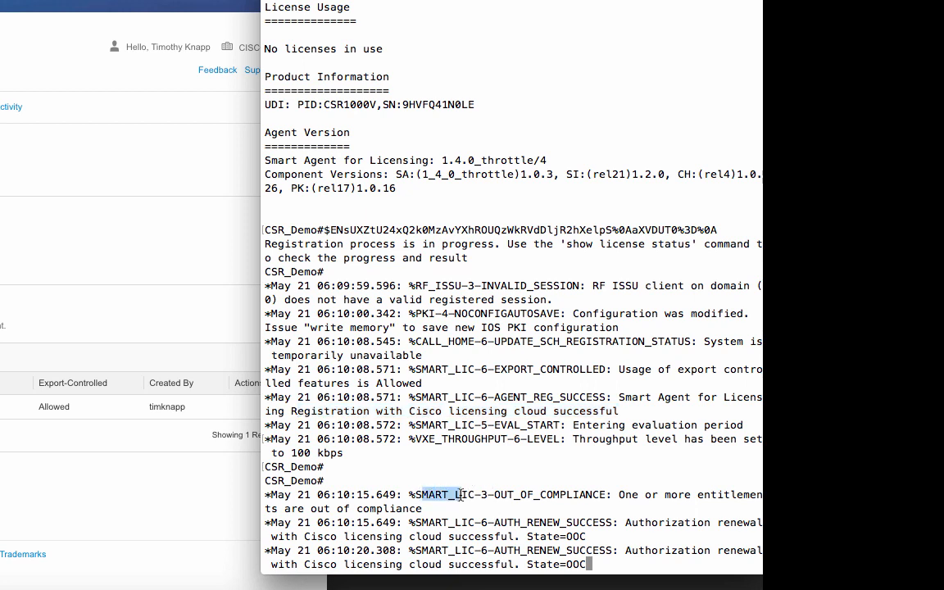
pyautogui.moveTo(459, 495); pyautogui.dragTo(609, 495)
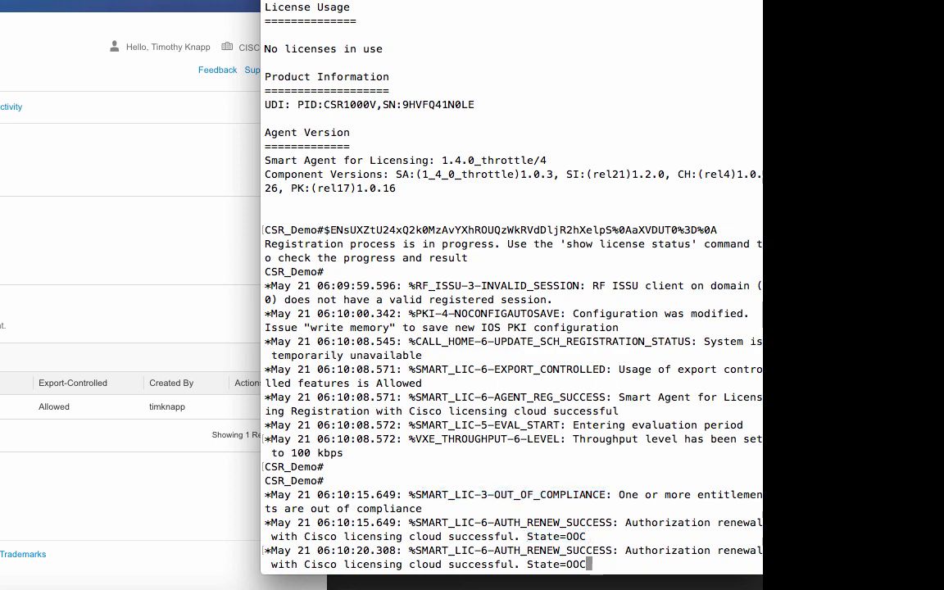
pyautogui.write('show lic all')
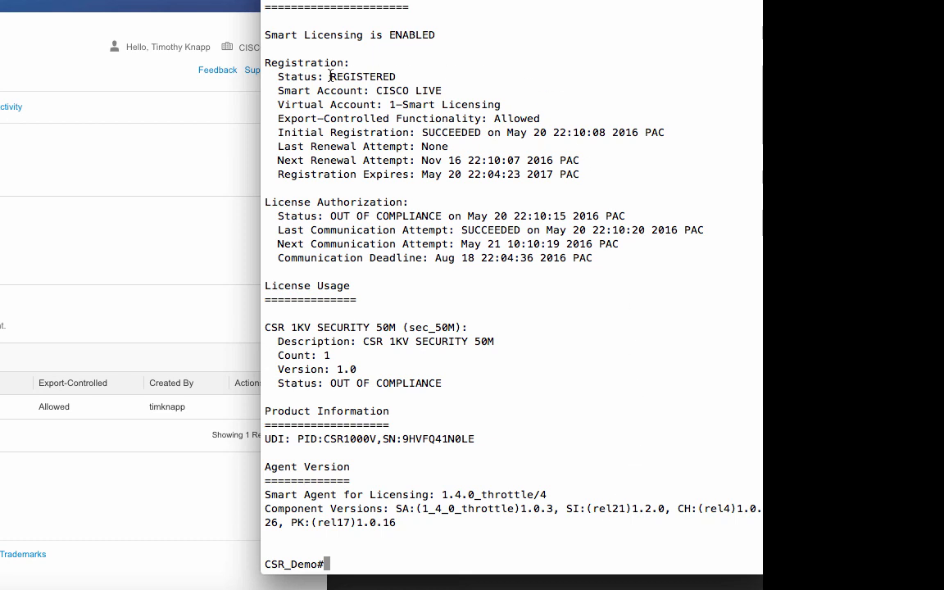
# Step: Highlight the REGISTERED registration status in the show lic all output
pyautogui.doubleClick(363, 77)
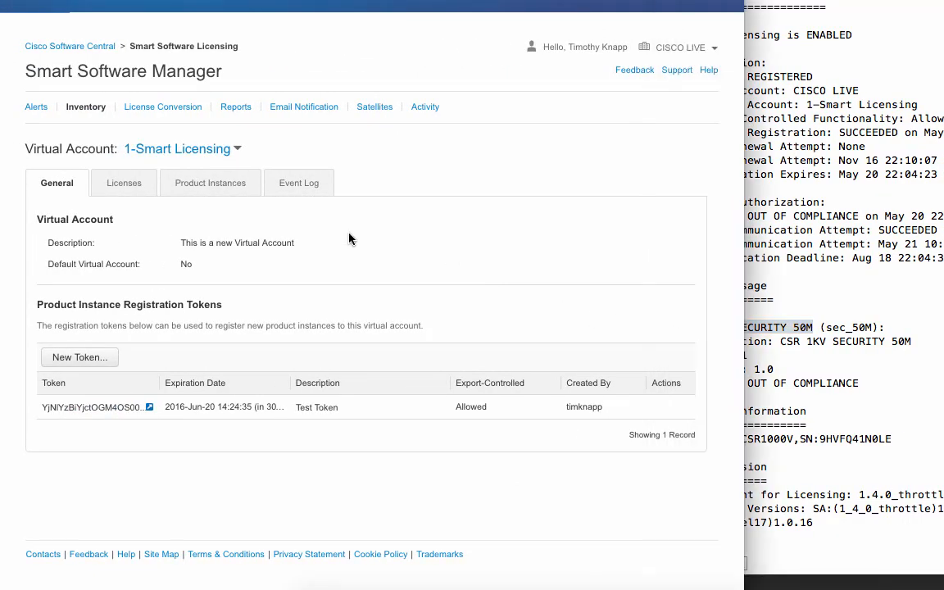
pyautogui.click(124, 184)
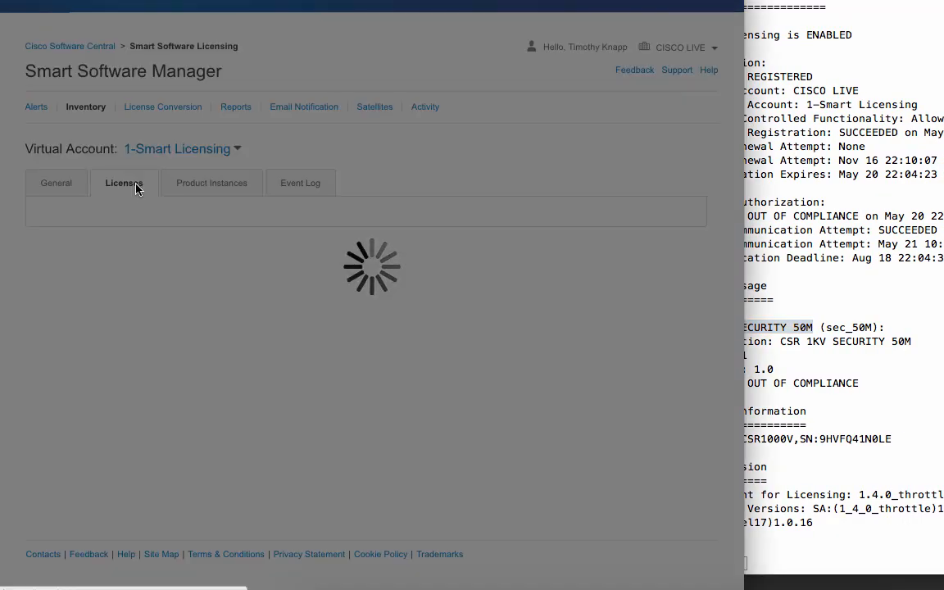
pyautogui.click(125, 184)
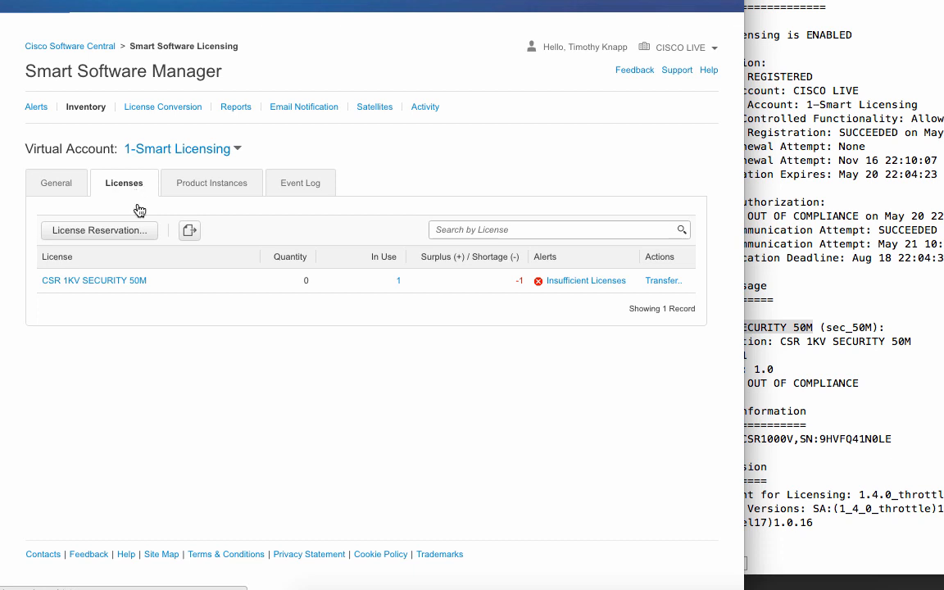
pyautogui.moveTo(121, 309)
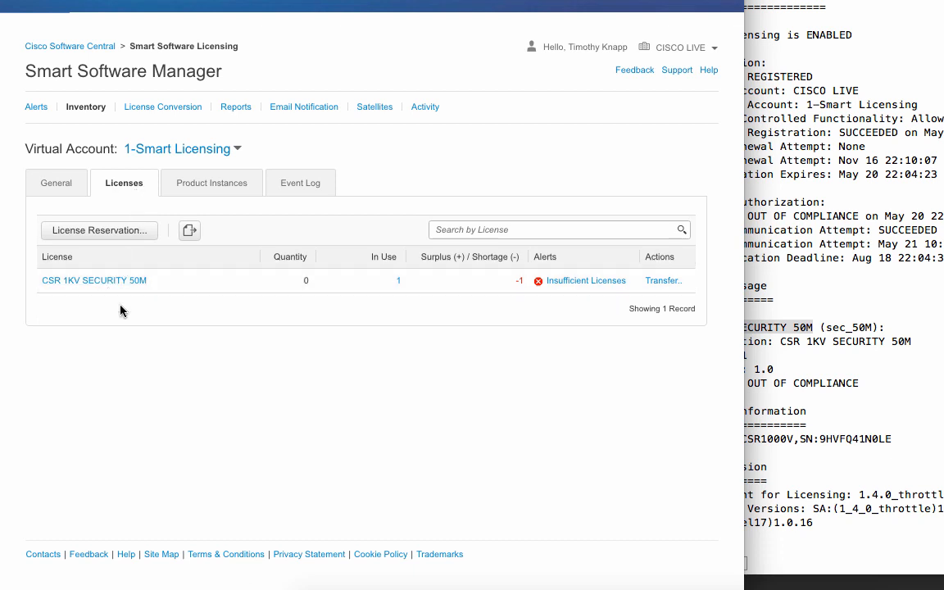
pyautogui.moveTo(391, 332)
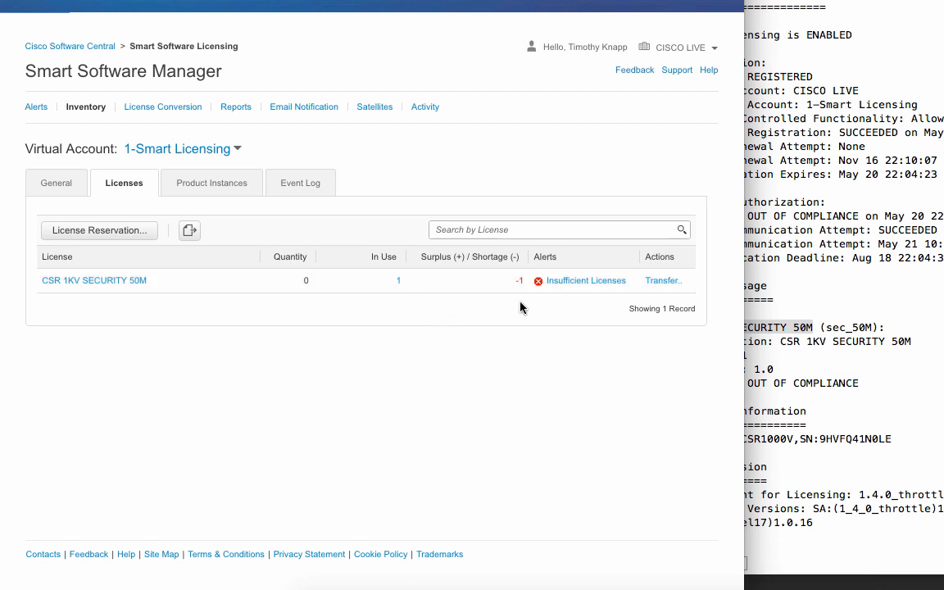
pyautogui.moveTo(531, 307)
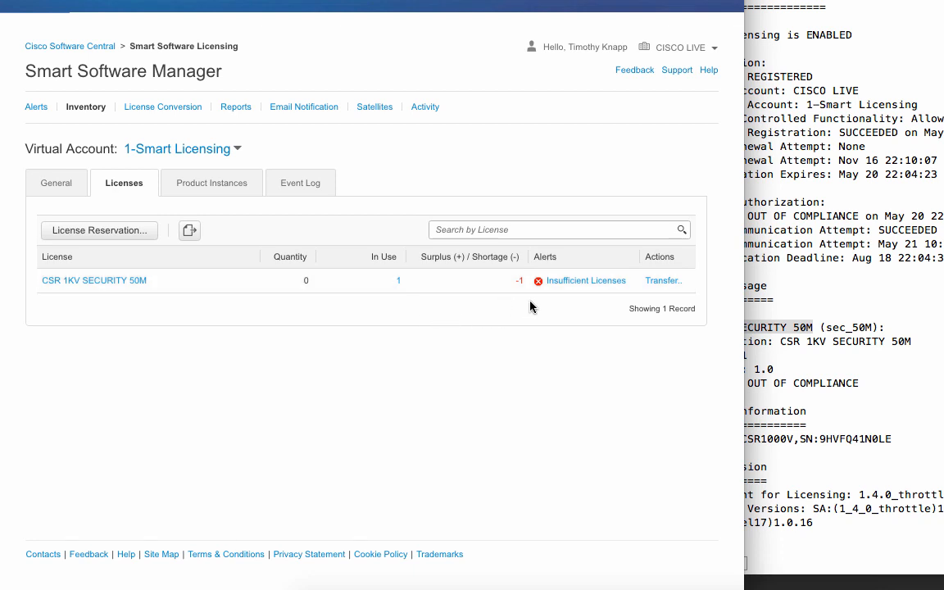
pyautogui.moveTo(620, 302)
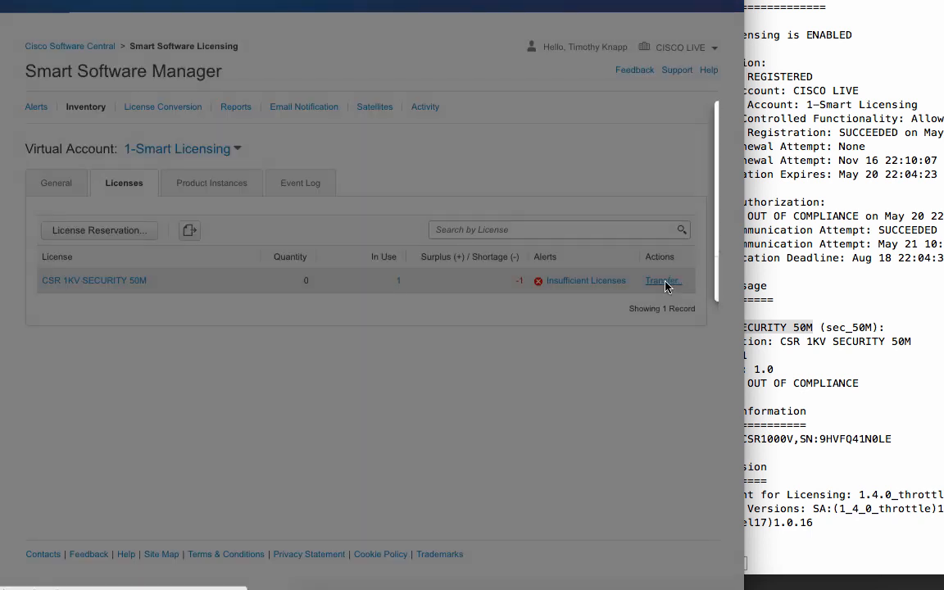
# Step: Transfer 1 CSR 1KV SECURITY 50M license from Default Virtual Account into this account
pyautogui.click(663, 281)
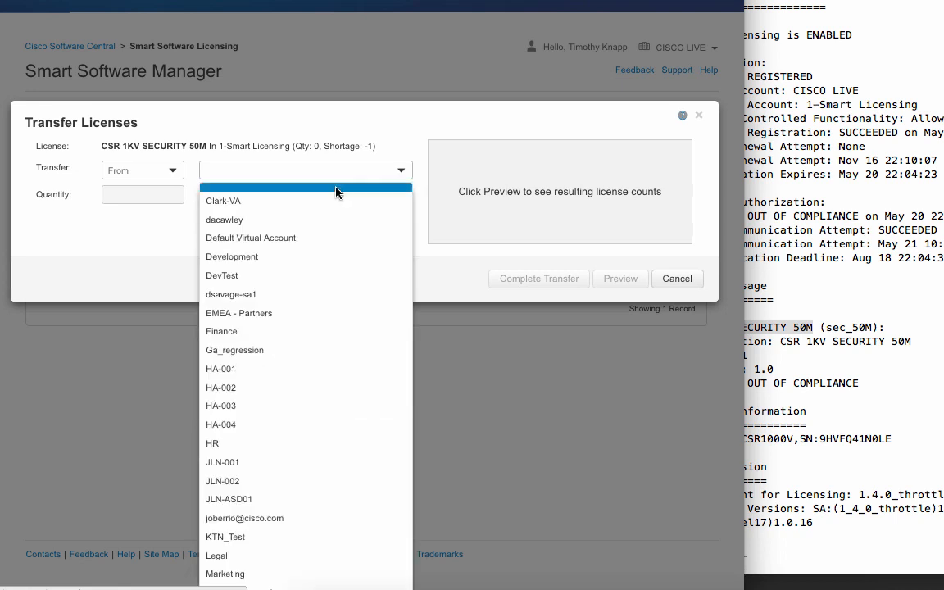
pyautogui.moveTo(299, 275)
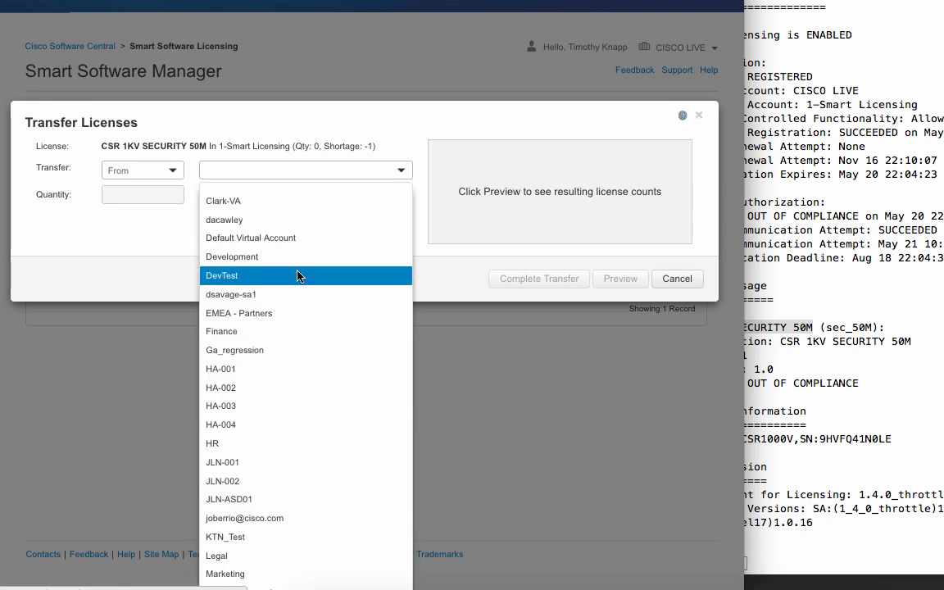
pyautogui.moveTo(285, 237)
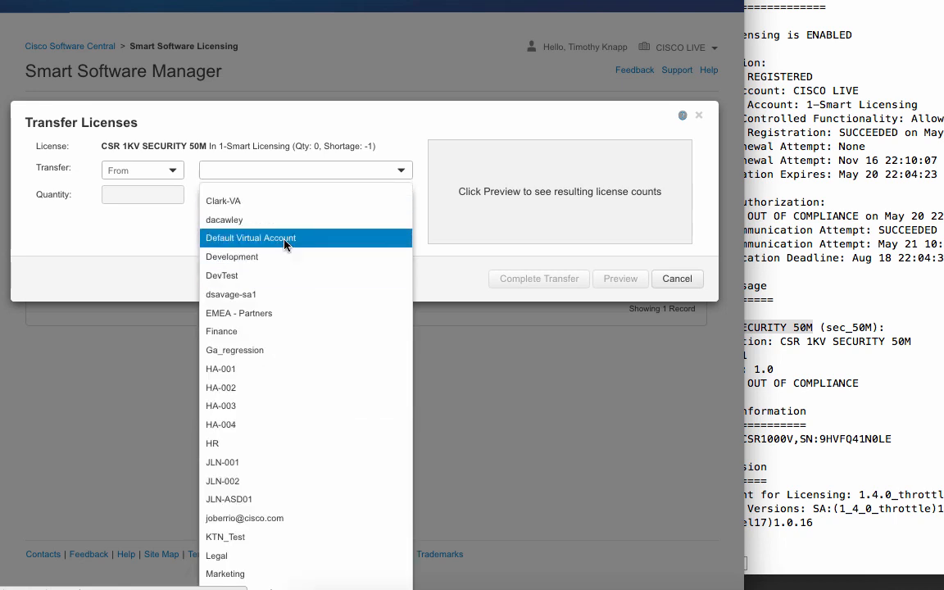
pyautogui.click(249, 237)
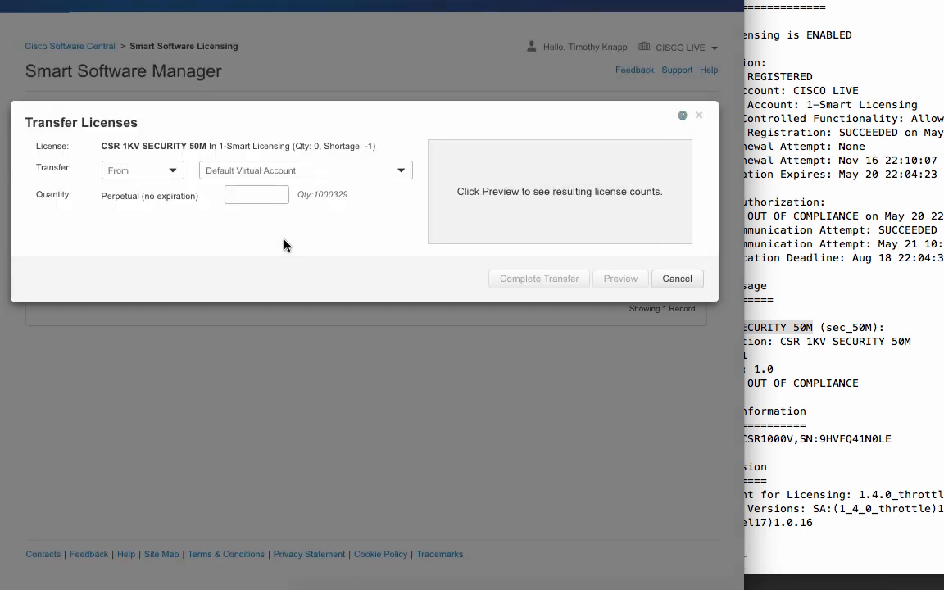
pyautogui.write('1')
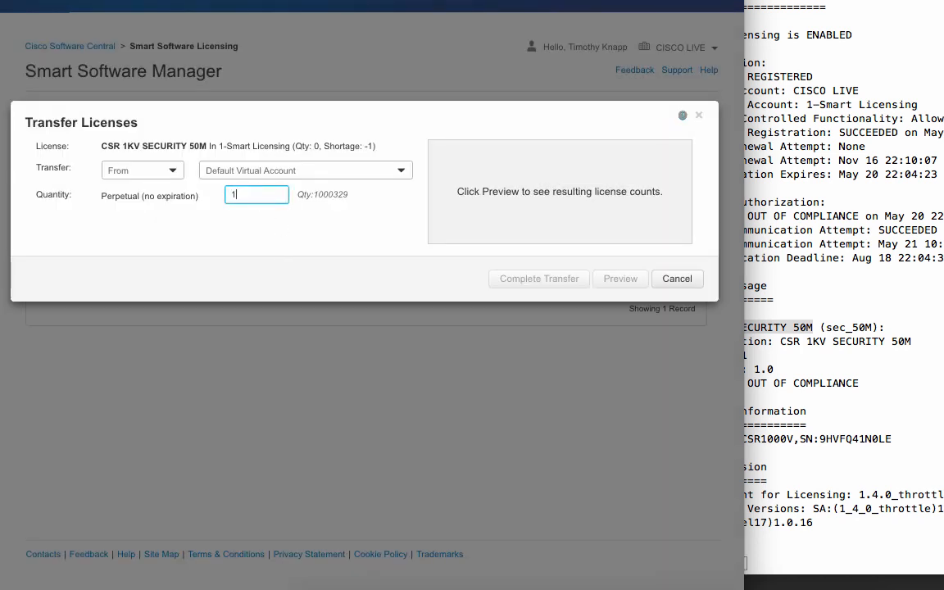
pyautogui.click(538, 278)
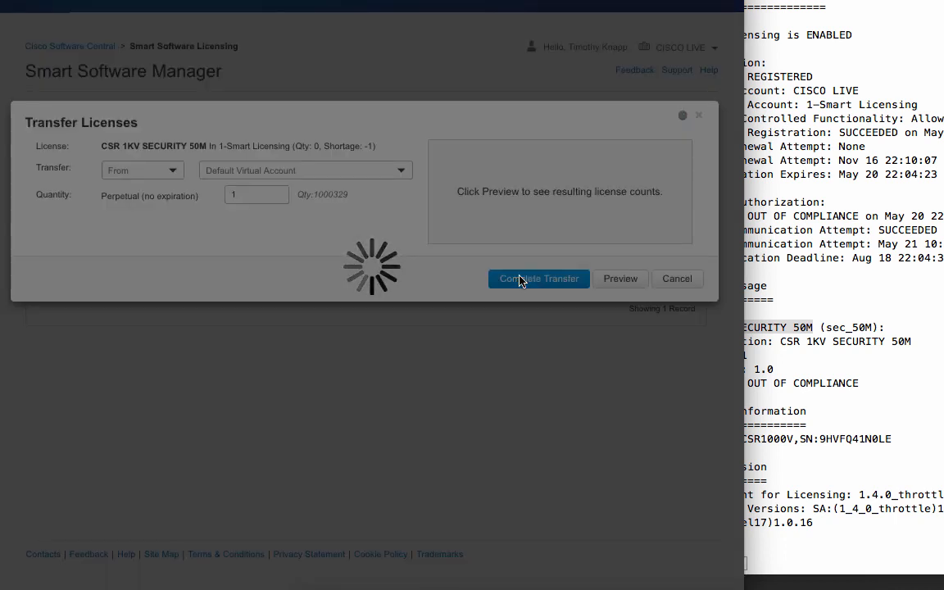
pyautogui.click(538, 279)
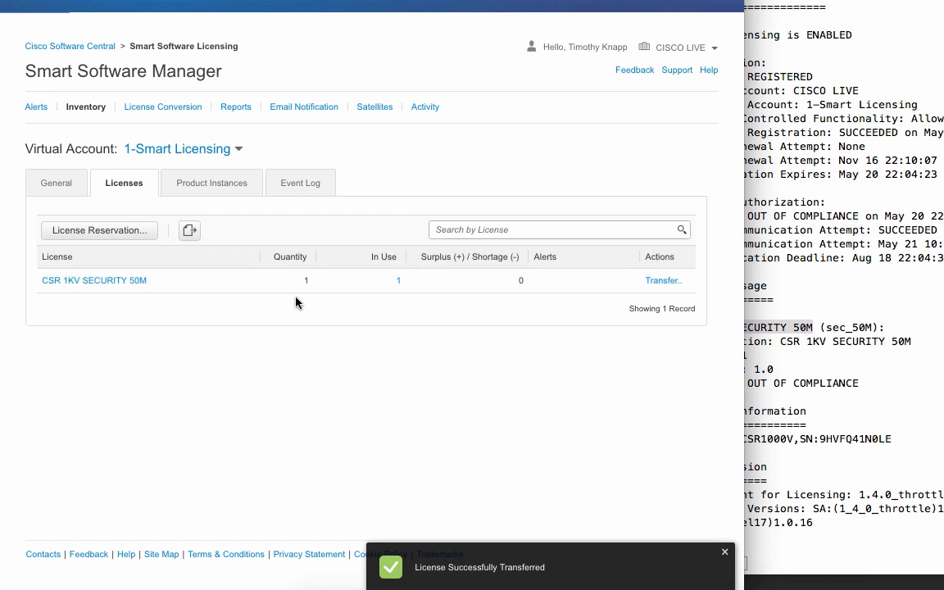
pyautogui.moveTo(499, 312)
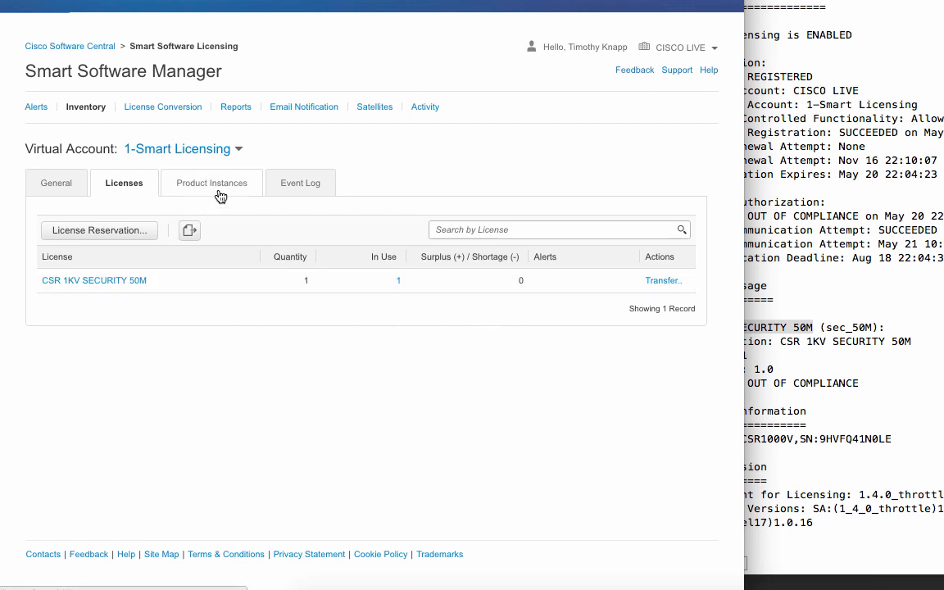
# Step: View the CSR_Demo product instance, then the virtual account's Event Log entries
pyautogui.click(212, 184)
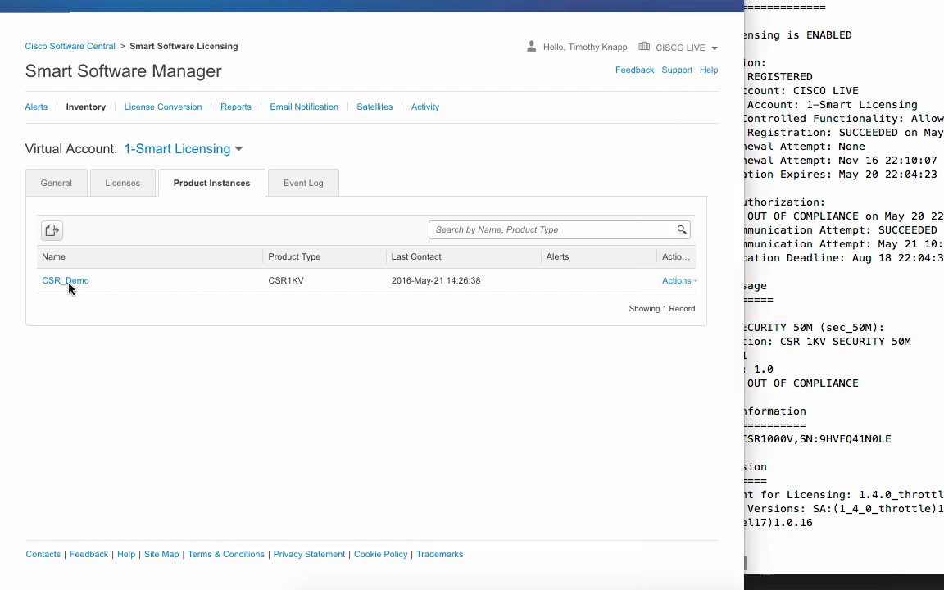
pyautogui.click(66, 280)
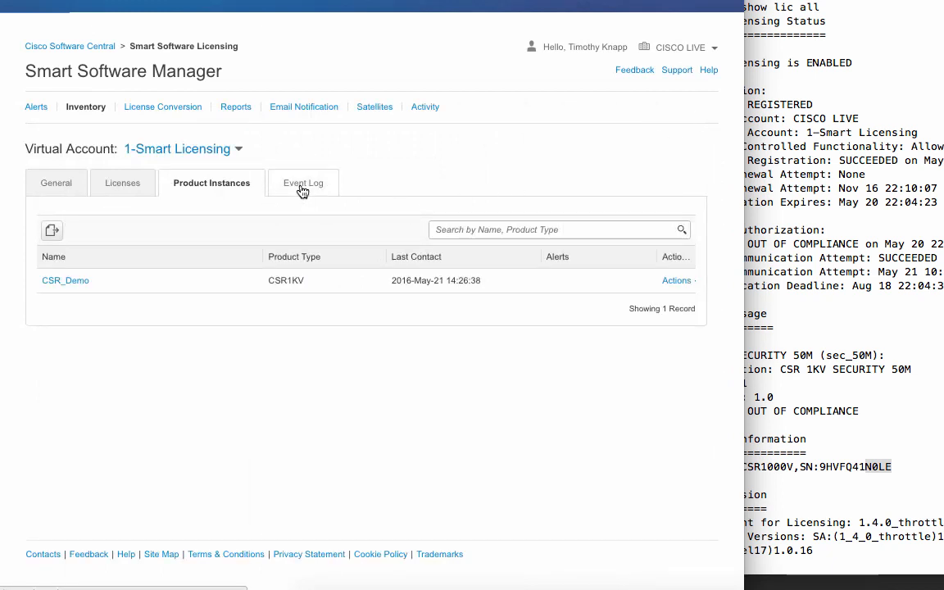
pyautogui.click(301, 183)
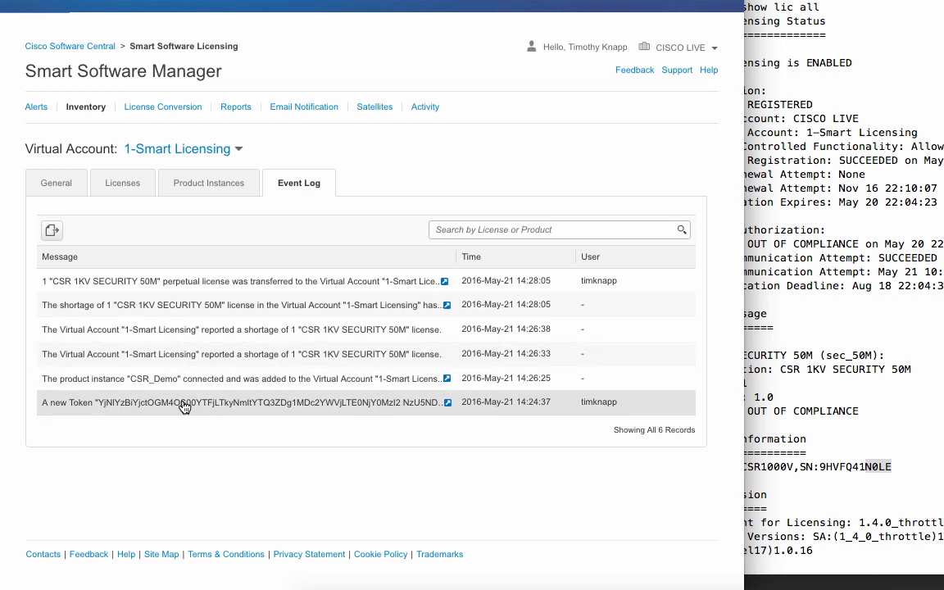
pyautogui.moveTo(298, 383)
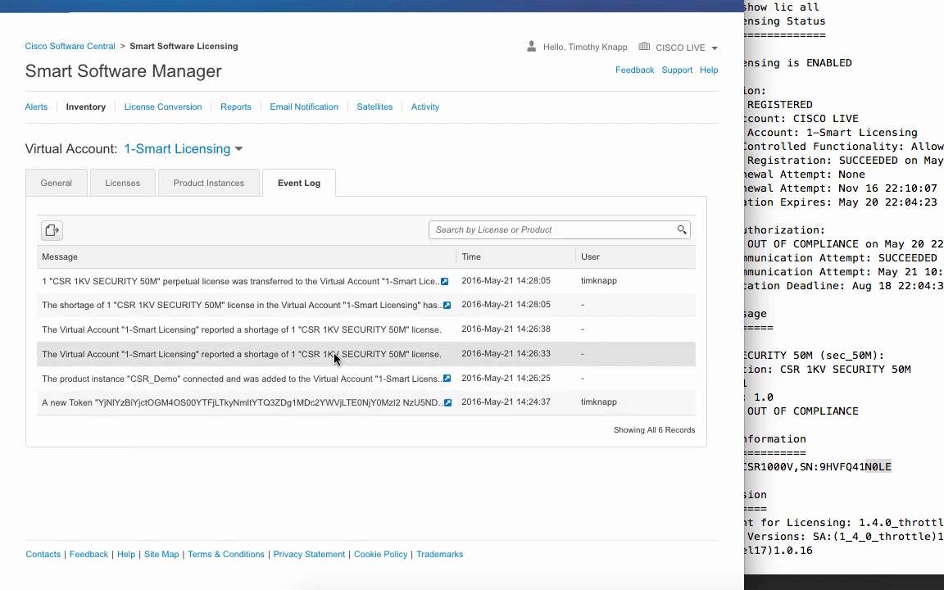
pyautogui.moveTo(357, 357)
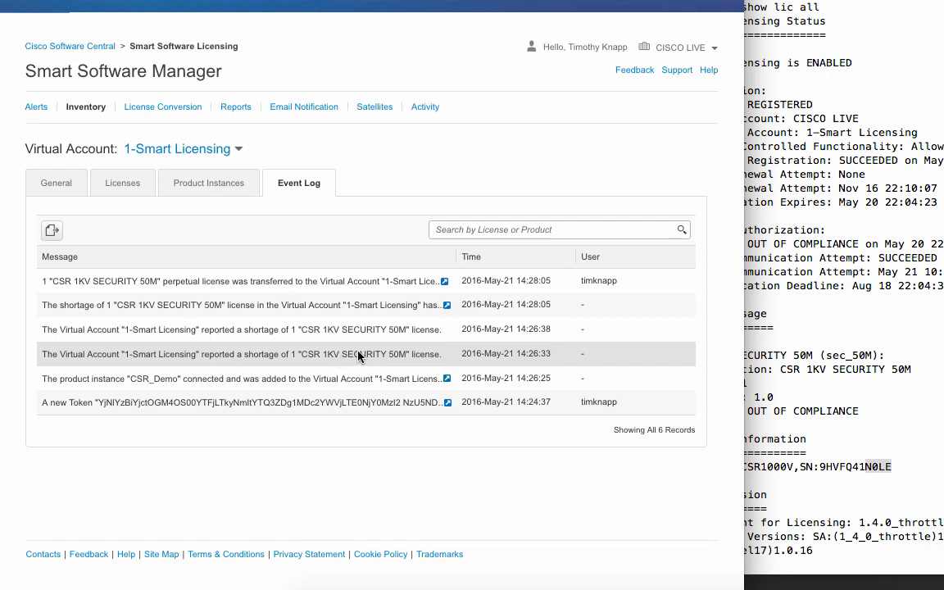
pyautogui.moveTo(361, 333)
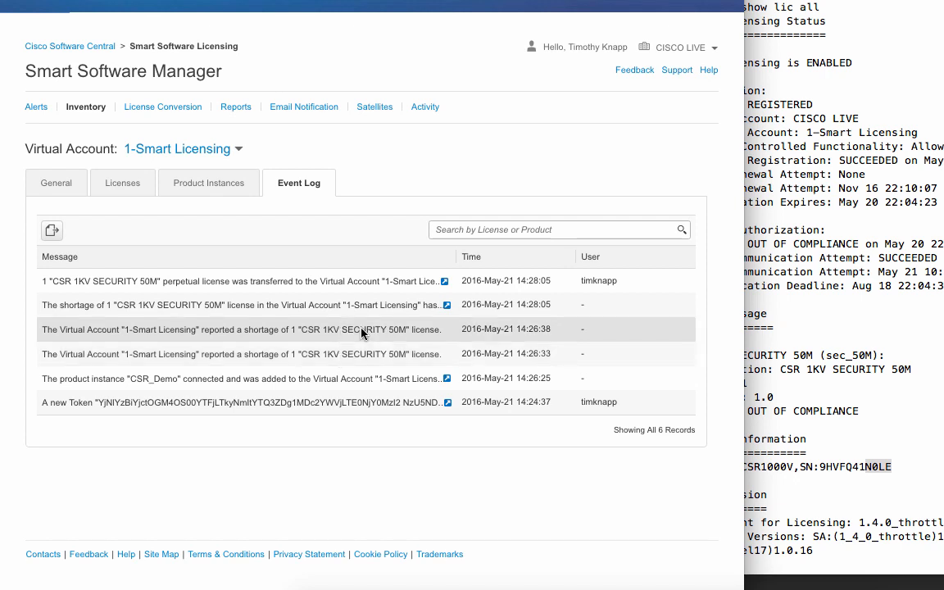
pyautogui.moveTo(346, 313)
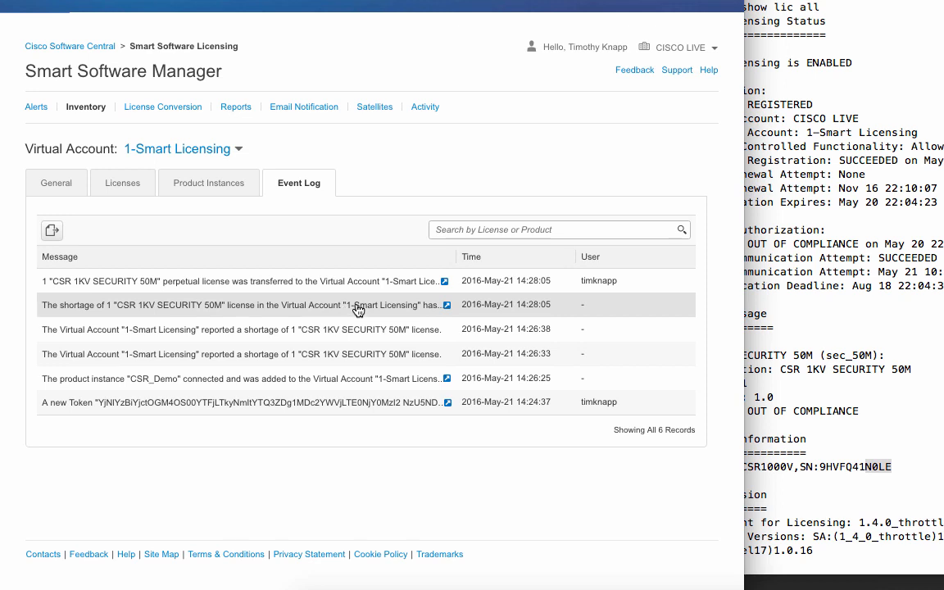
pyautogui.moveTo(336, 290)
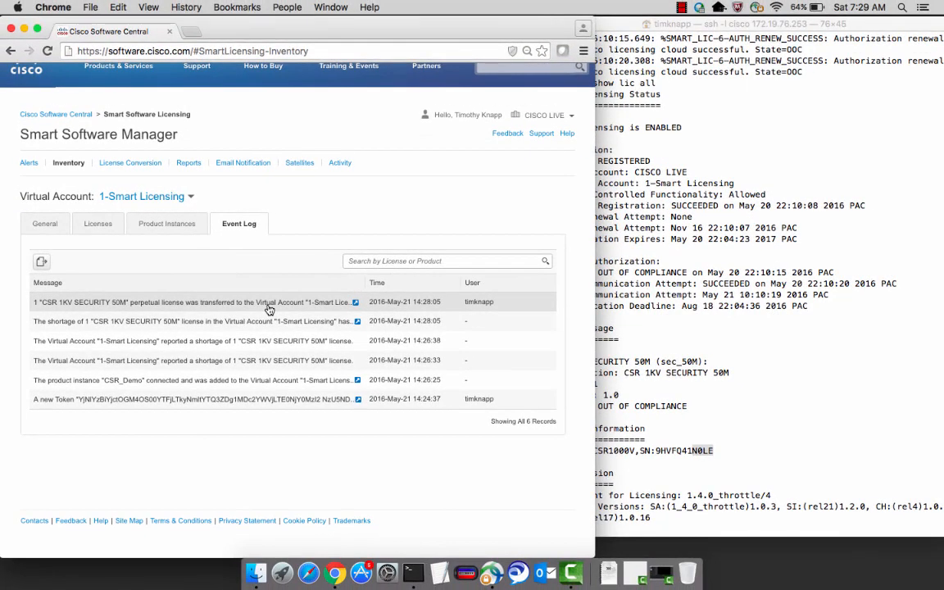
pyautogui.moveTo(188, 162)
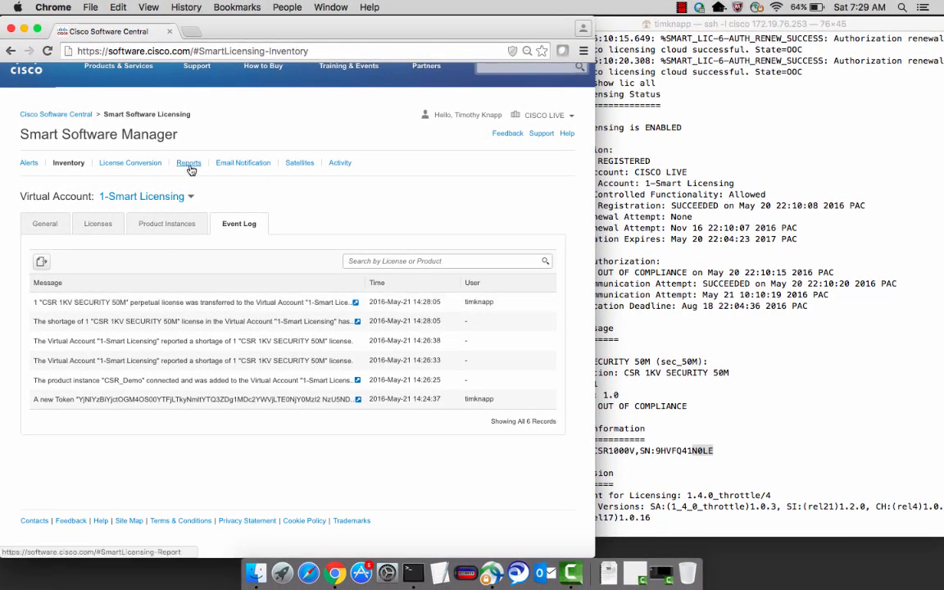
# Step: Run the Licenses usage report for CISCO LIVE from Reports
pyautogui.click(187, 162)
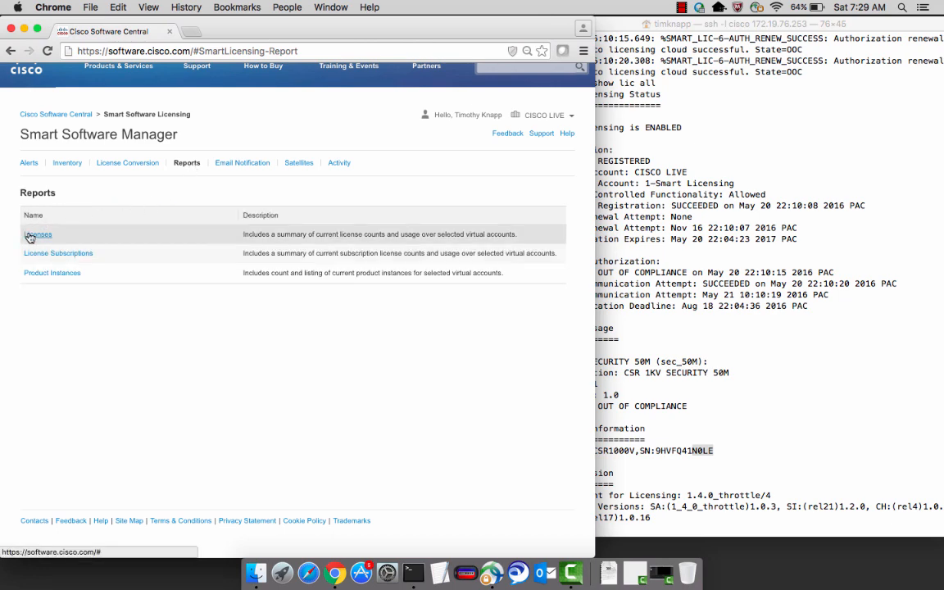
pyautogui.click(39, 234)
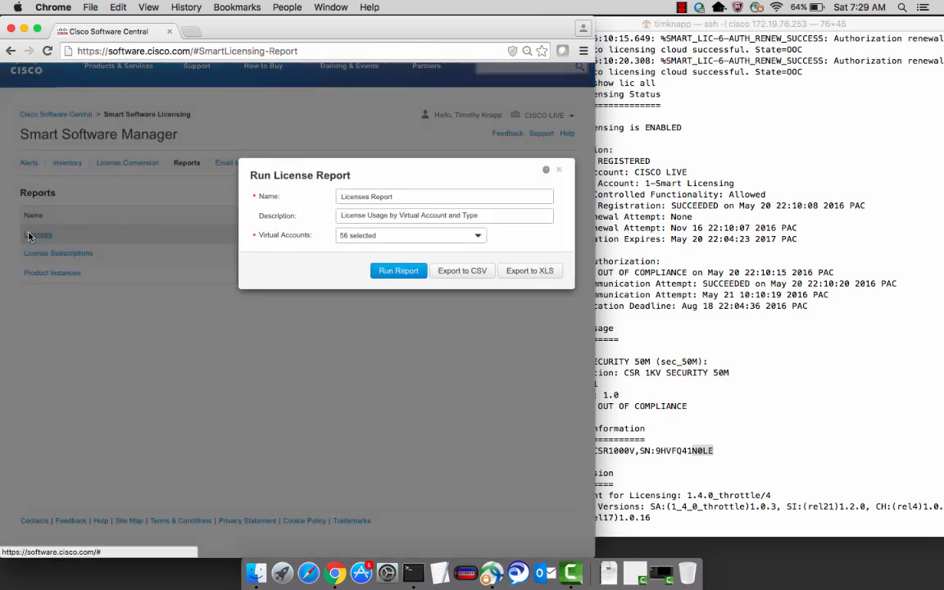
pyautogui.click(398, 271)
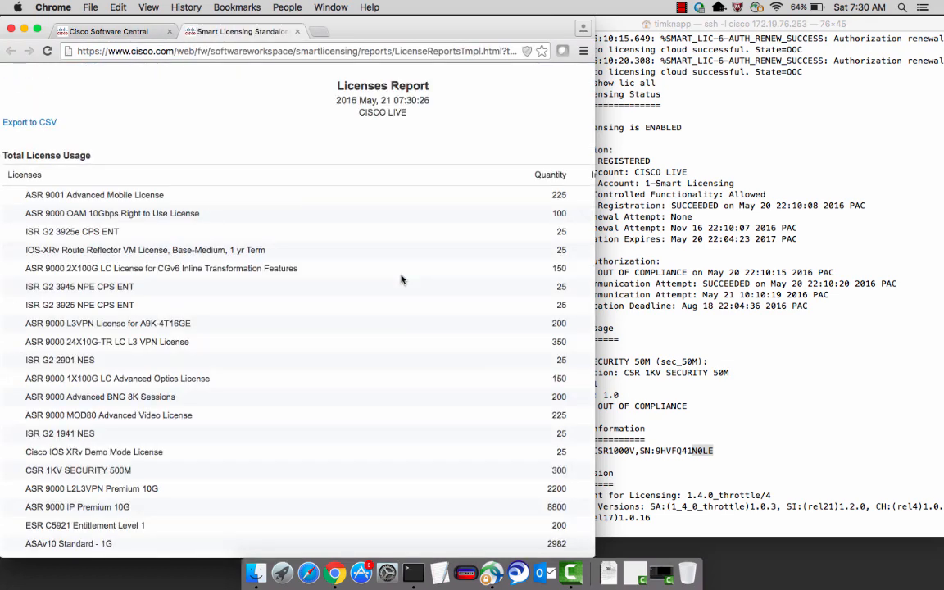
# Step: Scroll through the licence report, highlight the Expiration Date heading, and return to the Reports list
pyautogui.scroll(-3)
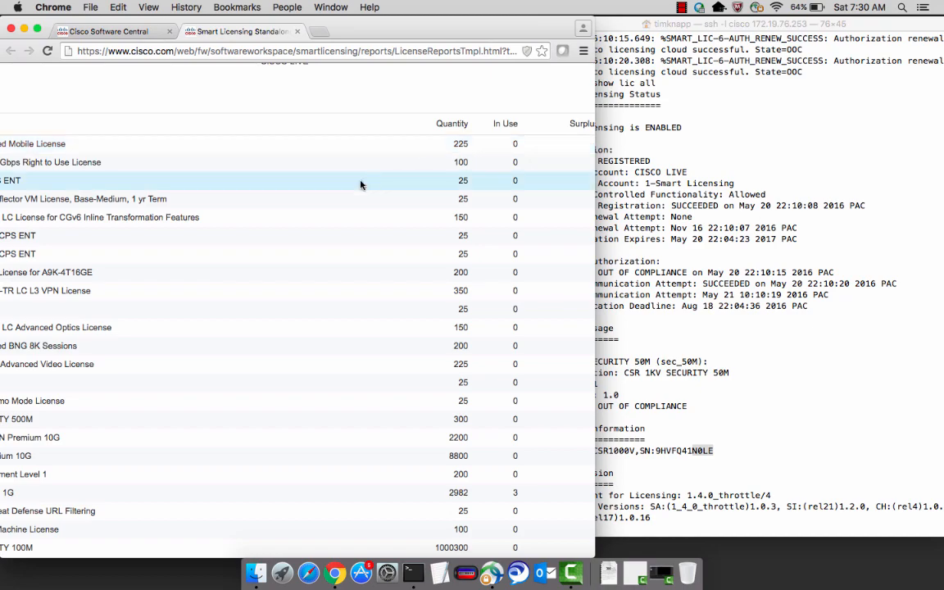
pyautogui.scroll(-3)
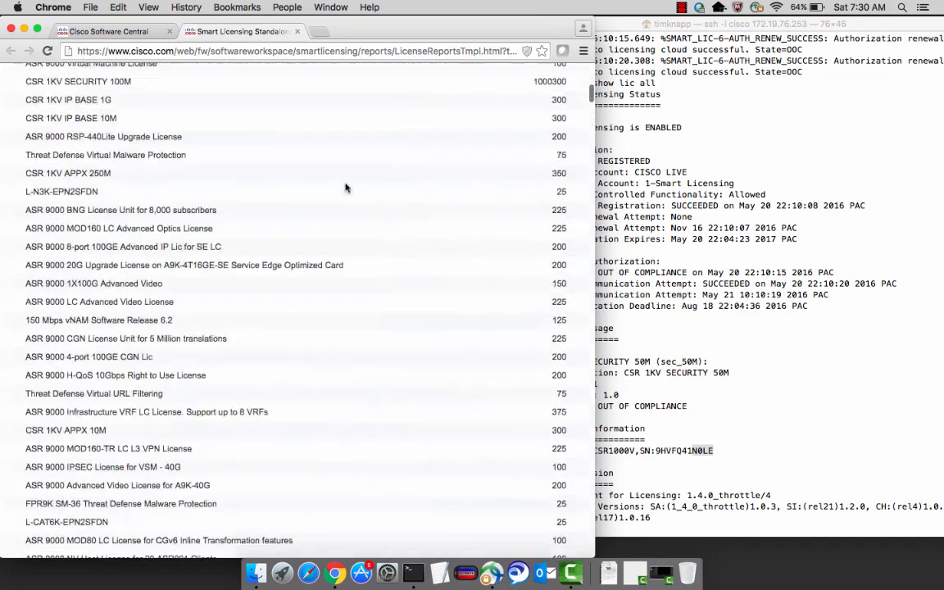
pyautogui.scroll(-3)
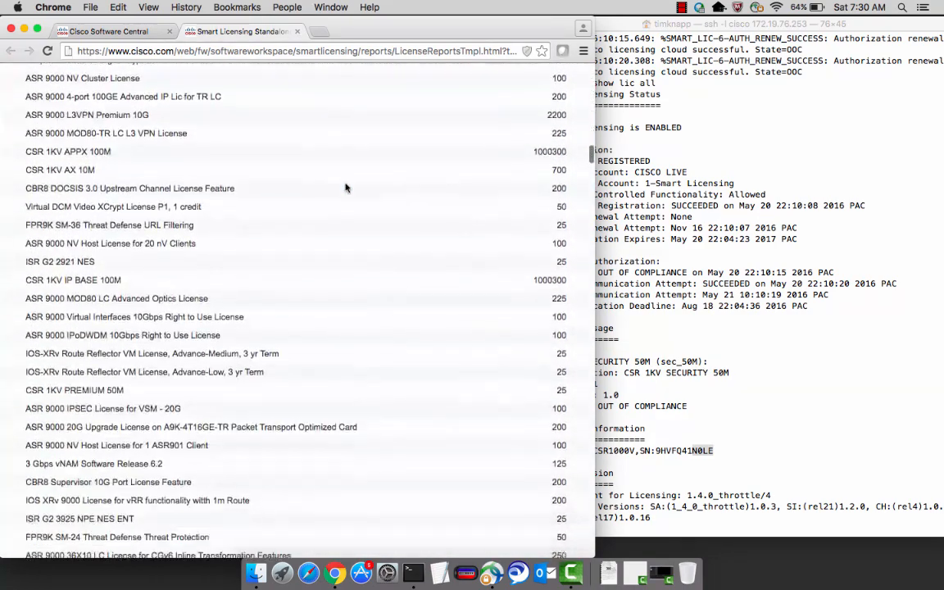
pyautogui.scroll(-3)
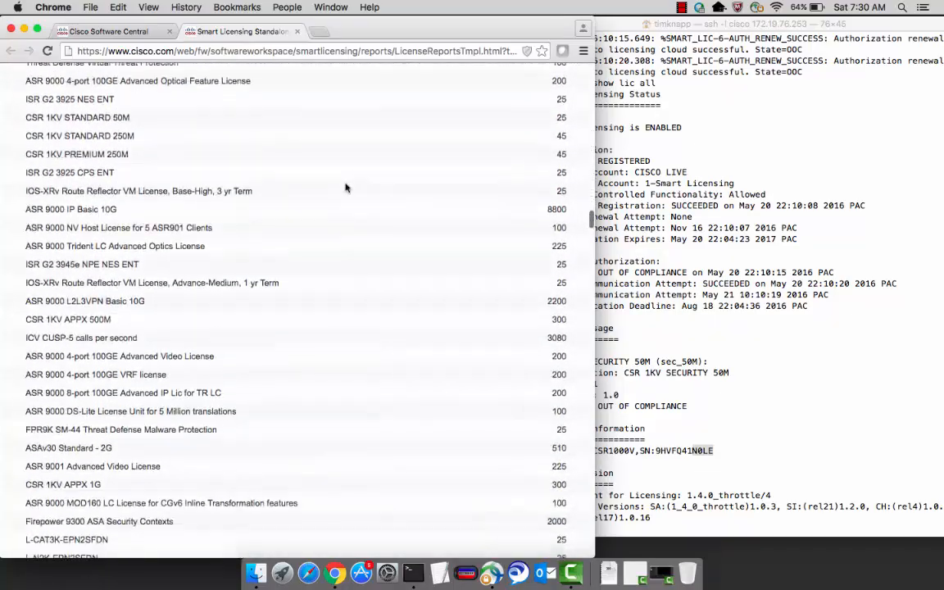
pyautogui.scroll(-3)
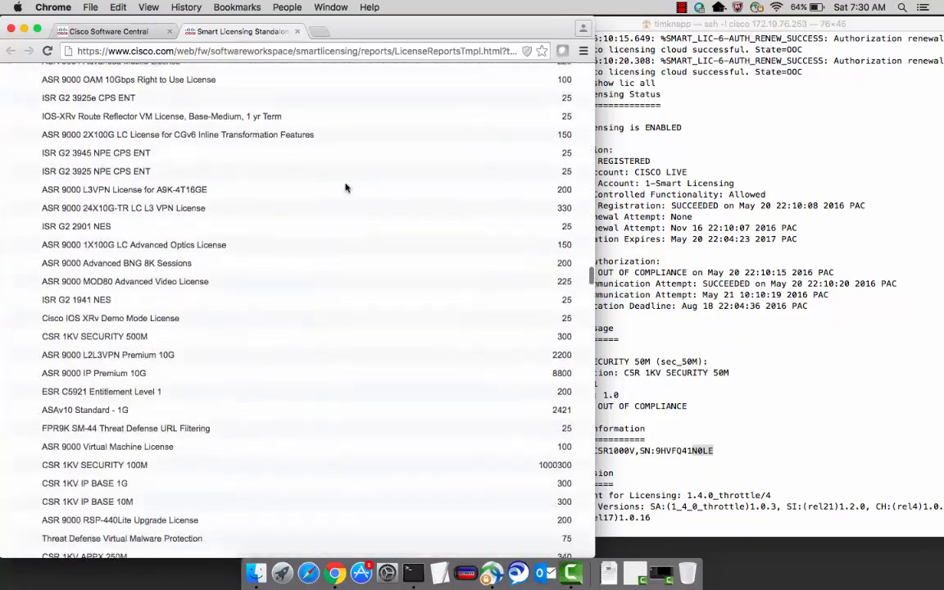
pyautogui.scroll(-3)
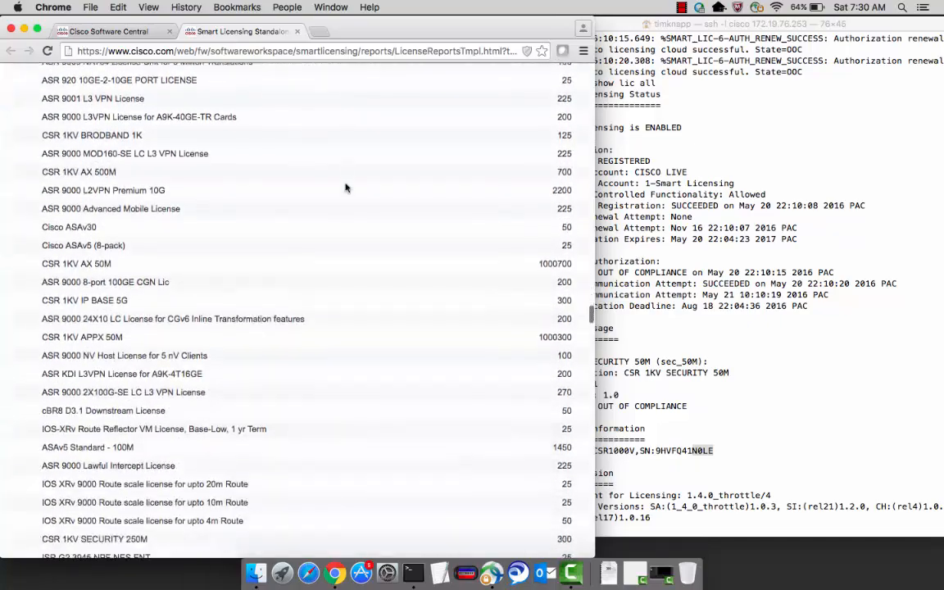
pyautogui.scroll(-3)
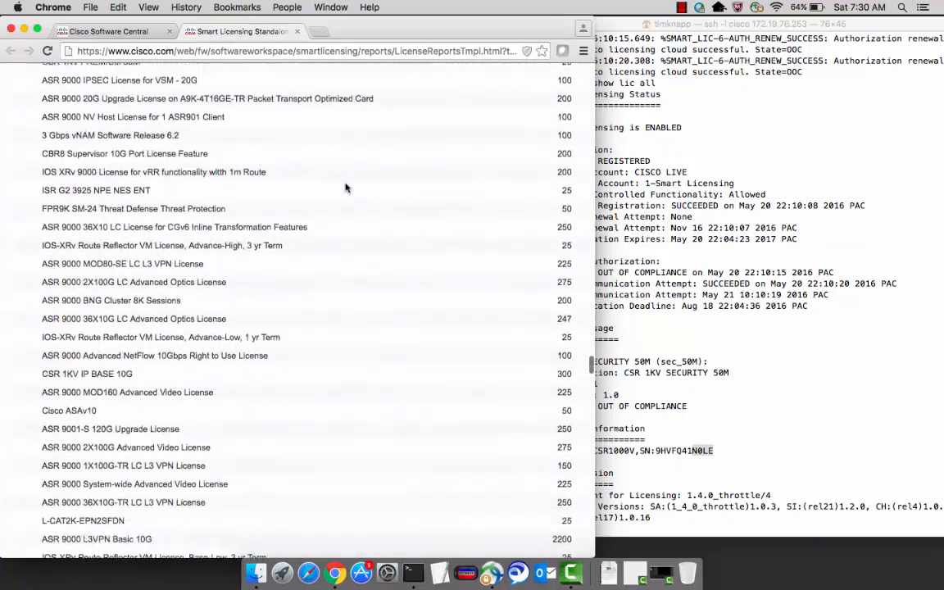
pyautogui.scroll(-3)
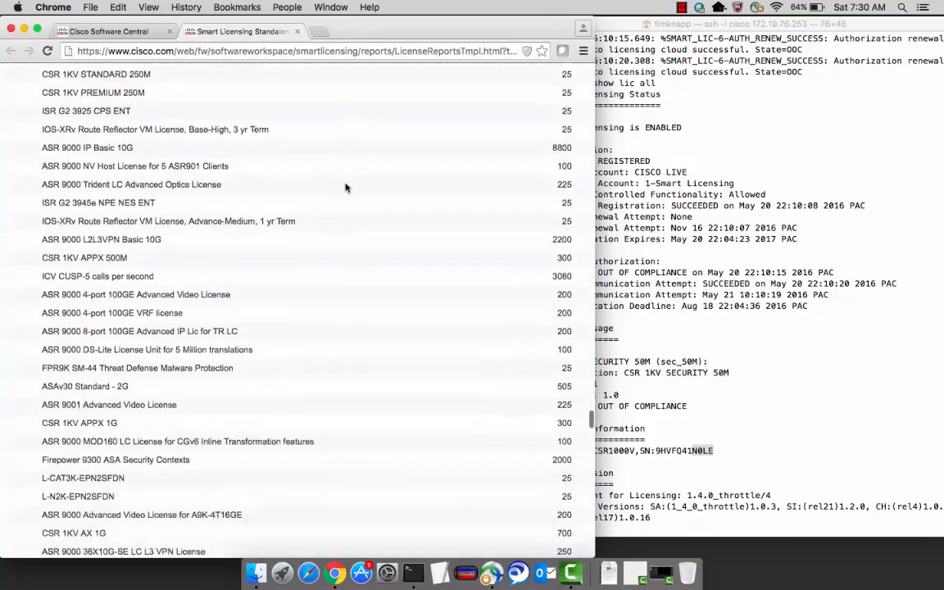
pyautogui.scroll(-3)
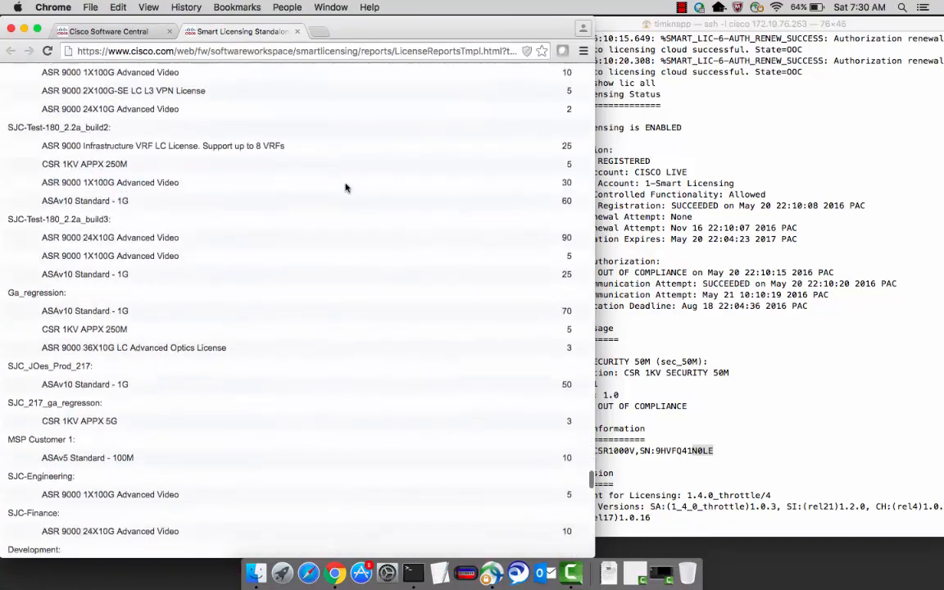
pyautogui.scroll(-3)
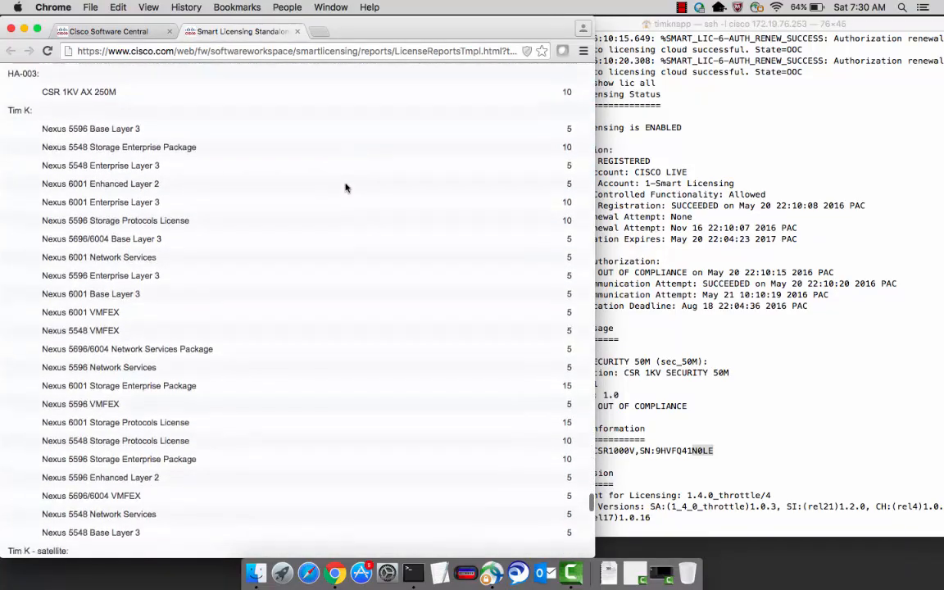
pyautogui.scroll(-3)
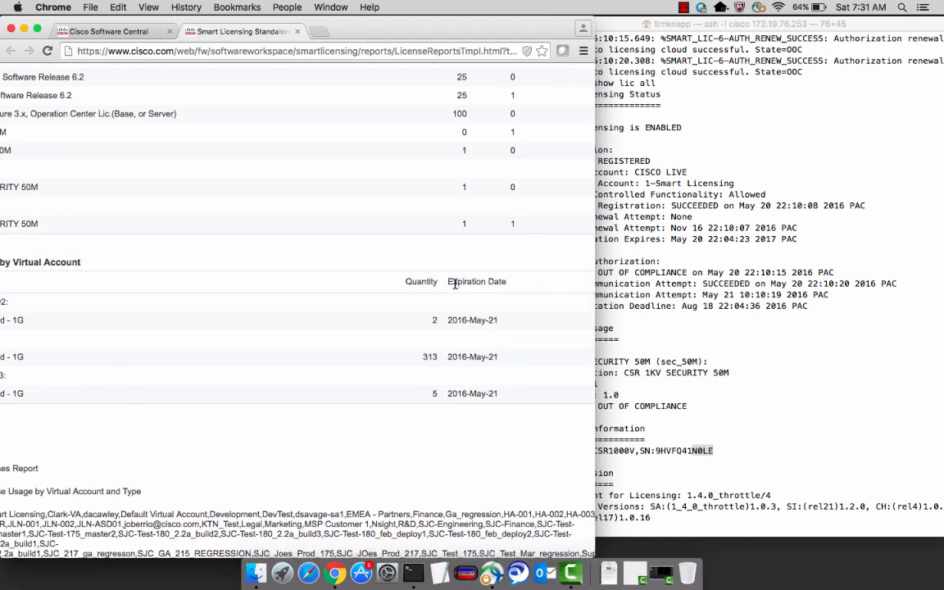
pyautogui.doubleClick(475, 282)
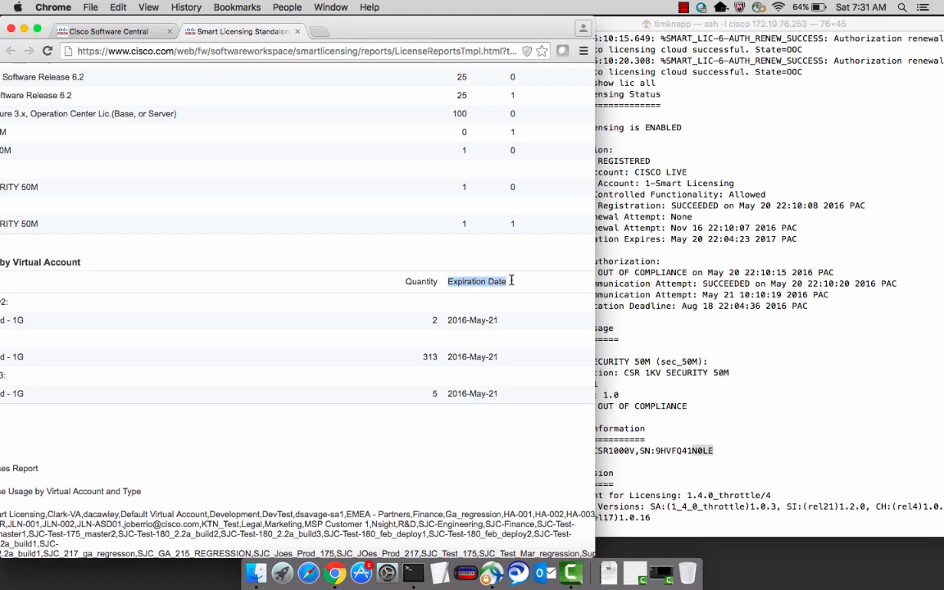
pyautogui.moveTo(469, 273)
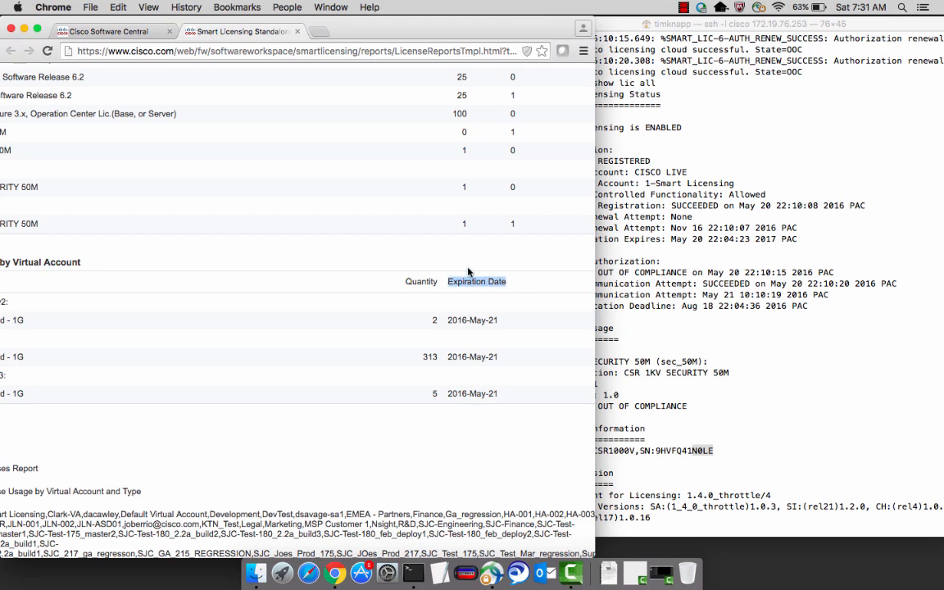
pyautogui.click(106, 31)
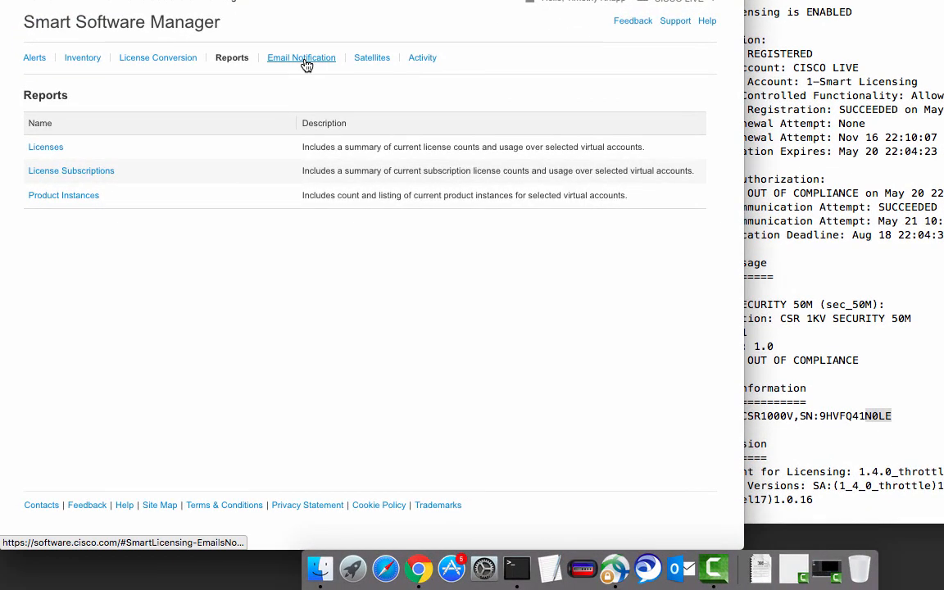
# Step: Enable the daily event summary email and the satellite sync-finished email, then save the settings
pyautogui.click(302, 58)
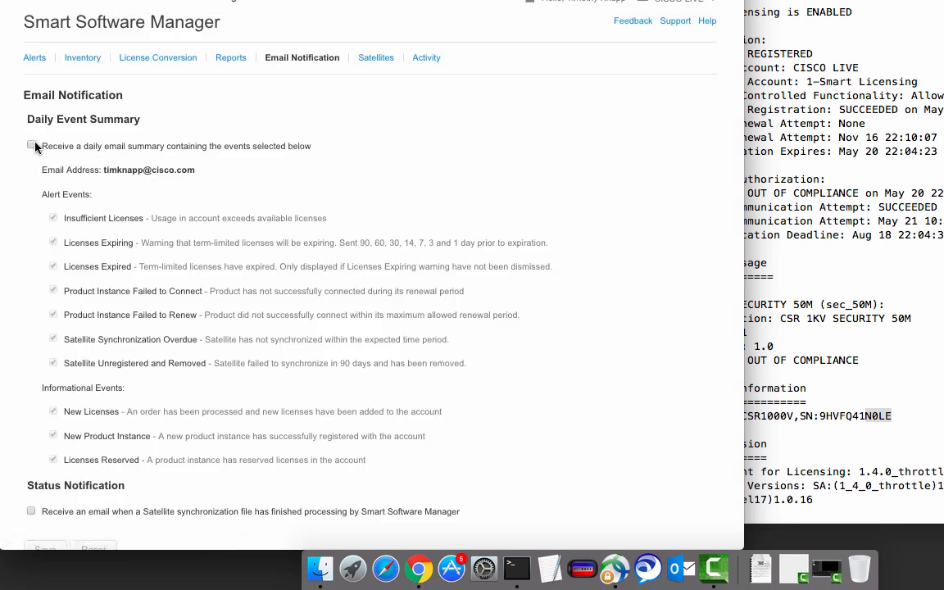
pyautogui.click(33, 144)
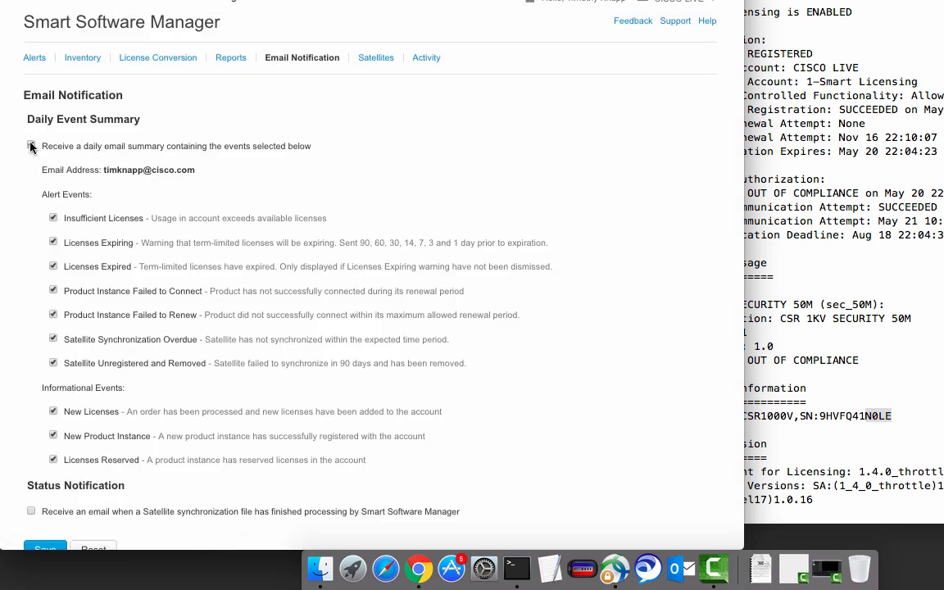
pyautogui.click(31, 144)
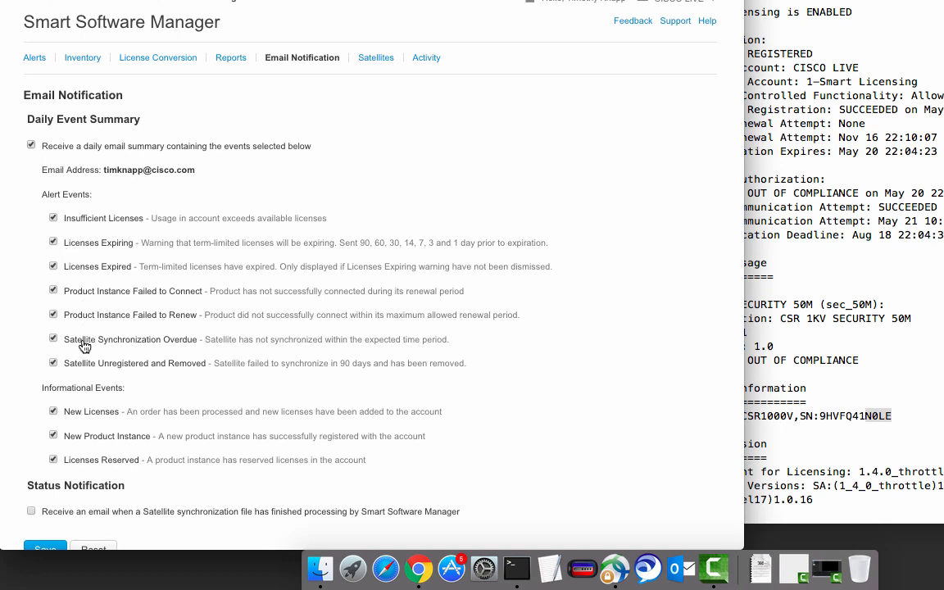
pyautogui.moveTo(85, 367)
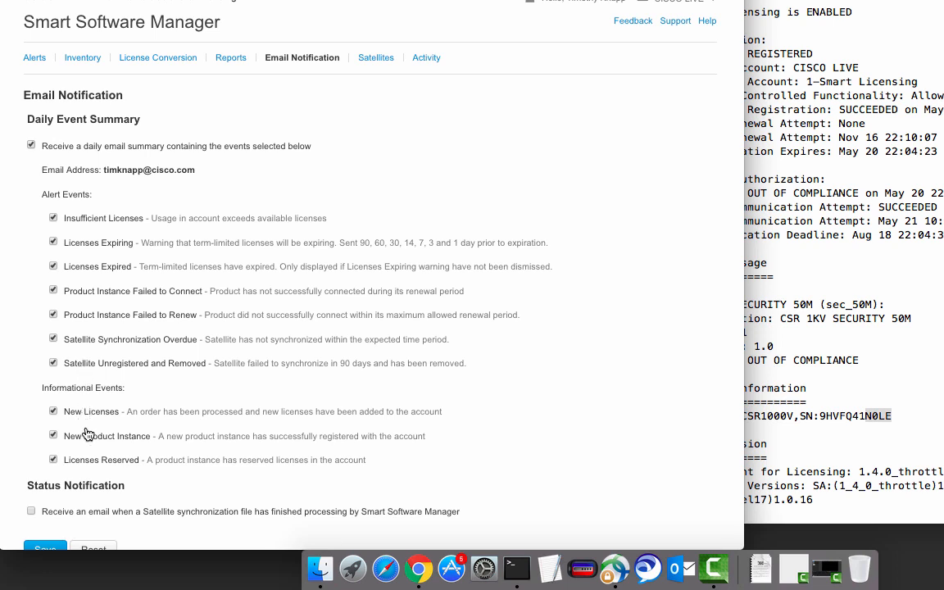
pyautogui.scroll(-3)
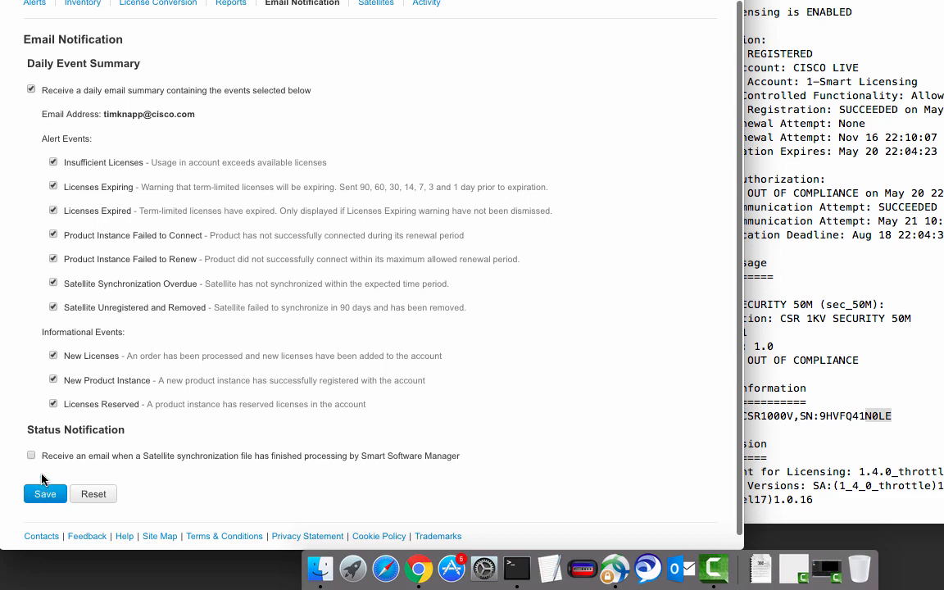
pyautogui.click(31, 455)
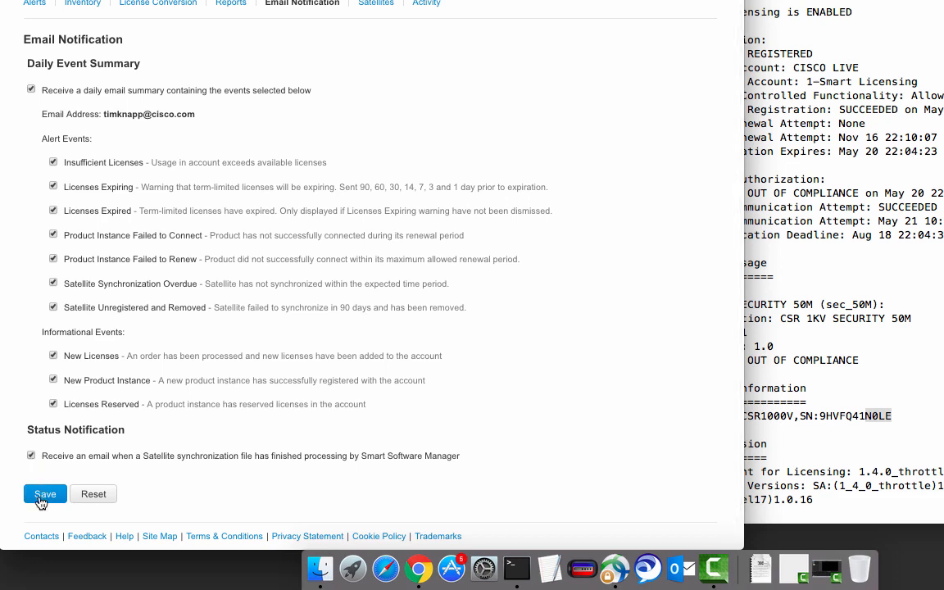
pyautogui.click(46, 494)
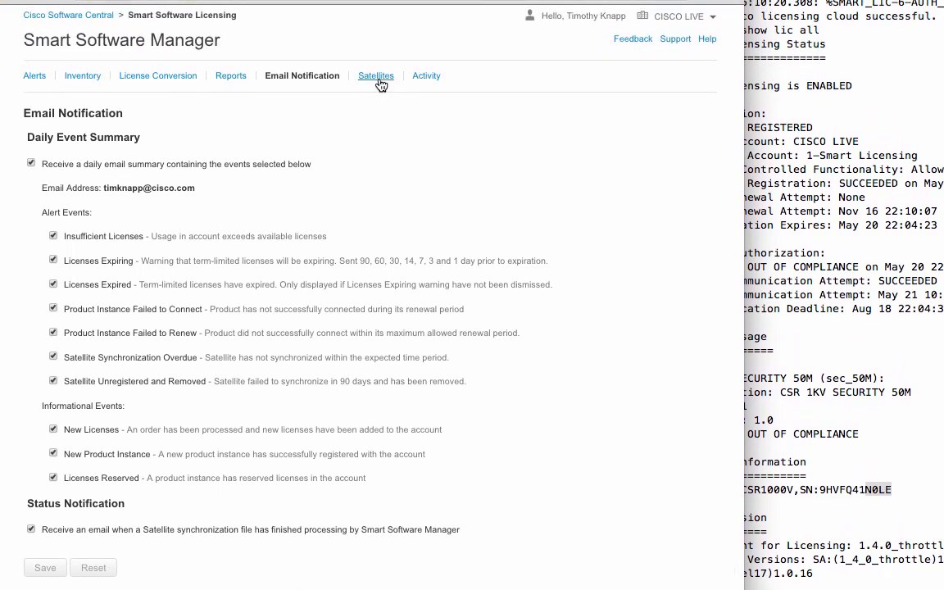
# Step: Review the Satellites list, noting Berlin - satellite flagged Synchronization Overdue
pyautogui.click(376, 76)
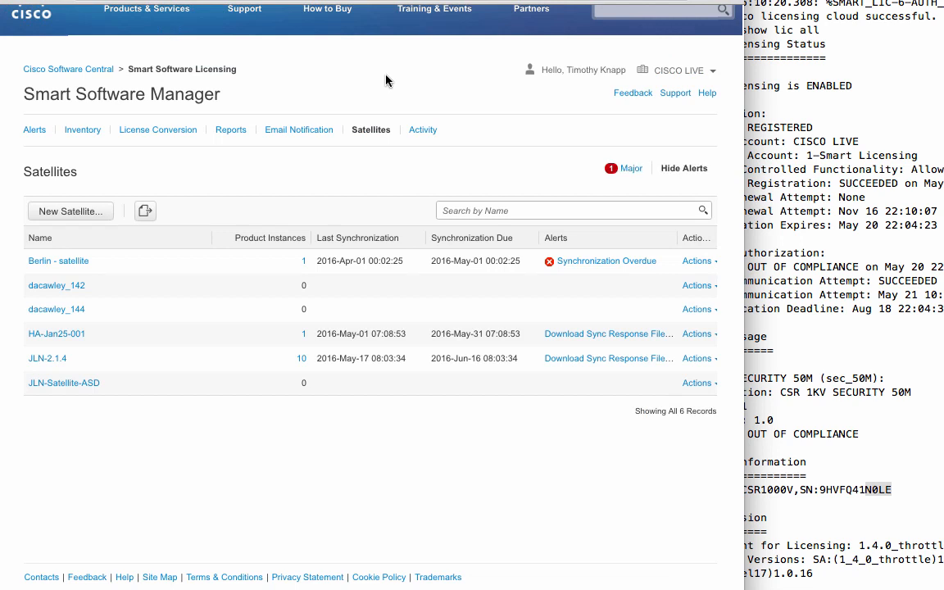
pyautogui.moveTo(128, 266)
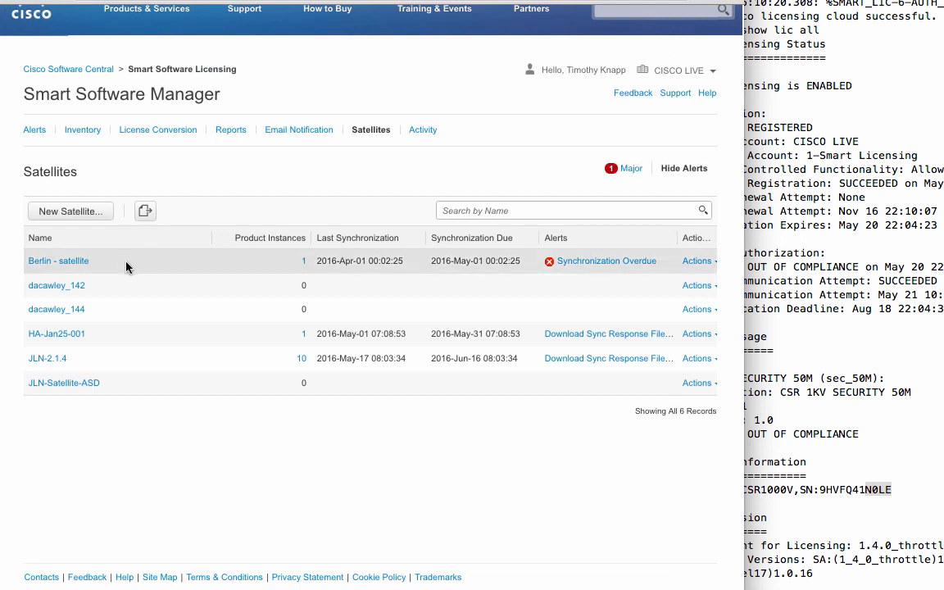
pyautogui.moveTo(376, 259)
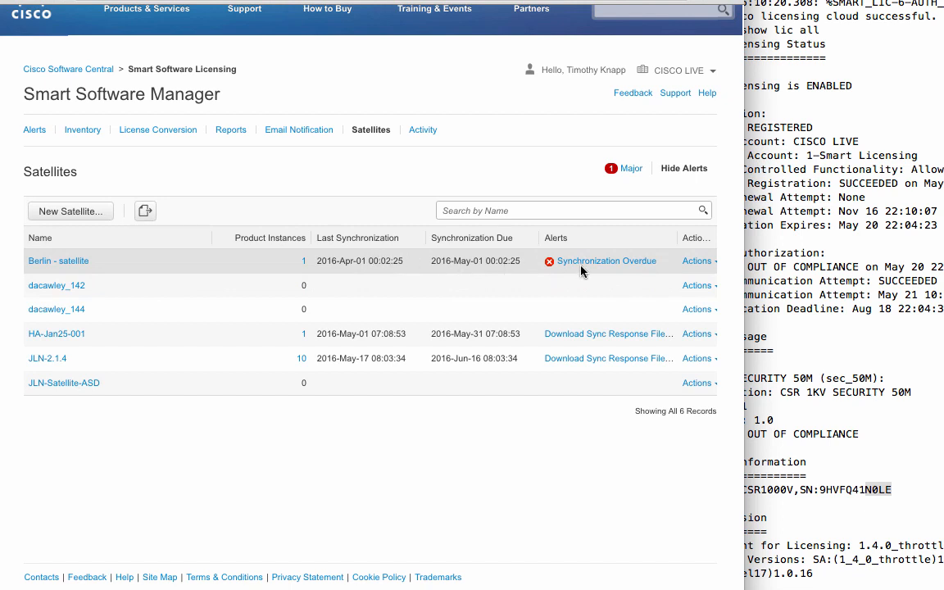
pyautogui.moveTo(571, 309)
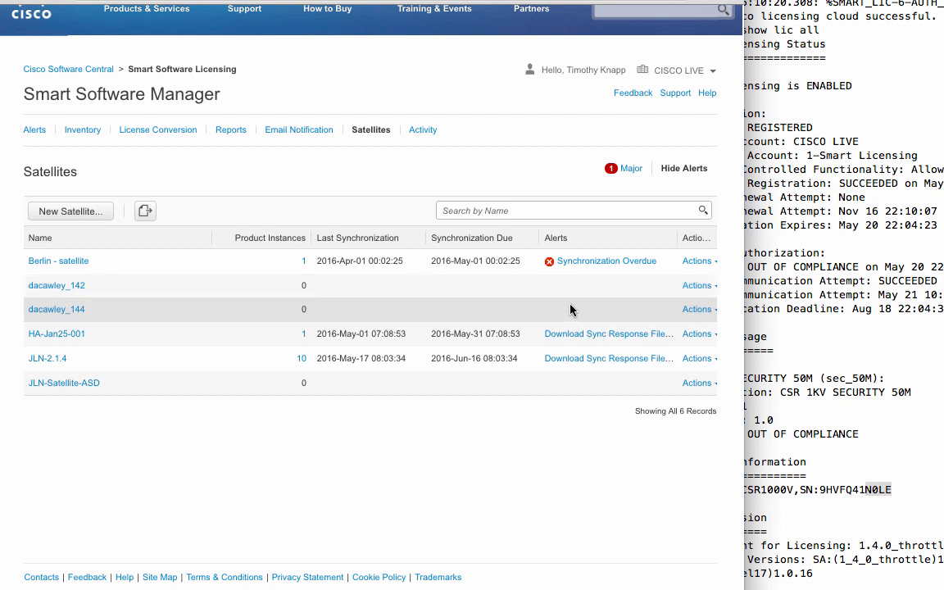
# Step: View the Activity License Transactions table with its 1003 records
pyautogui.click(423, 130)
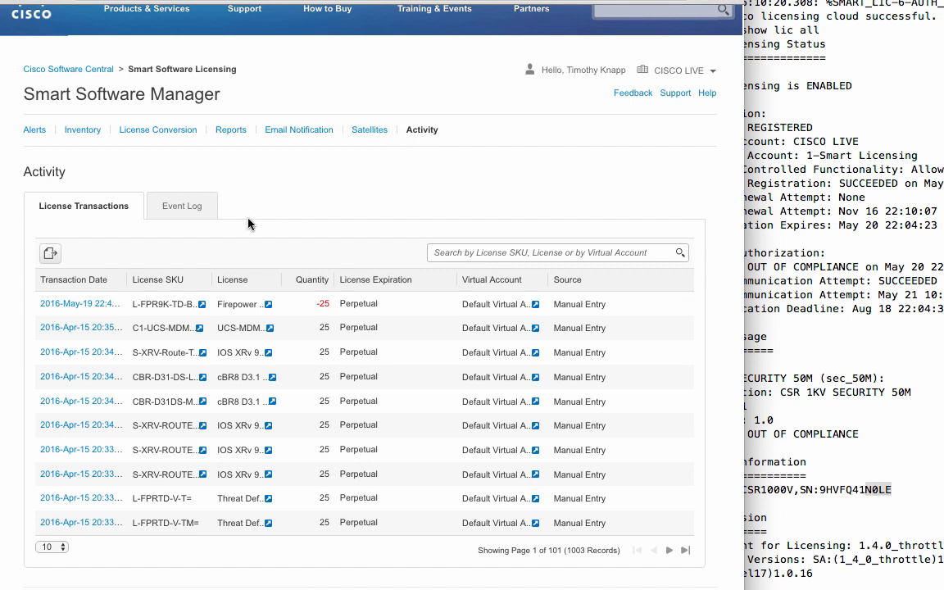
pyautogui.moveTo(161, 276)
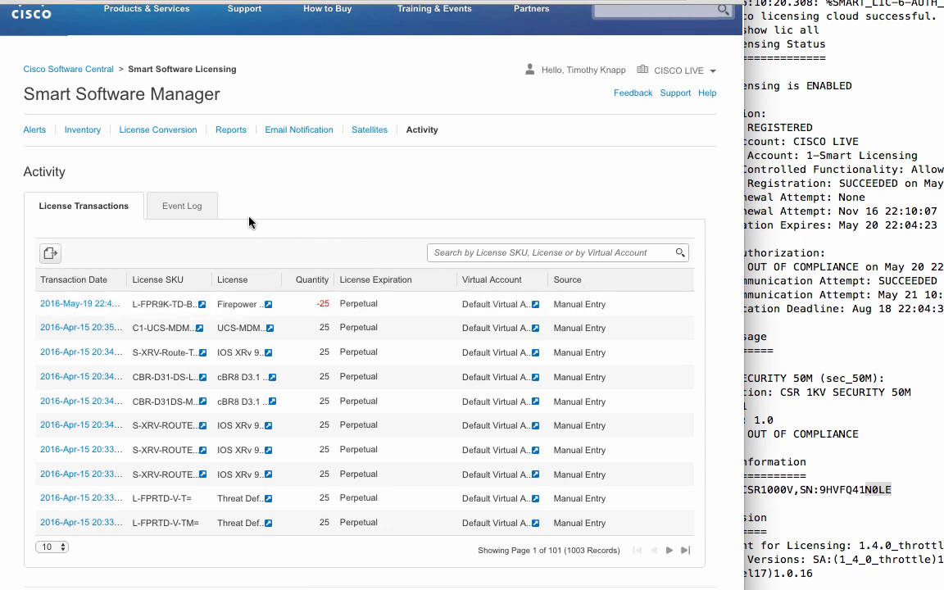
# Step: Review the Event Log's 19255 entries, then return to the Cisco Software Central home page
pyautogui.click(178, 206)
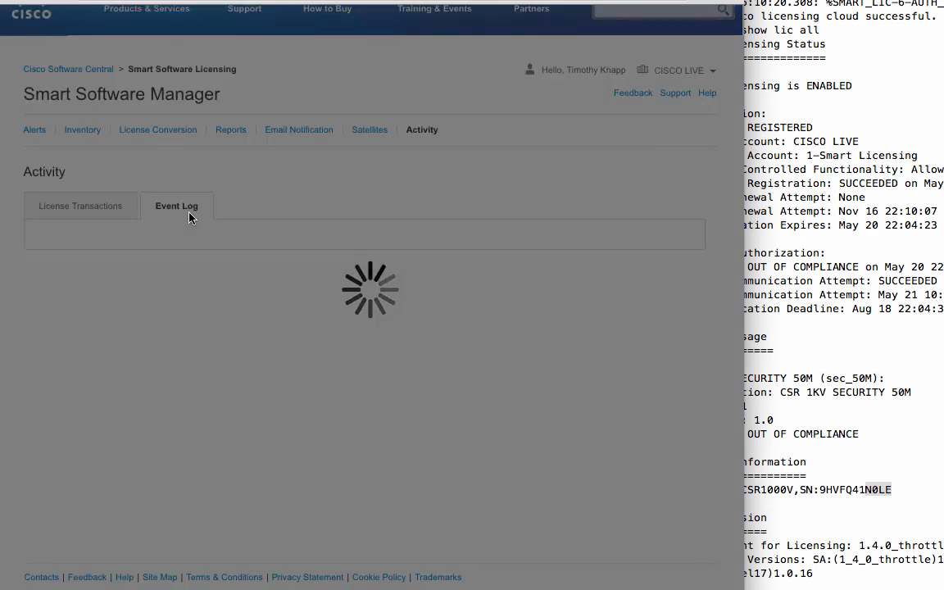
pyautogui.click(177, 207)
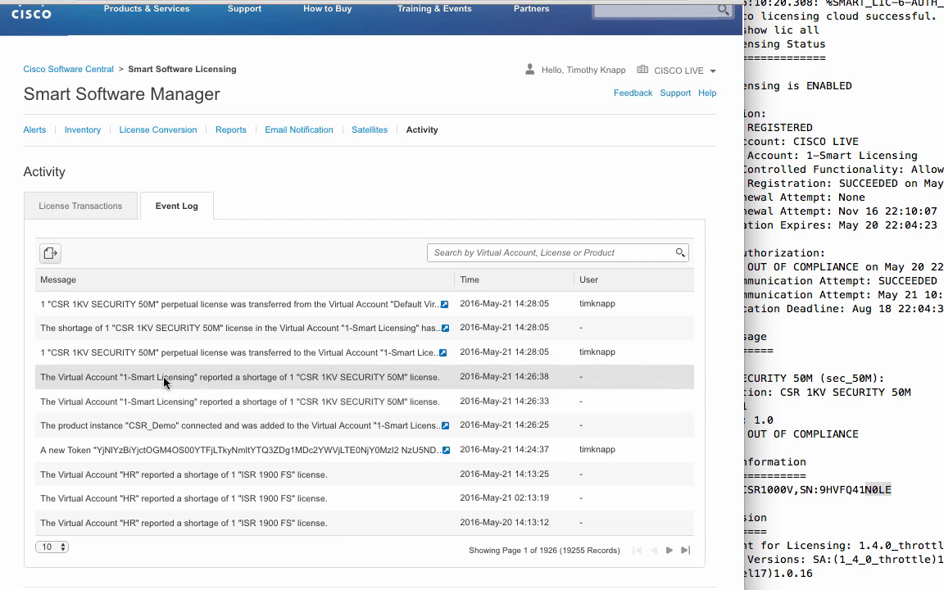
pyautogui.moveTo(185, 332)
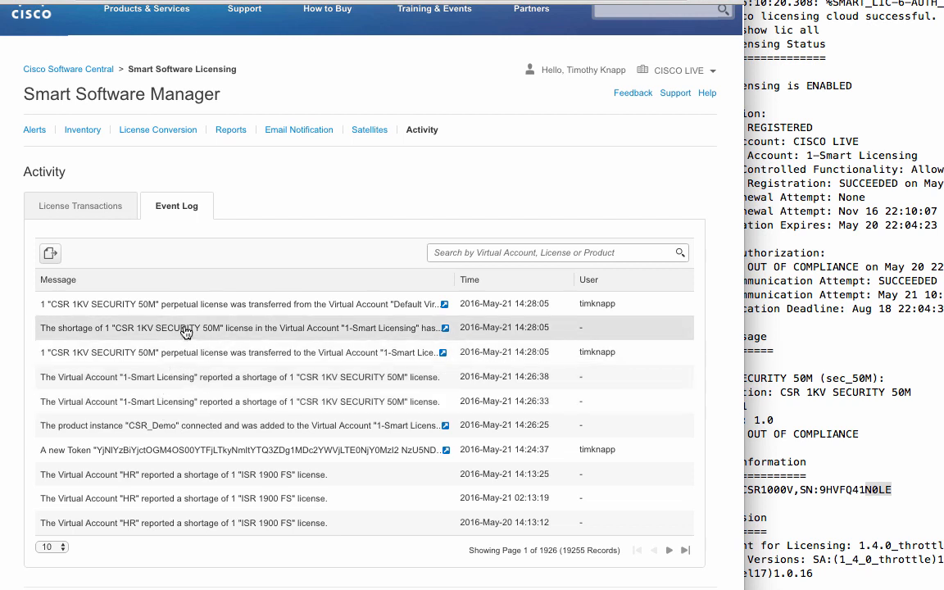
pyautogui.moveTo(226, 310)
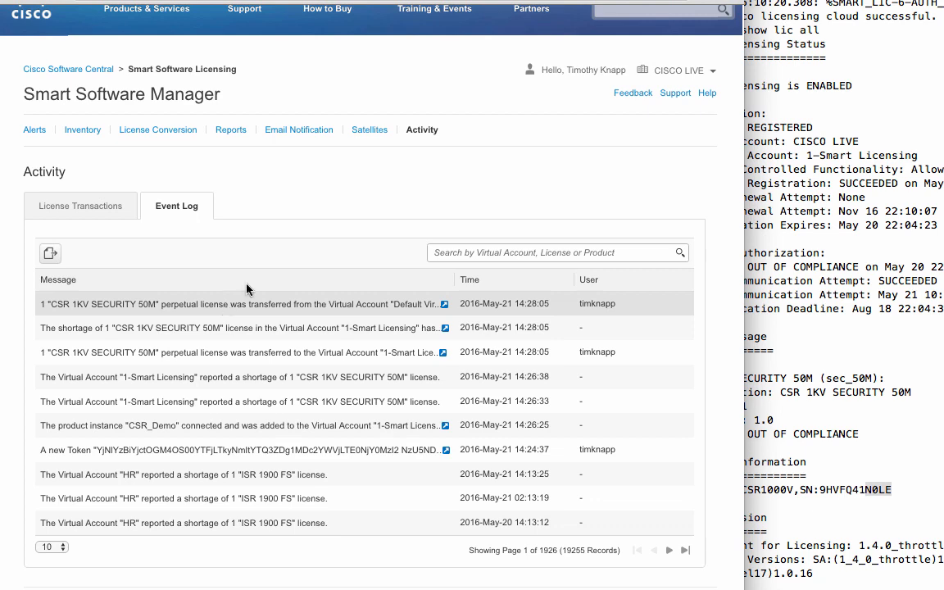
pyautogui.click(69, 69)
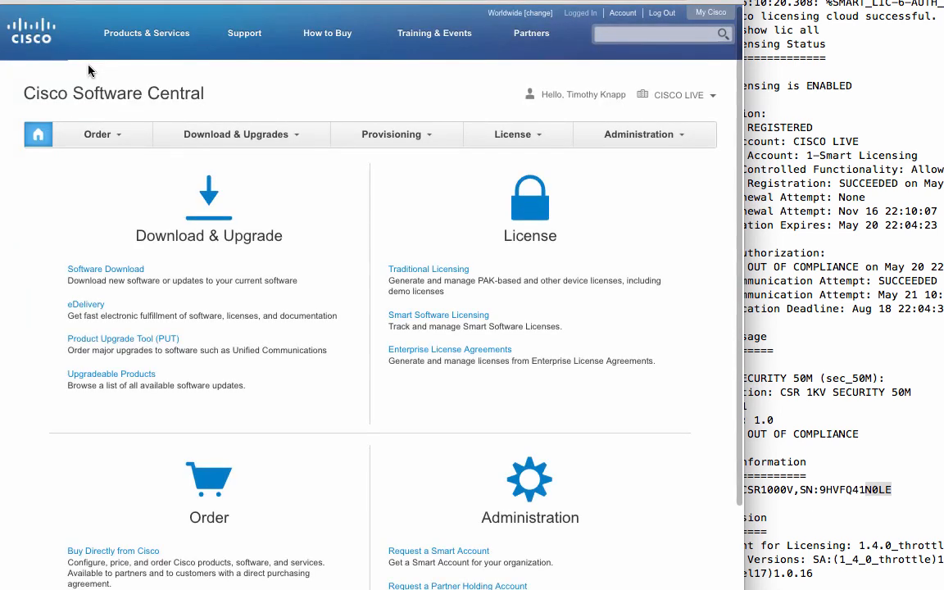